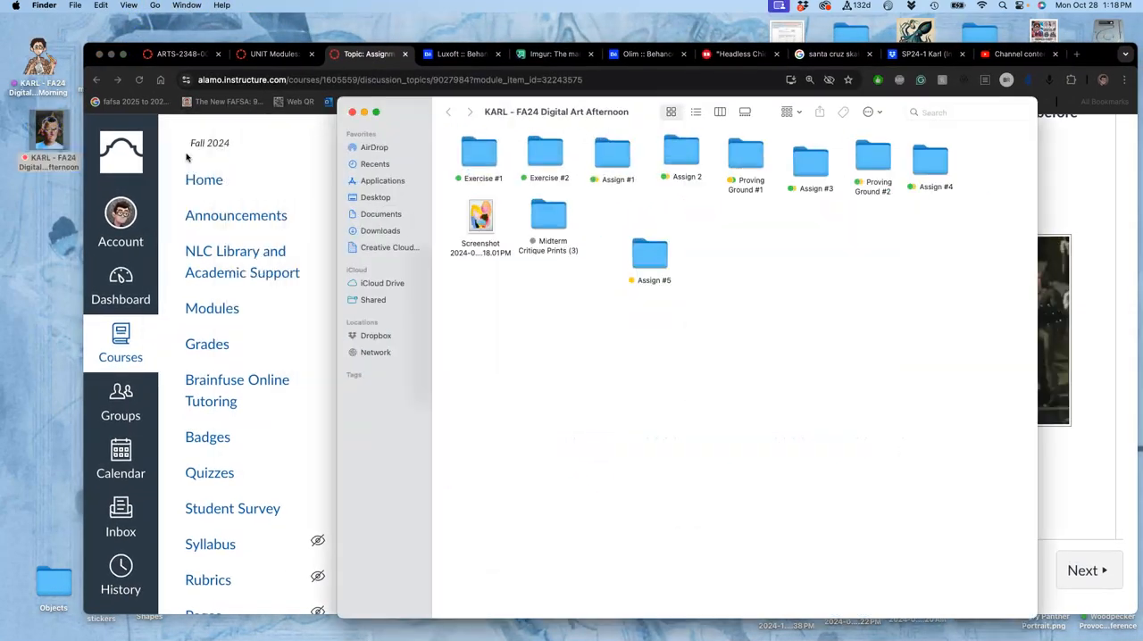
Step: View the VOTE donut sketch JPG from the Assign #5 folder in Preview
double_click(649, 252)
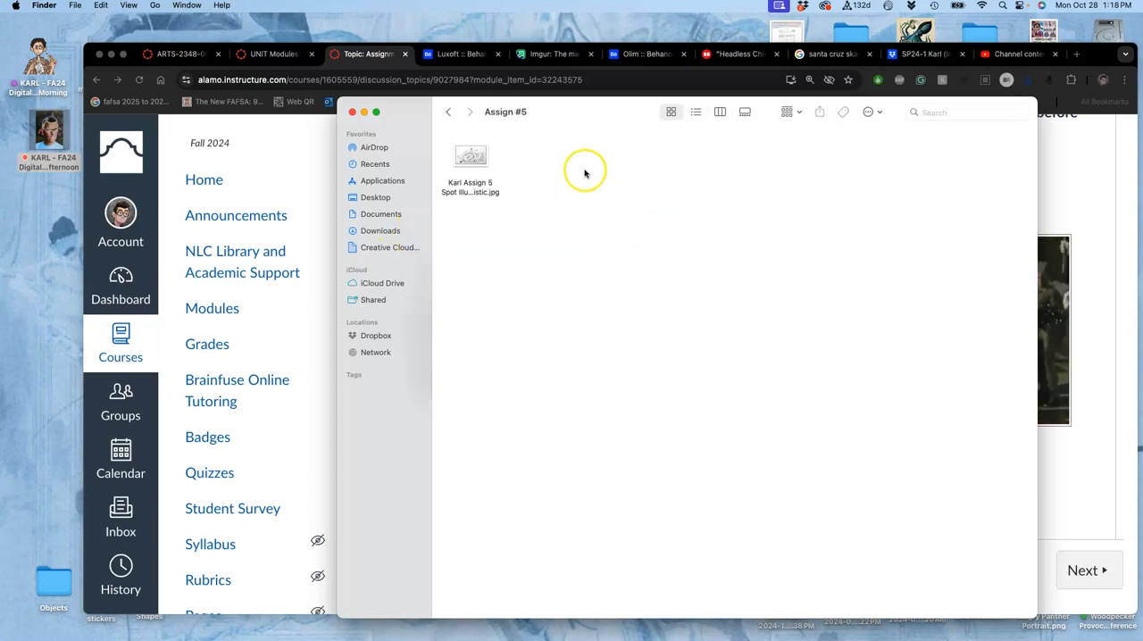
click(471, 157)
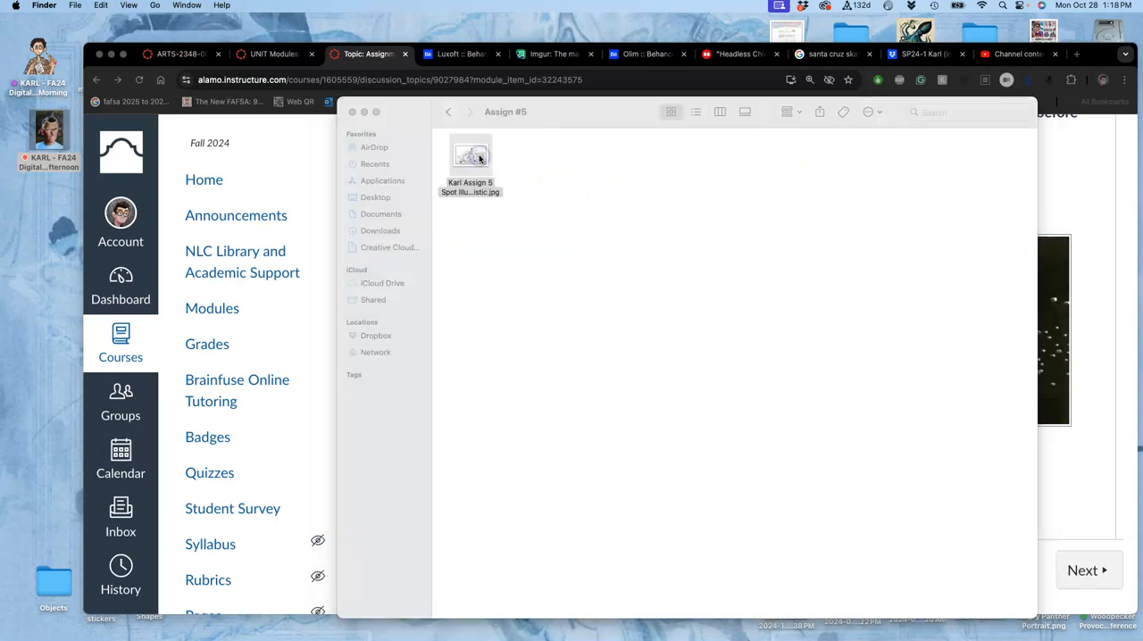
double_click(470, 154)
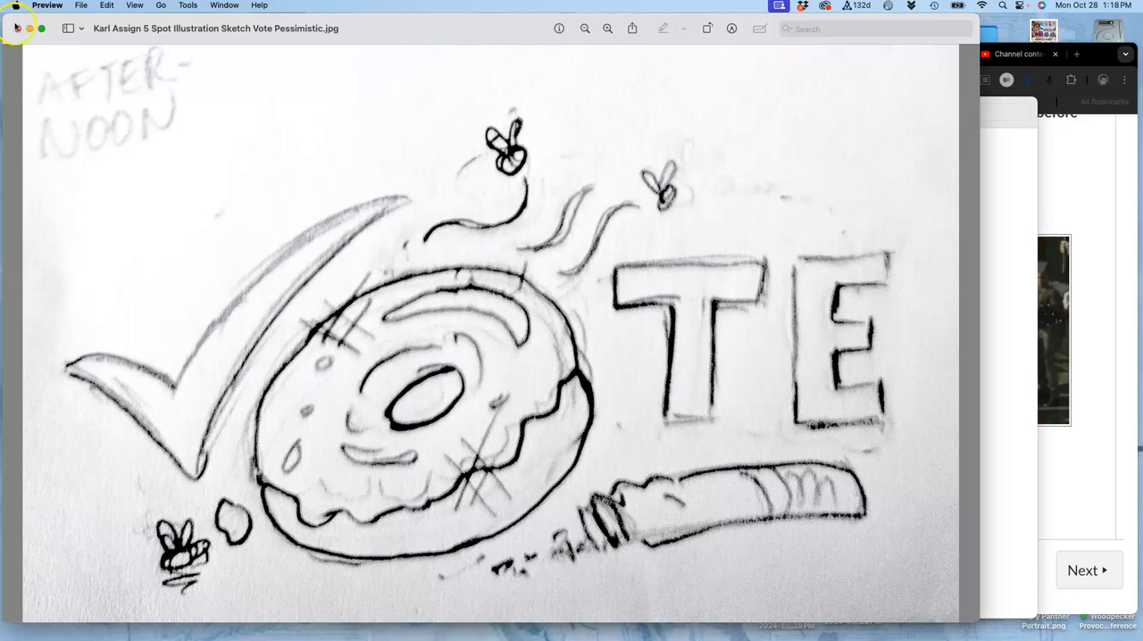
mouse_move(20, 32)
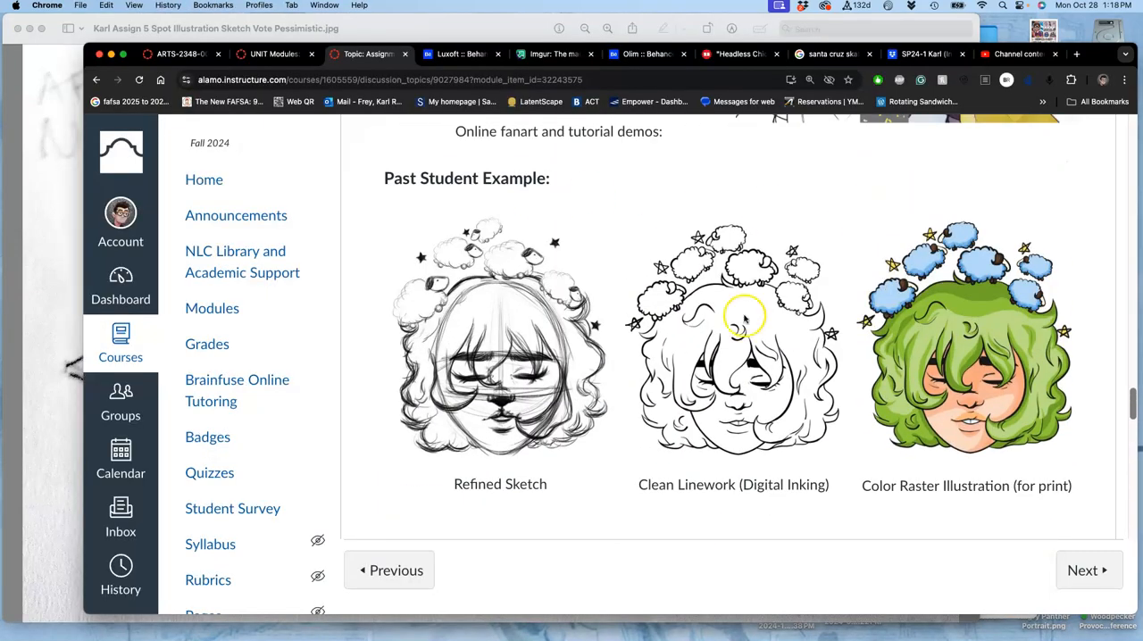
mouse_move(751, 375)
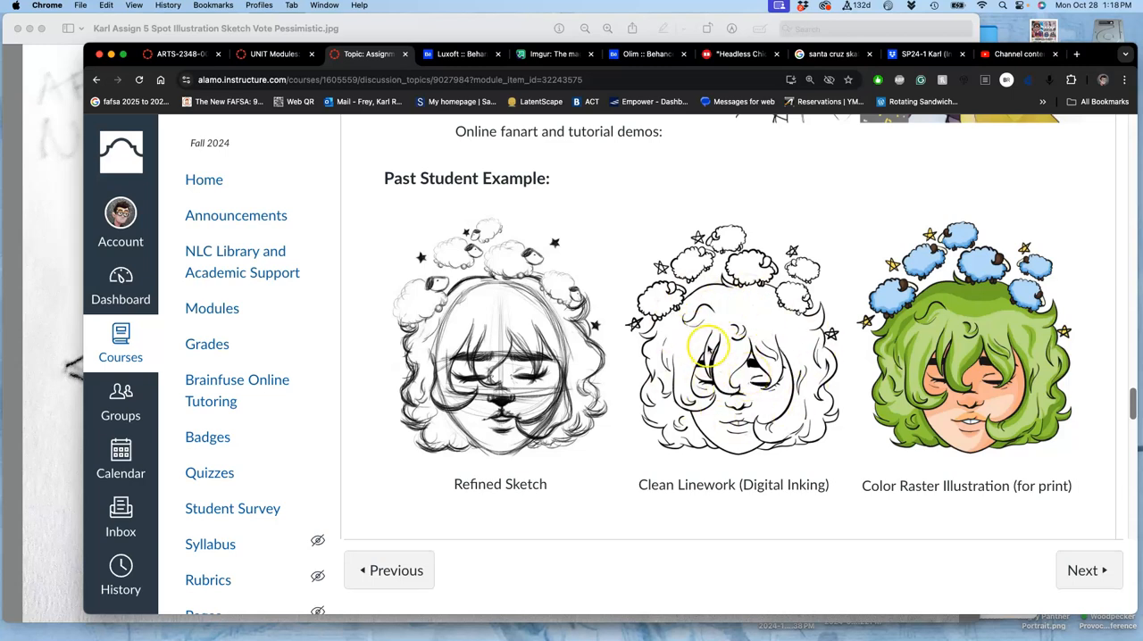
mouse_move(480, 161)
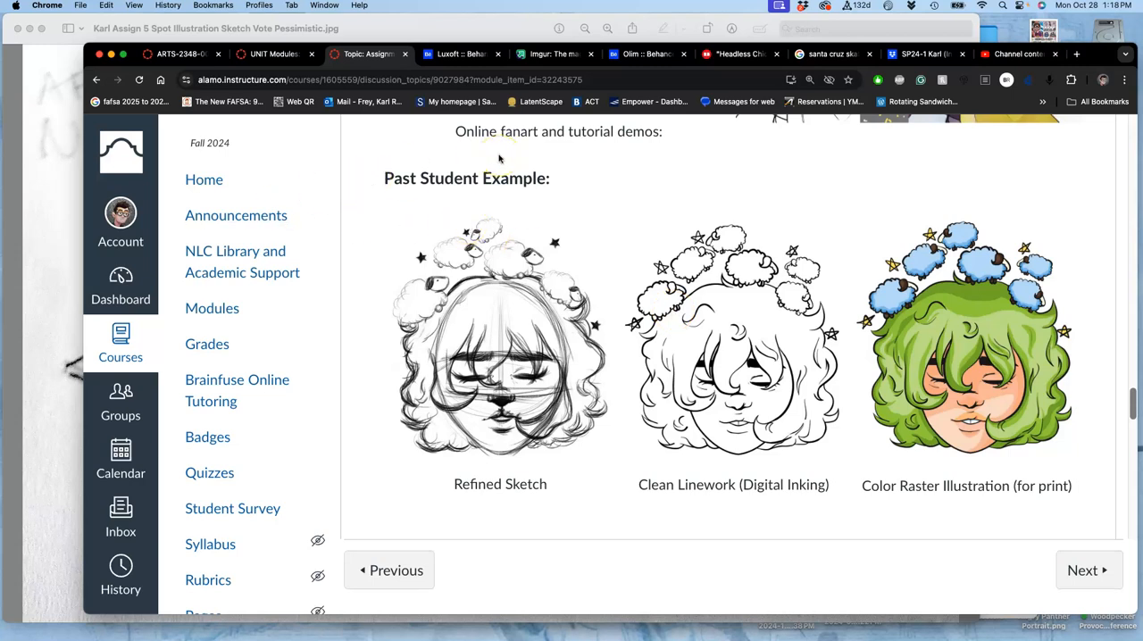
Step: Scroll down to the optimistic and pessimistic VOTE example sketches near the Reply button
scroll(down, 3)
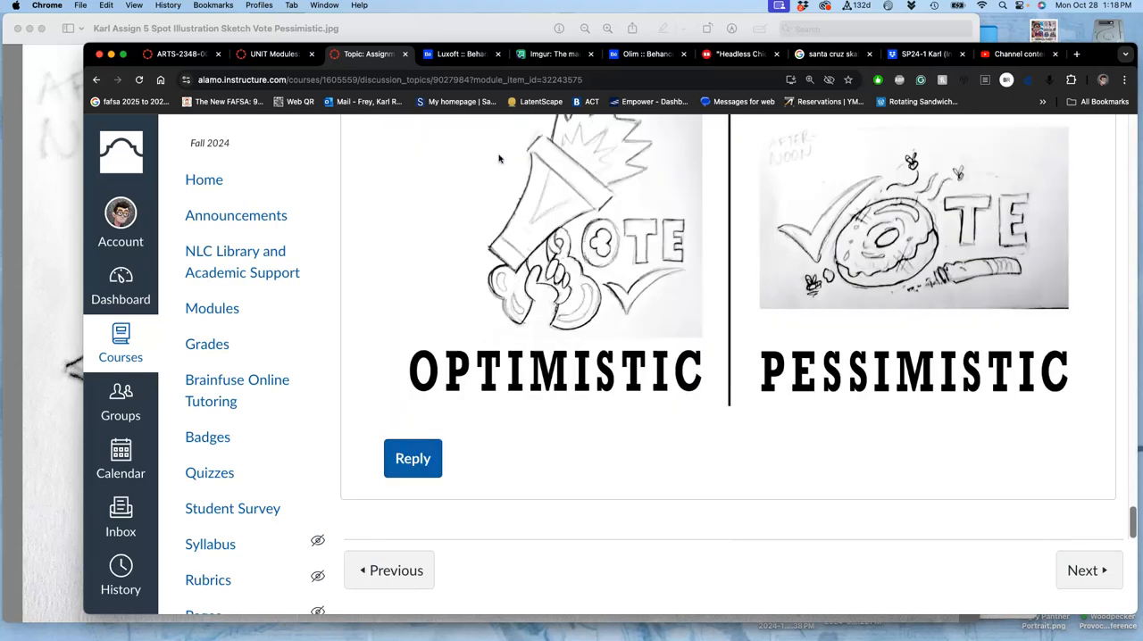
Step: Start a discussion reply headed 'Karl (Instructor Demonstration)'
click(413, 459)
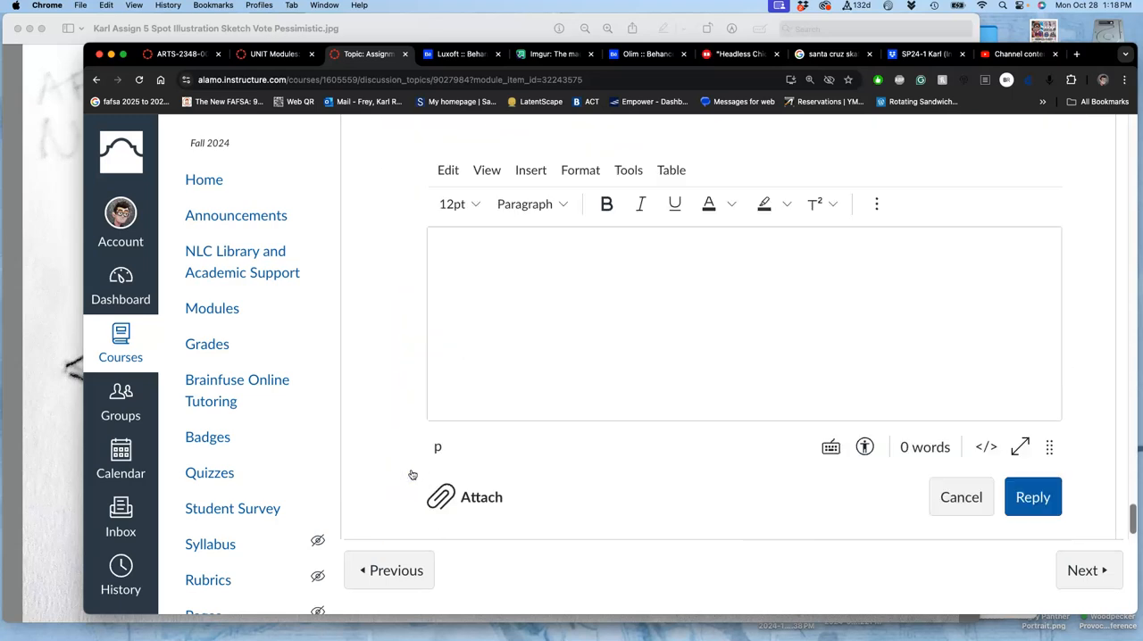
text(K)
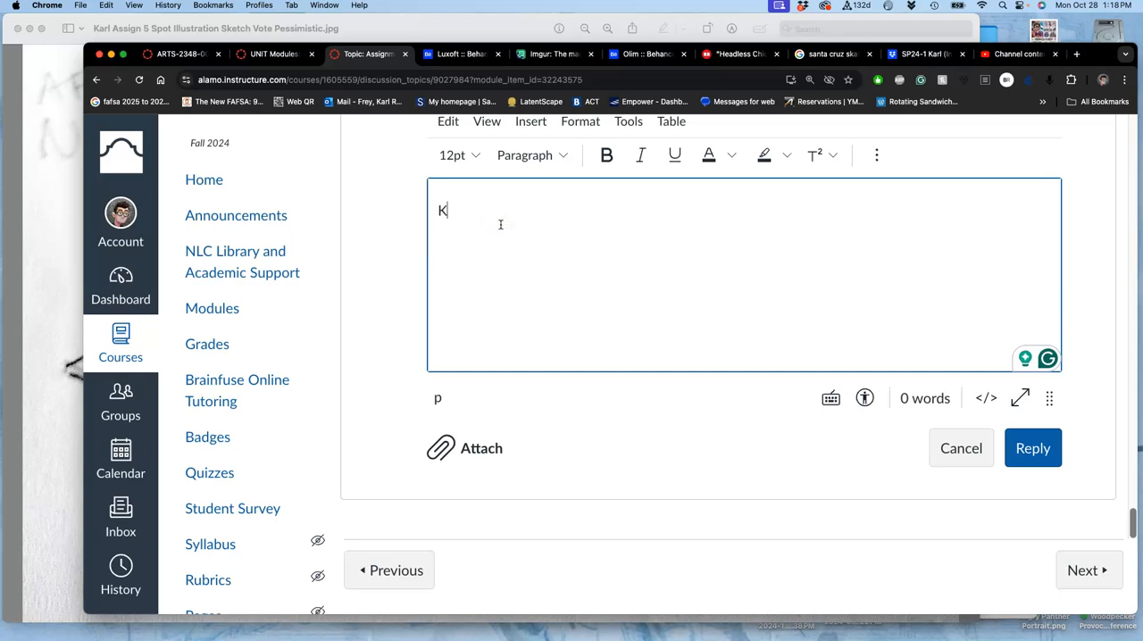
text(arl)
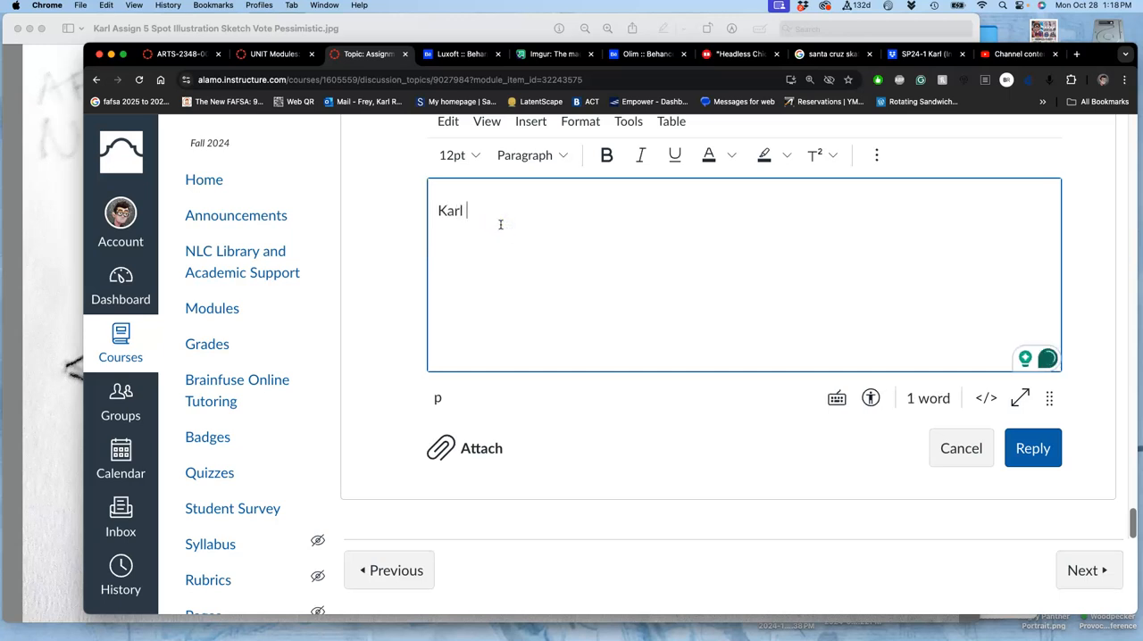
text((Instructor Demonstrat)
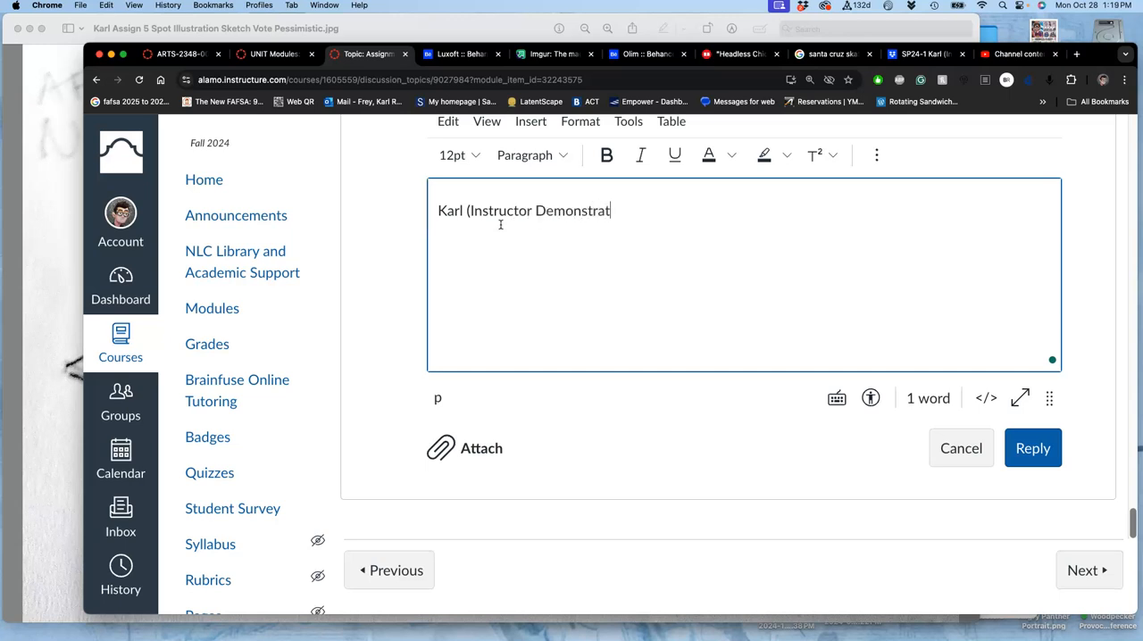
text(ion))
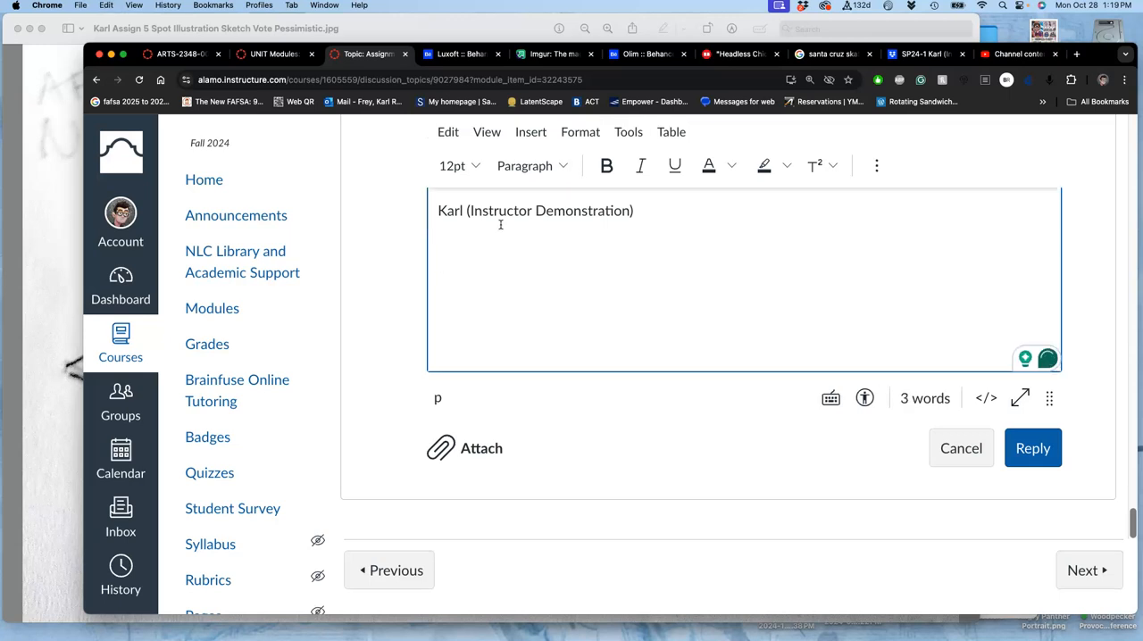
Step: Add the line 'Requirement #1: Themed Spot Illustration Sketch' to the reply
text(Requirement)
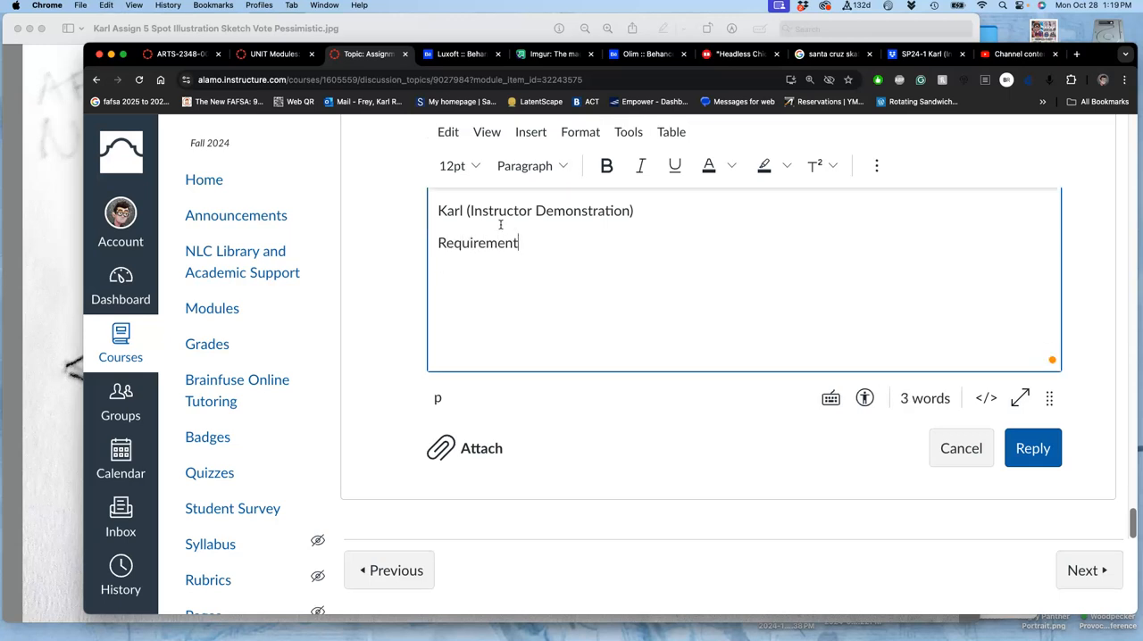
text(#1:)
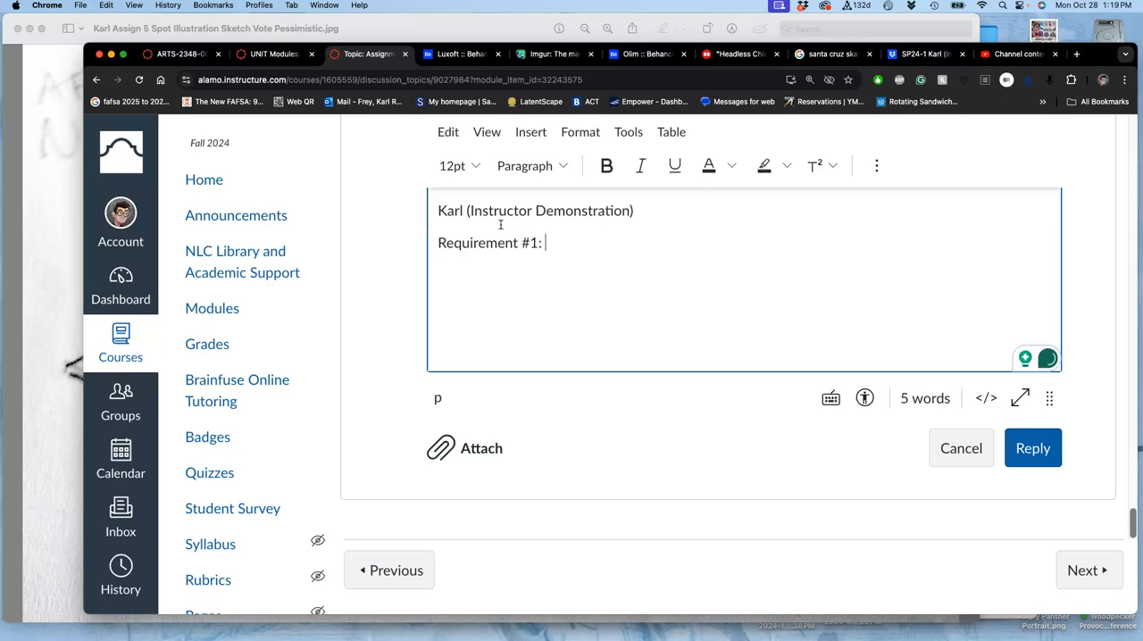
text(Spot)
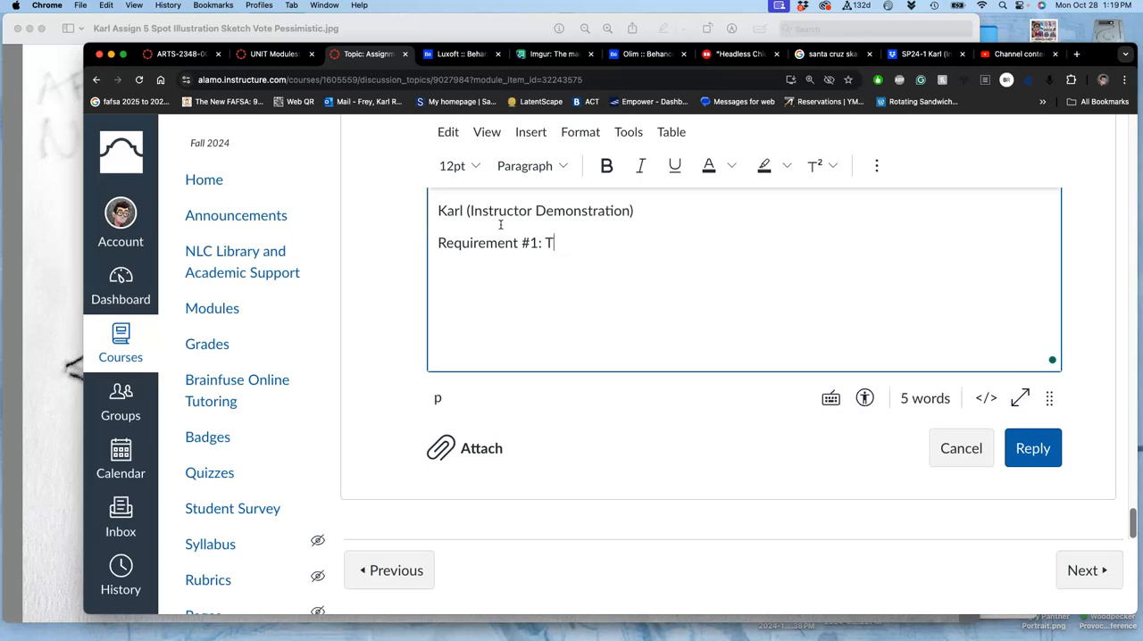
text(hemed)
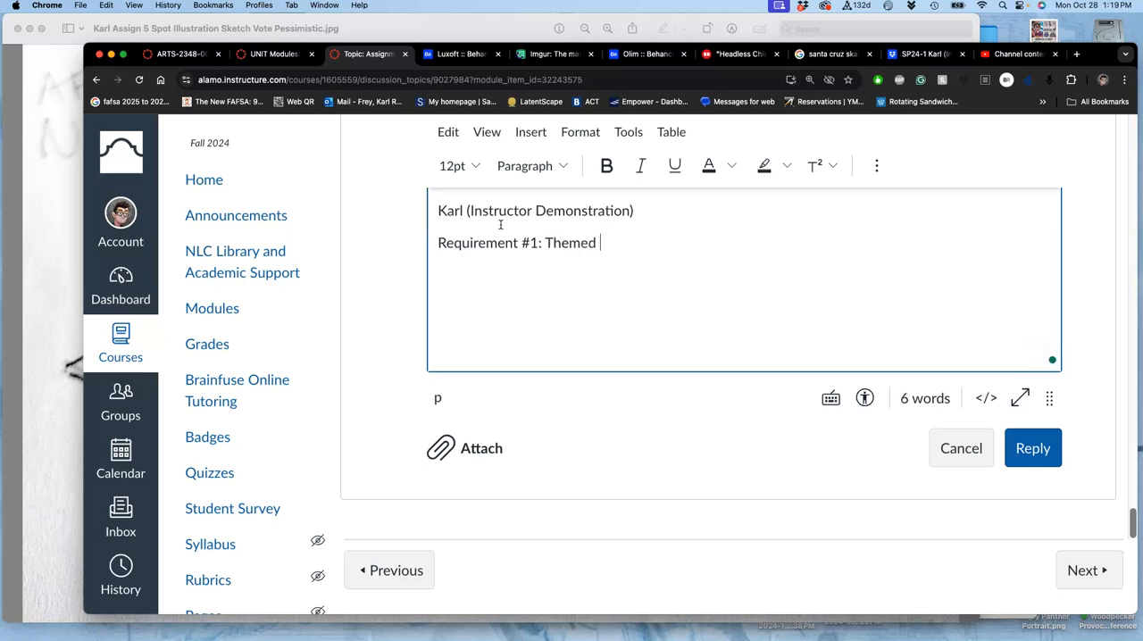
text(Spot Illustr)
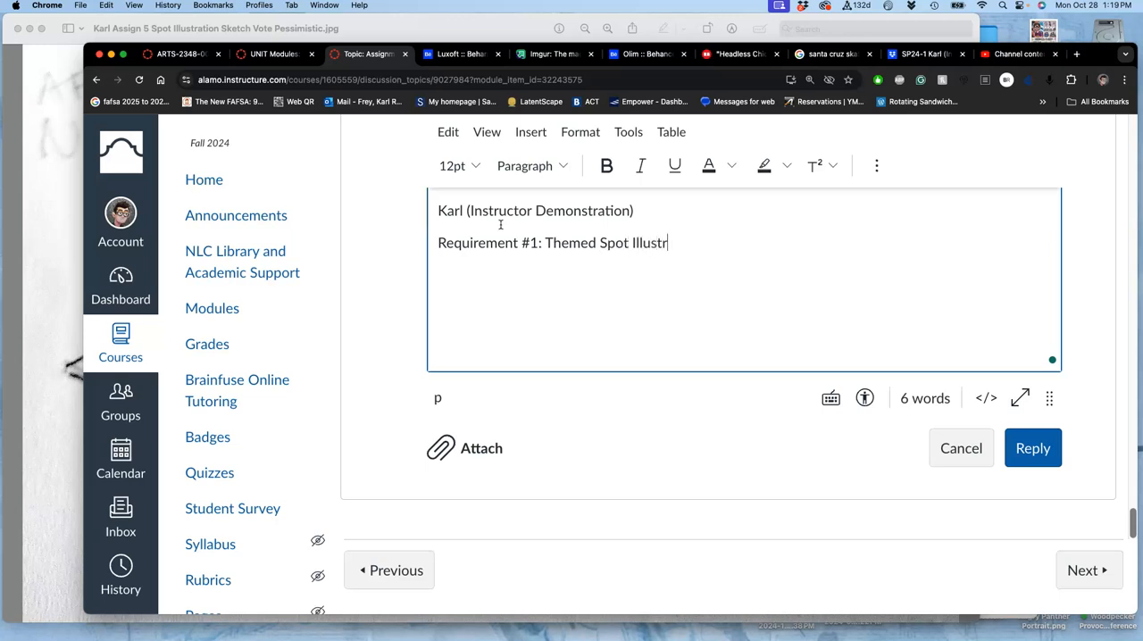
text(ation)
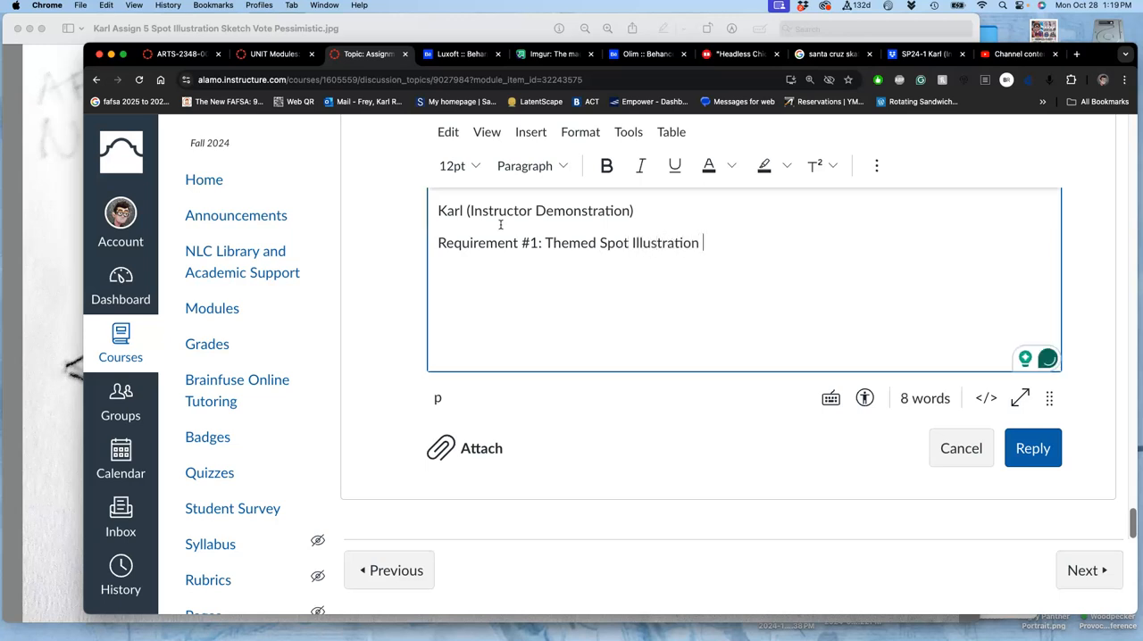
text(Sketch)
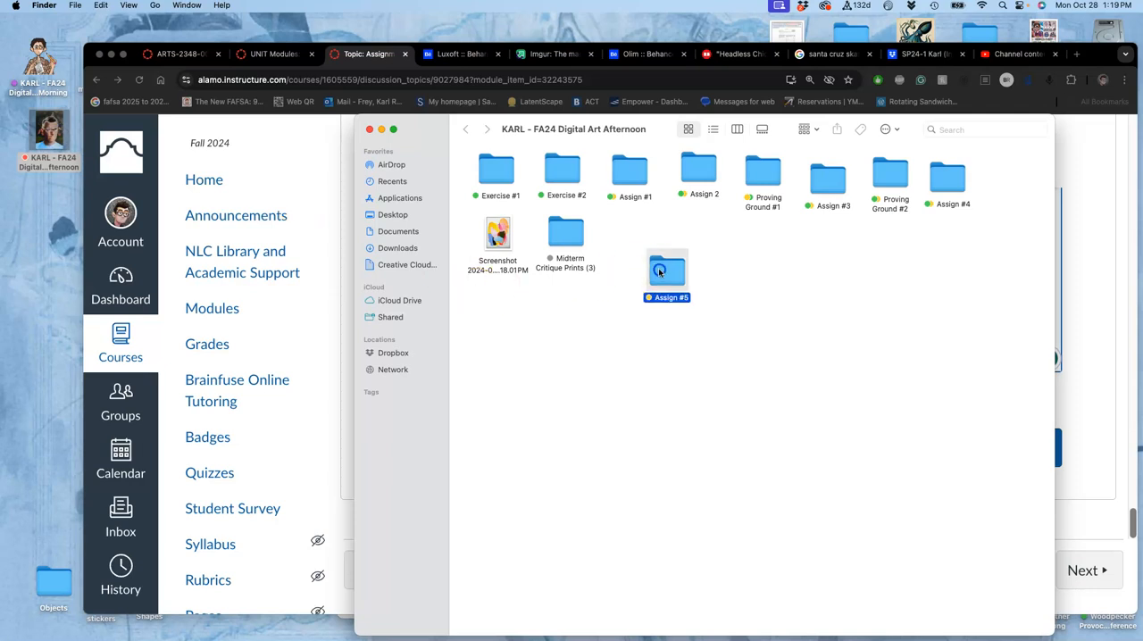
Step: Embed the VOTE donut sketch JPG from Assign #5 under the requirement label and post the reply
double_click(666, 272)
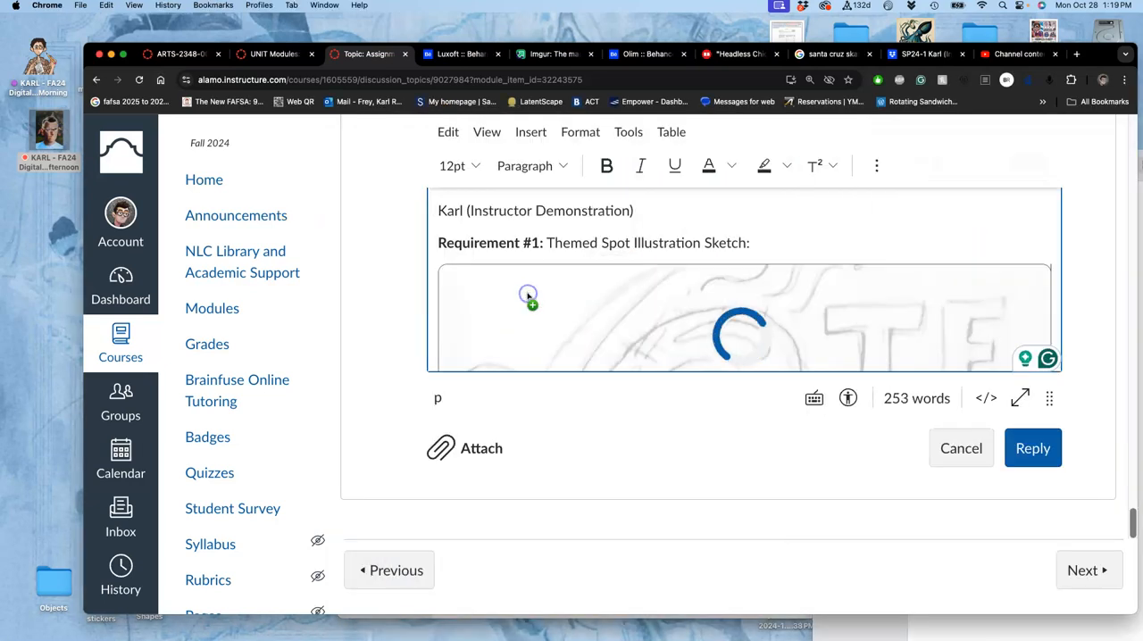
scroll(down, 3)
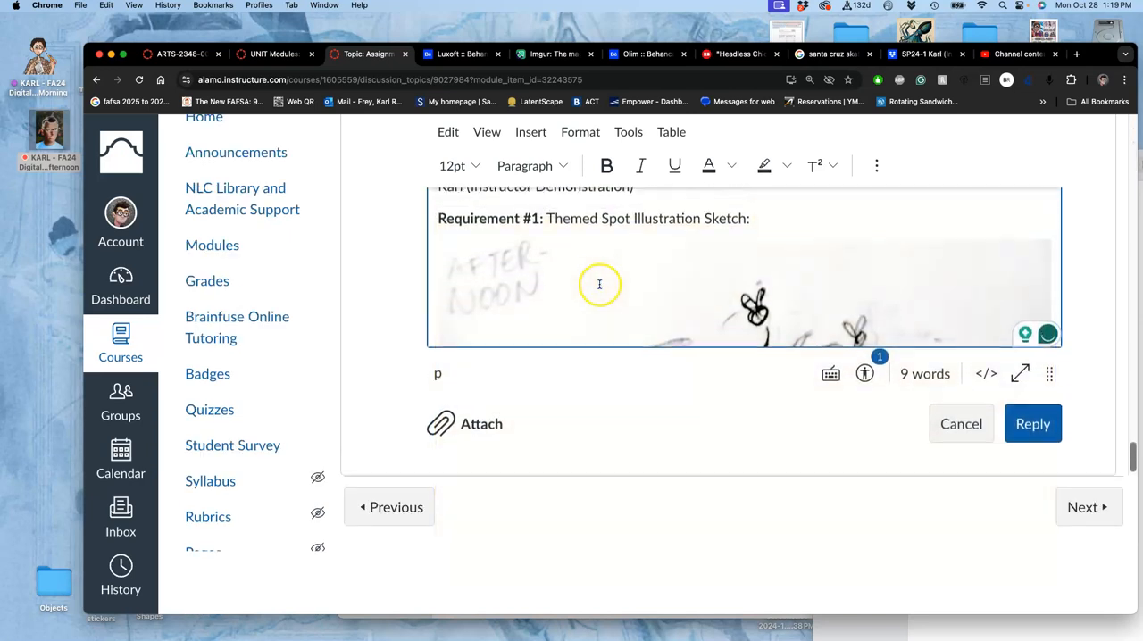
click(600, 284)
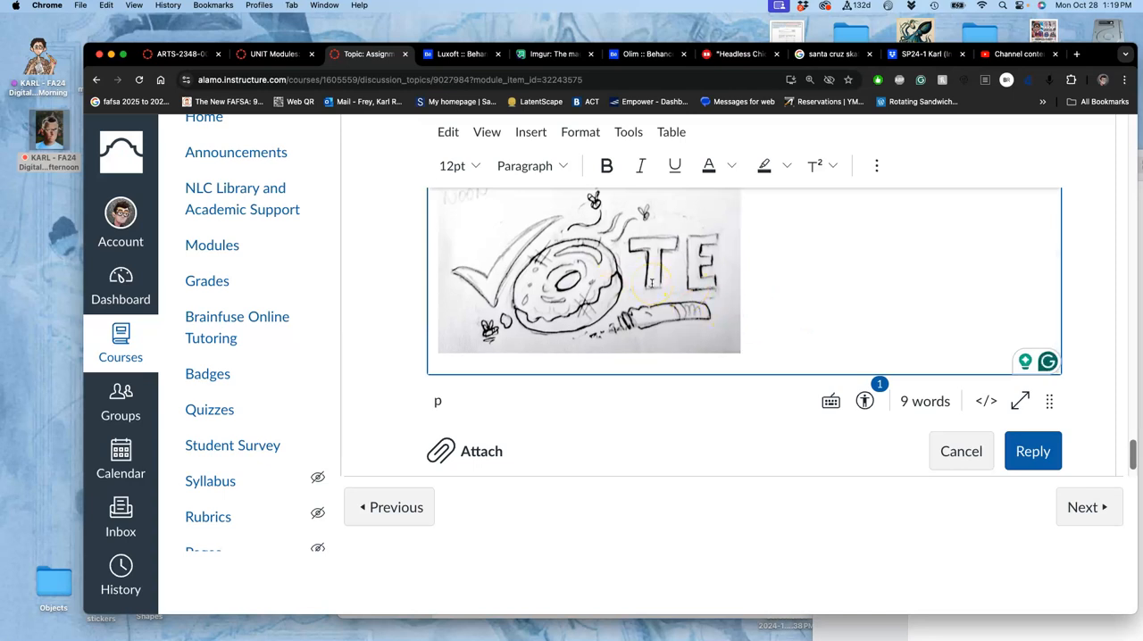
click(1033, 451)
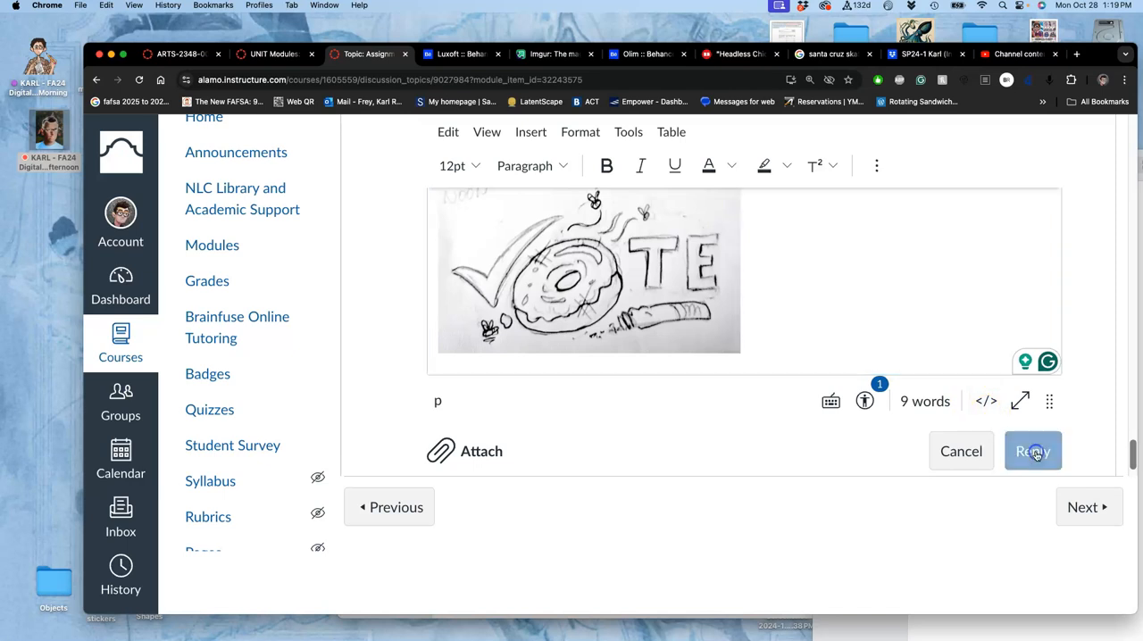
click(1032, 451)
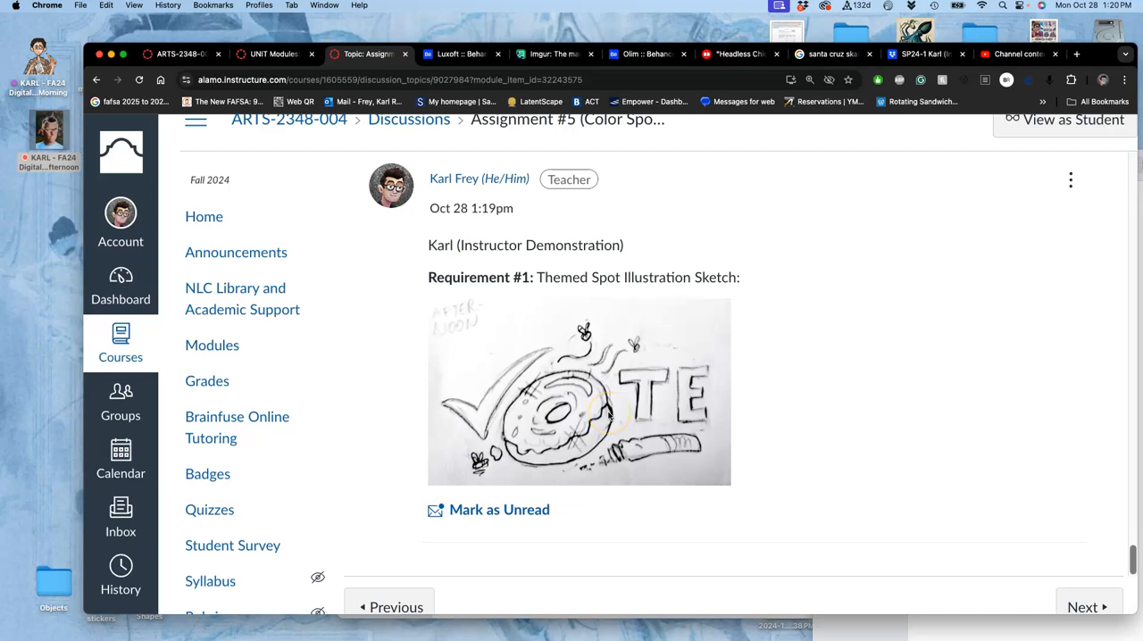
mouse_move(632, 425)
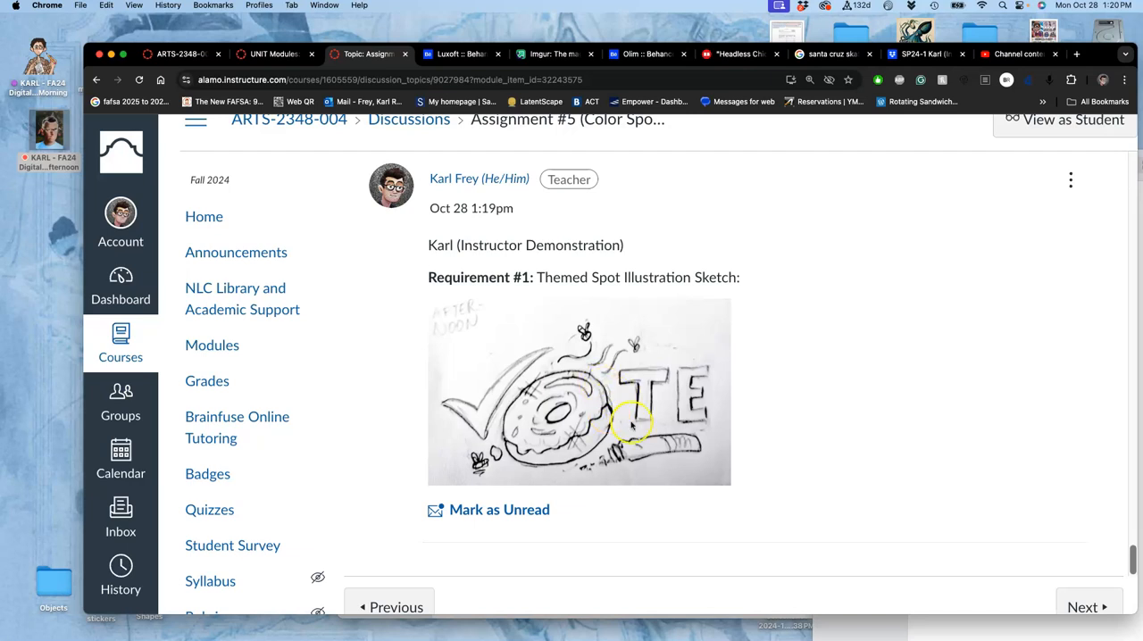
mouse_move(832, 284)
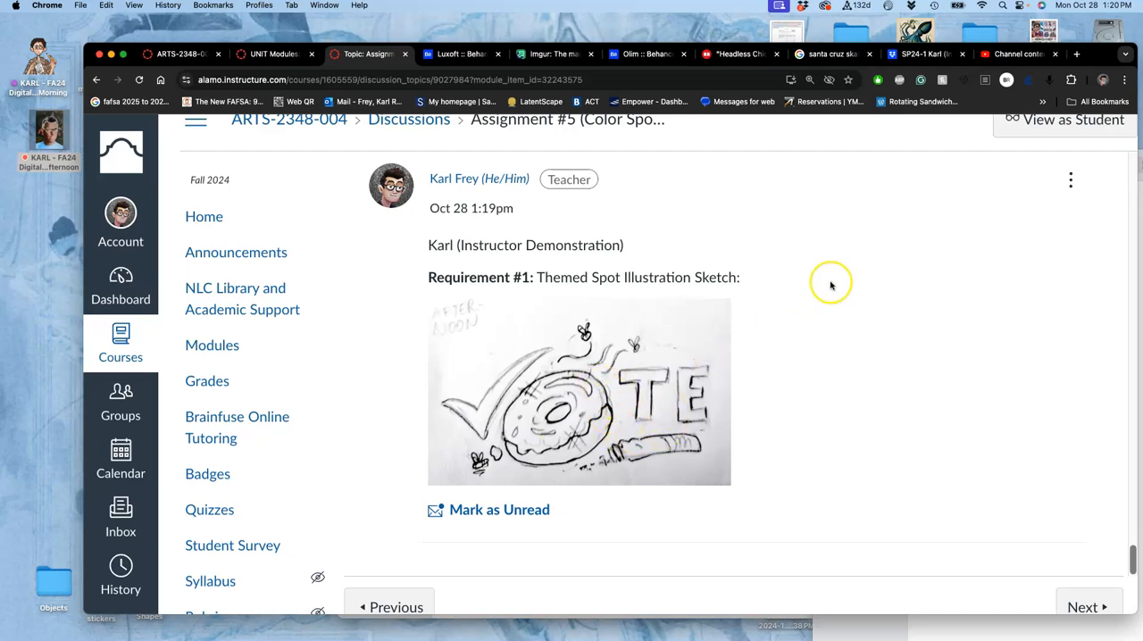
mouse_move(660, 339)
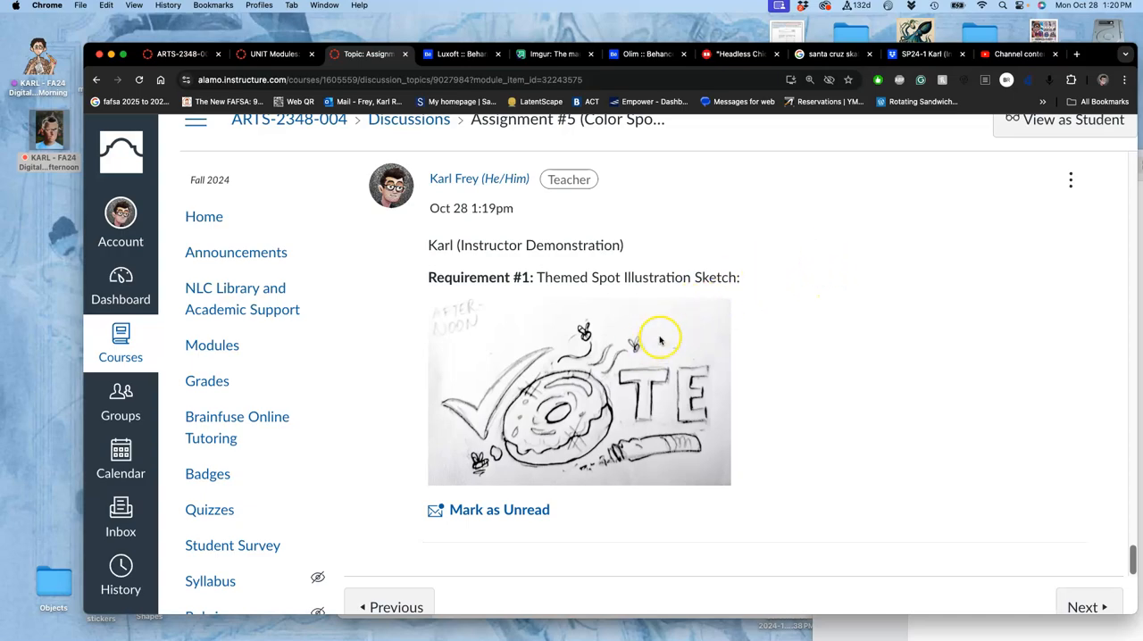
scroll(down, 3)
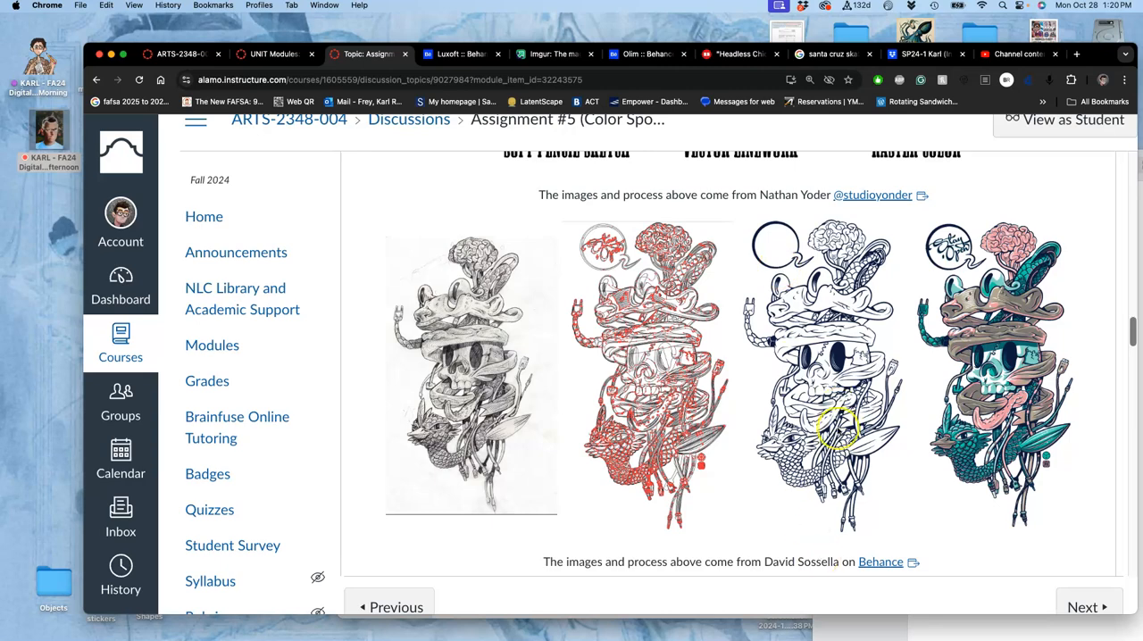
scroll(down, 3)
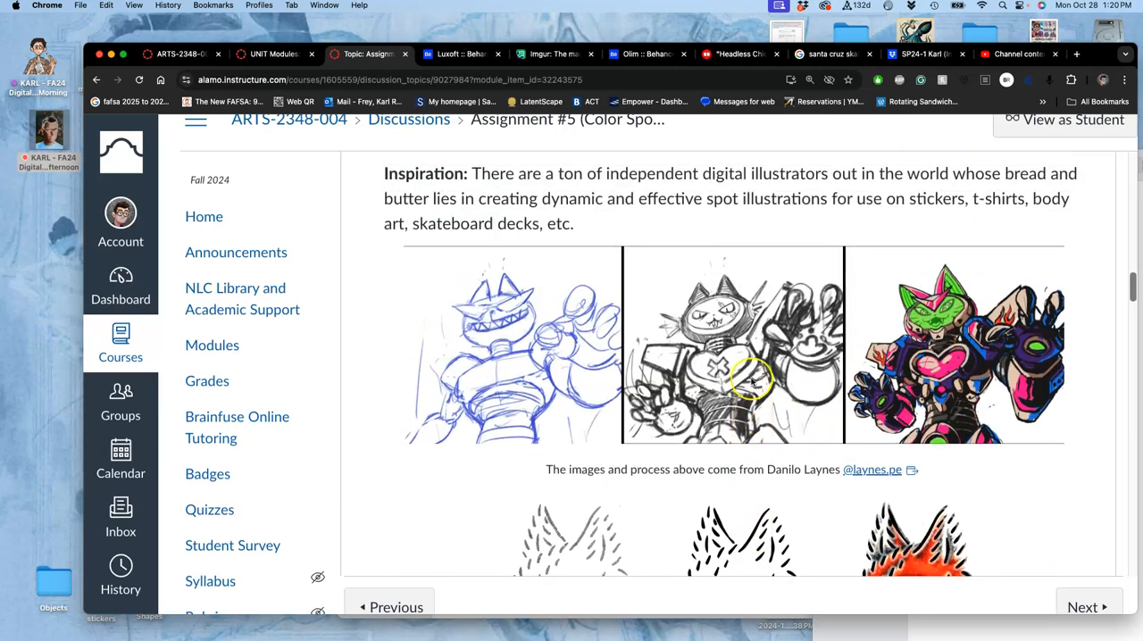
scroll(down, 3)
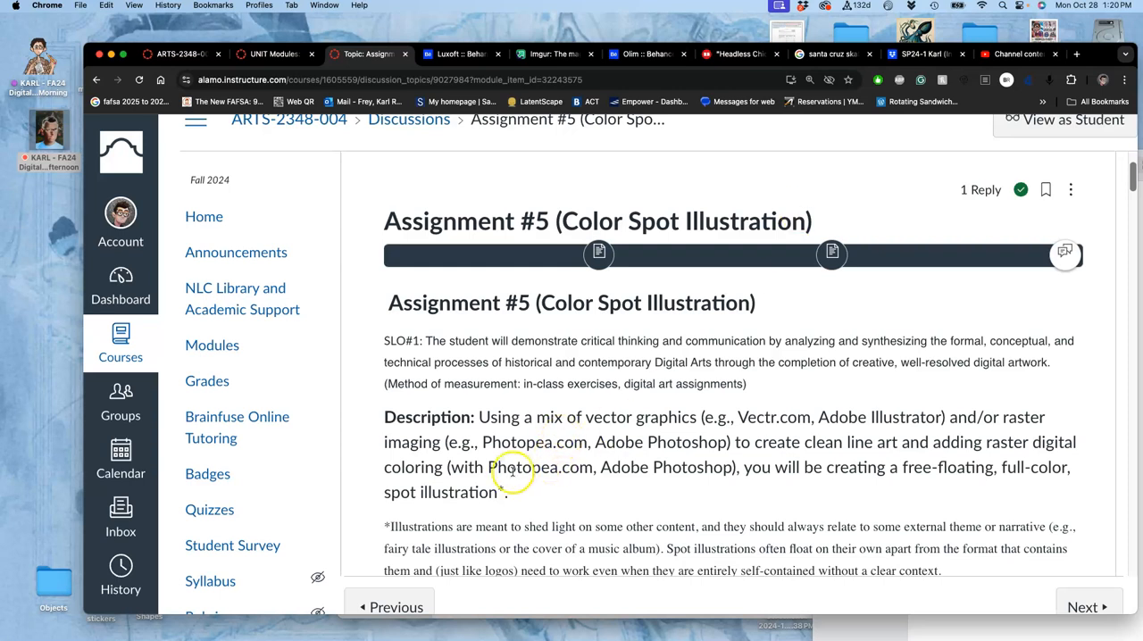
mouse_move(1085, 54)
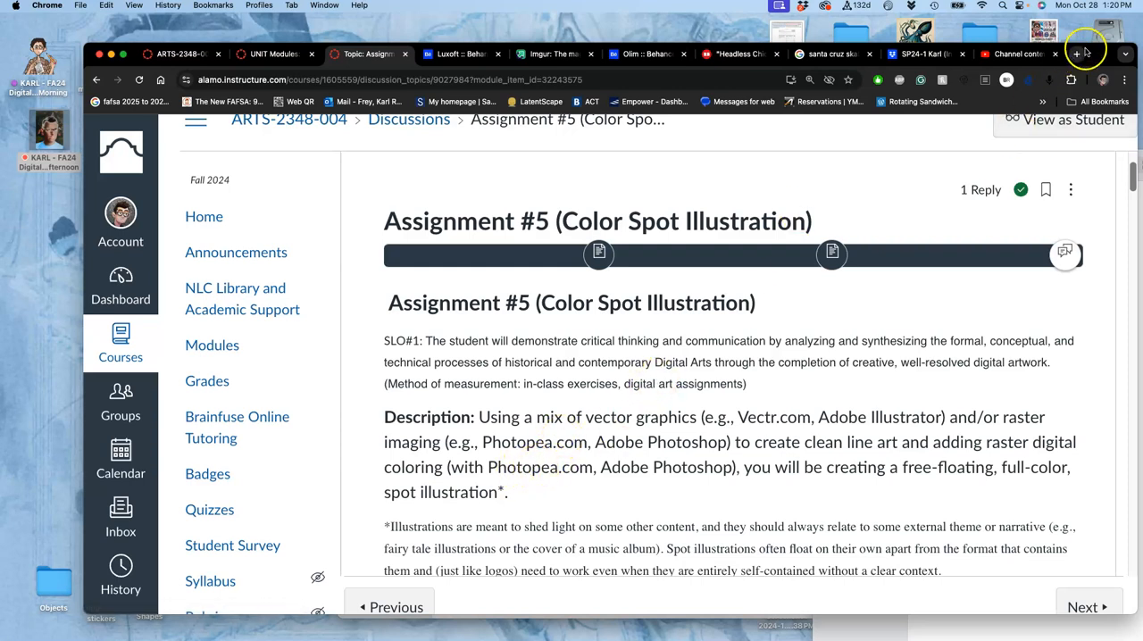
Step: Bring up the Photopea start page in a new browser tab
click(1075, 53)
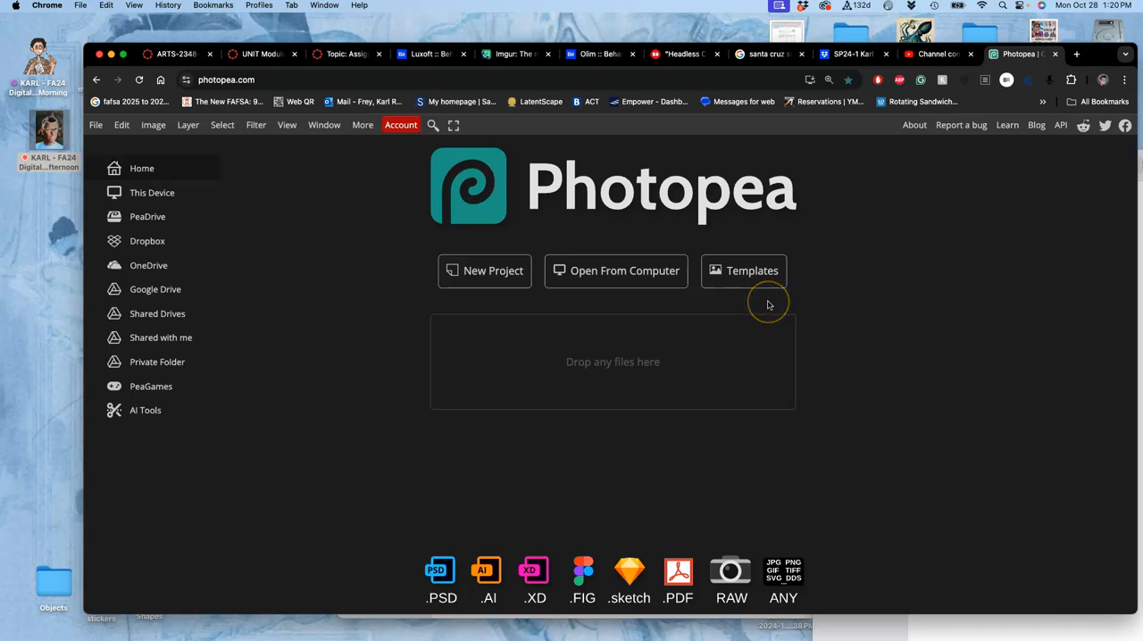
mouse_move(295, 158)
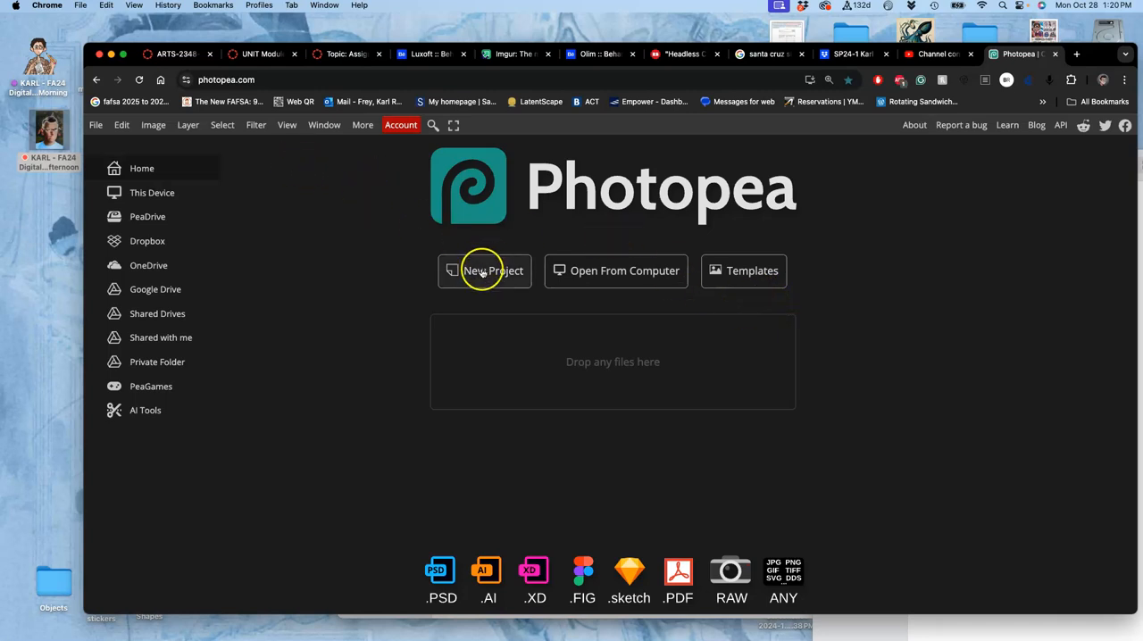
Step: Create a new blank 1280 × 720 px project named 'Karl Assign 5 Raster Line'
click(484, 270)
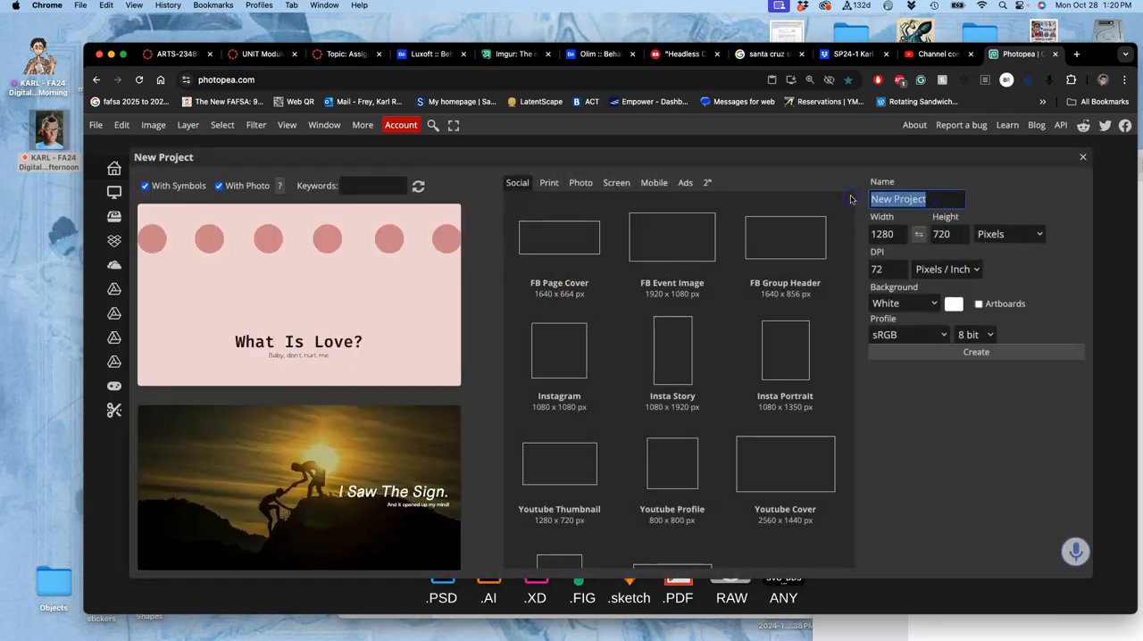
text(Karl)
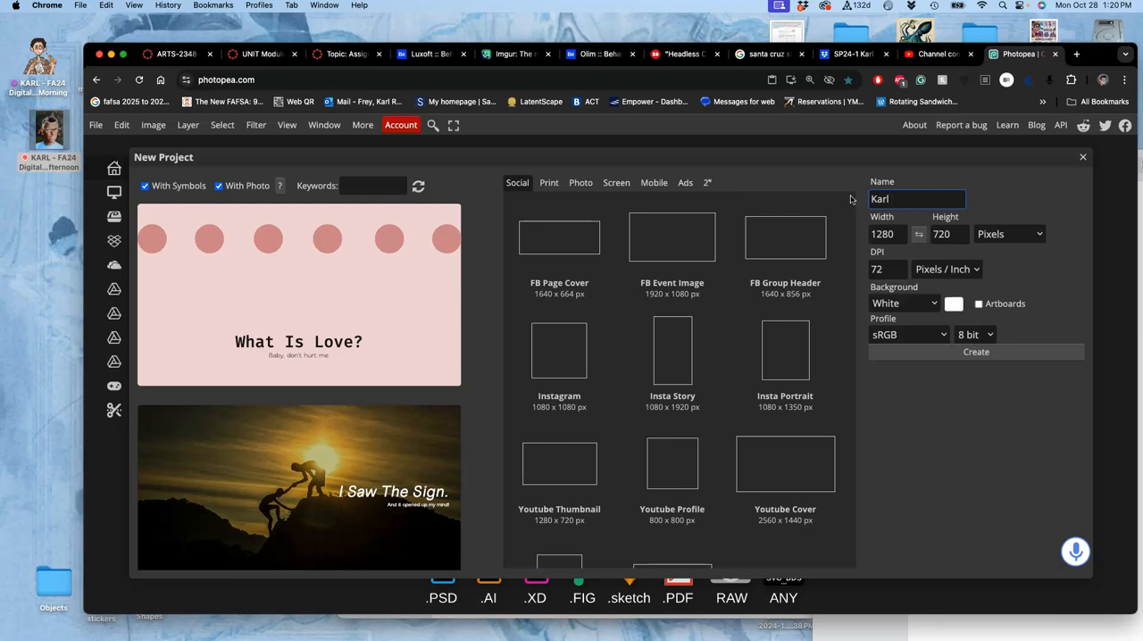
text(Assign 5)
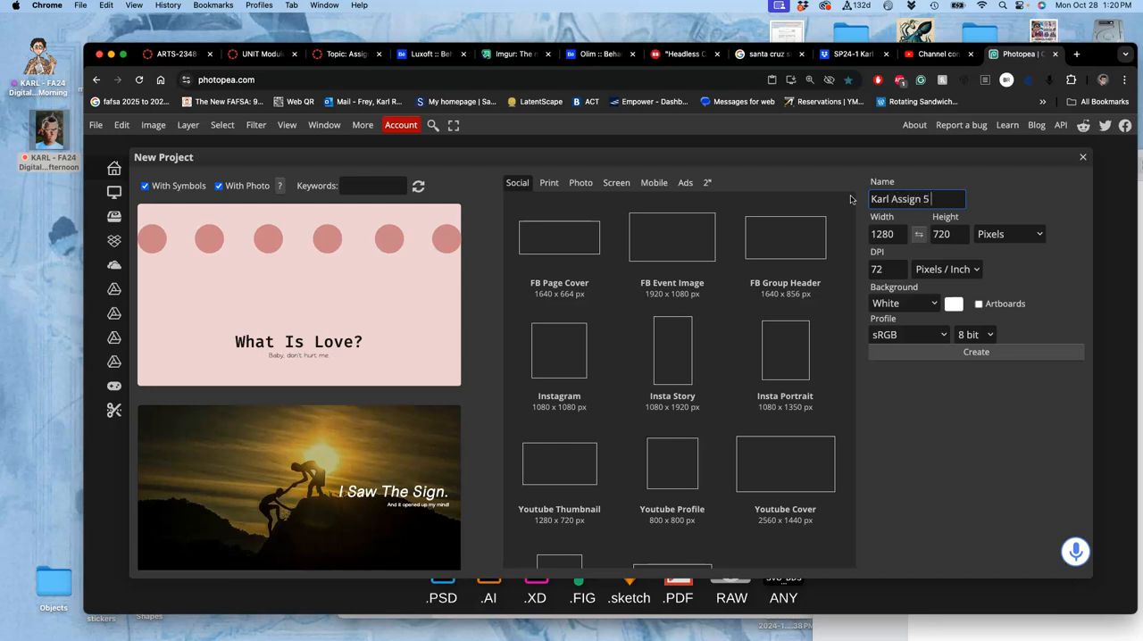
text(Spo)
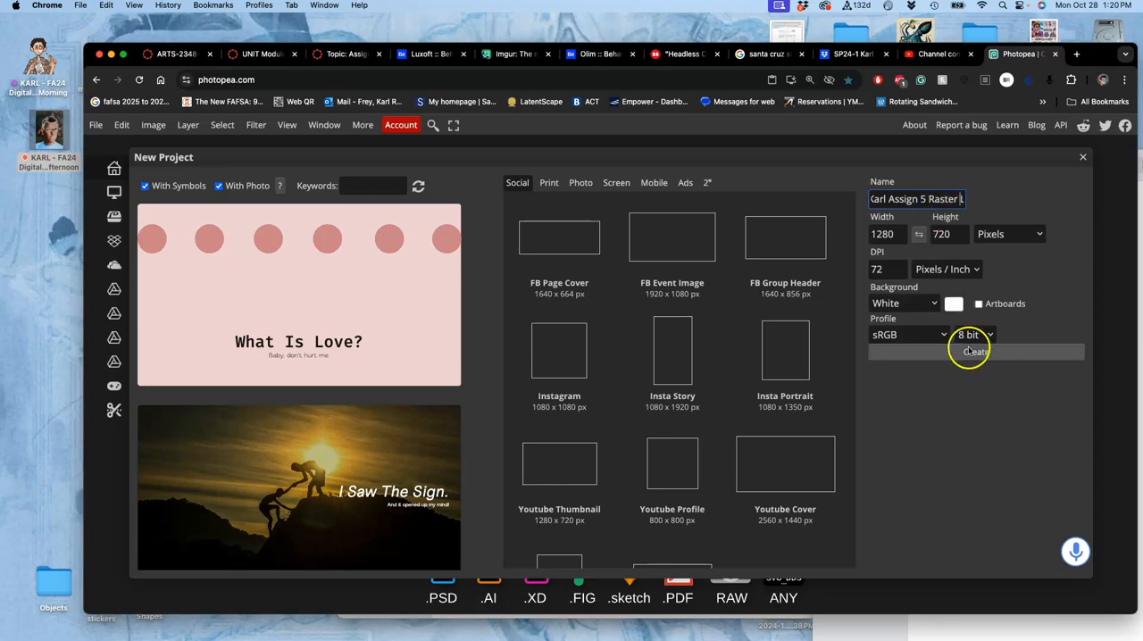
click(975, 351)
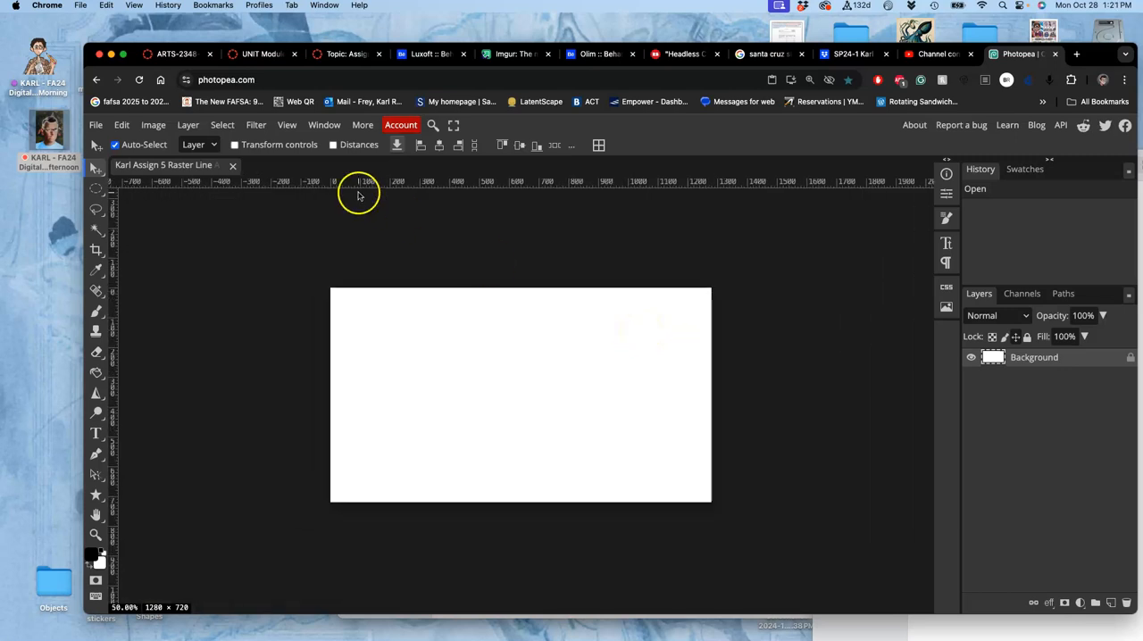
Step: Set the image size to 14.22 × 8 inches at 300 DPI in the Image Size dialog
click(153, 125)
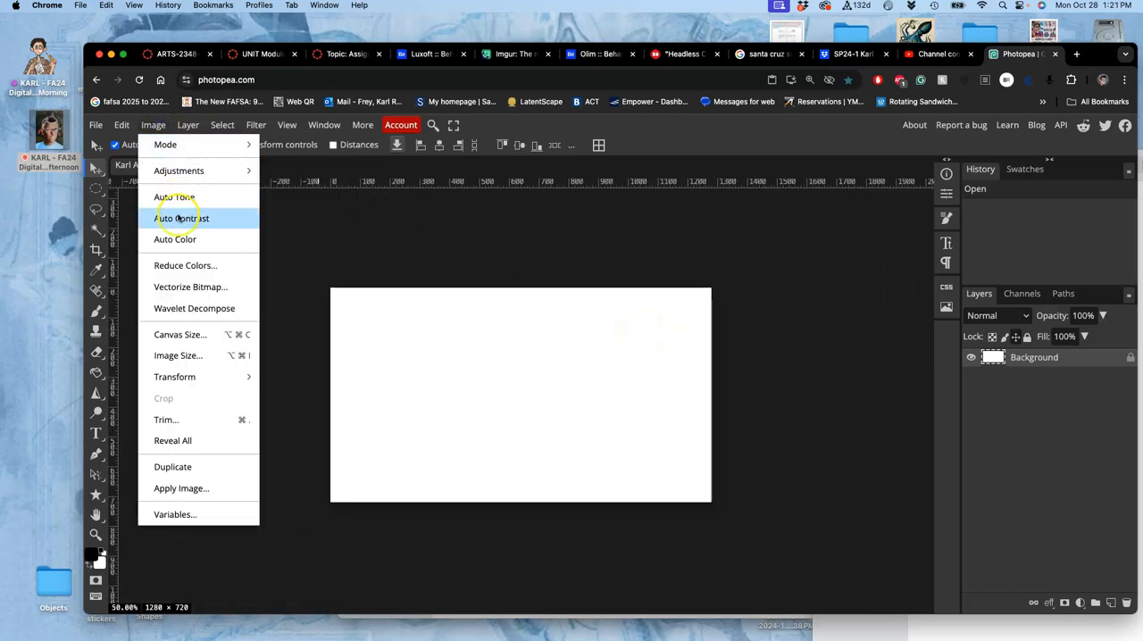
click(178, 356)
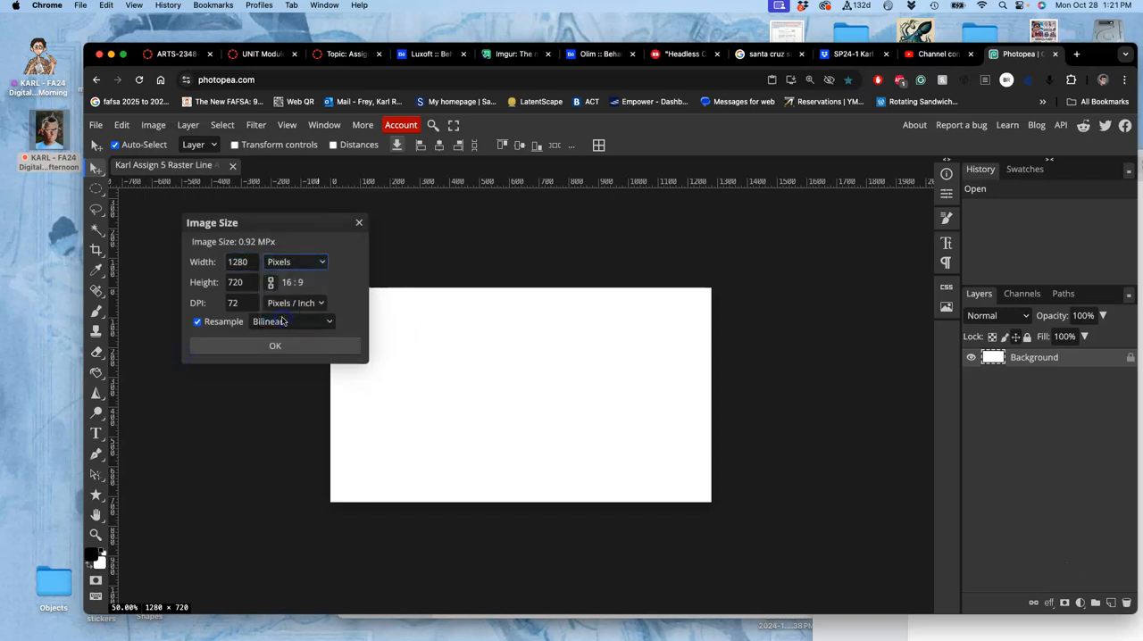
click(295, 262)
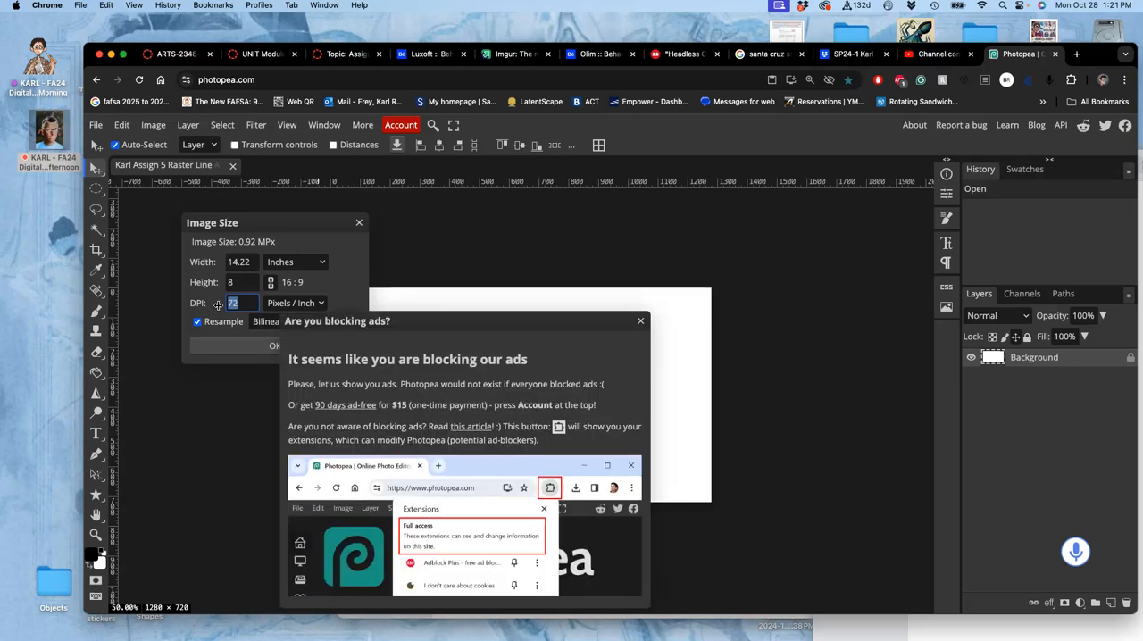
text(300)
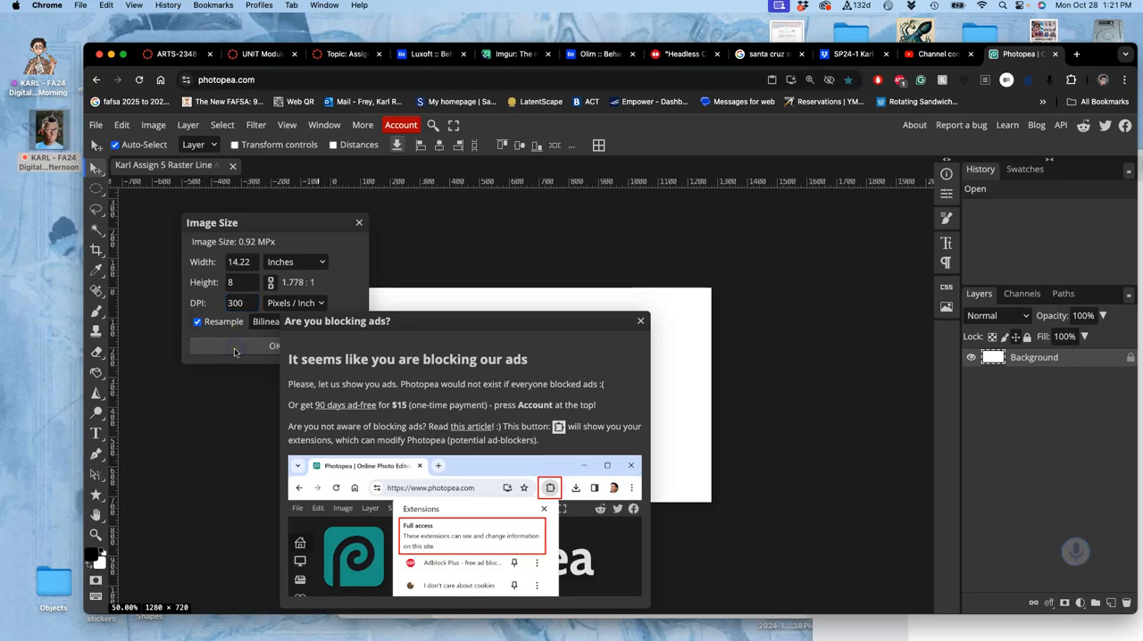
mouse_move(480, 347)
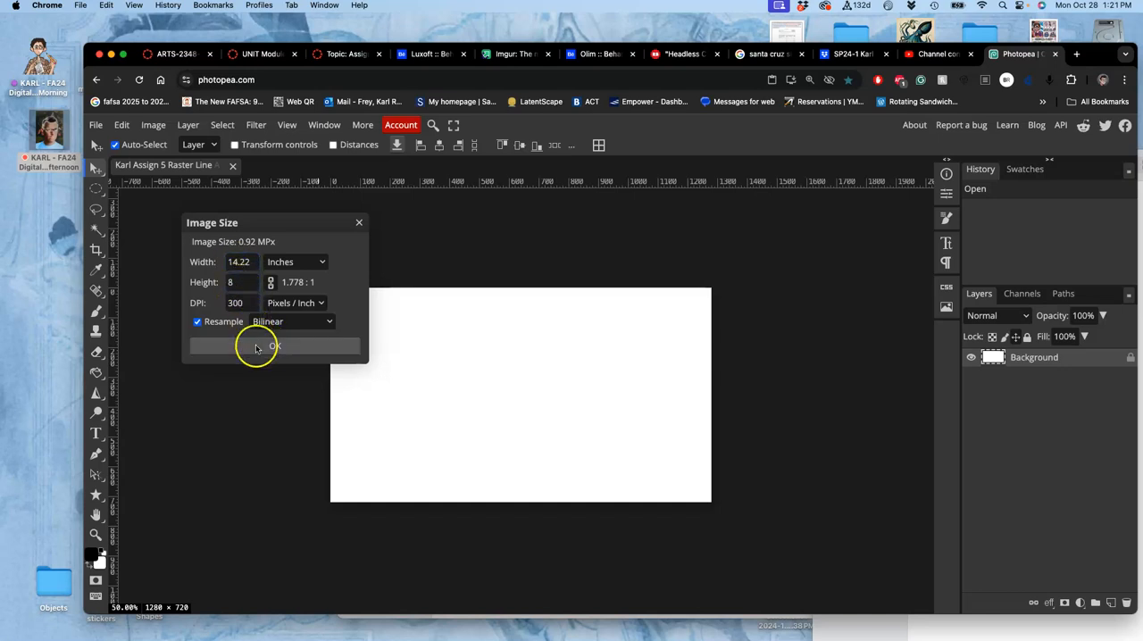
click(275, 346)
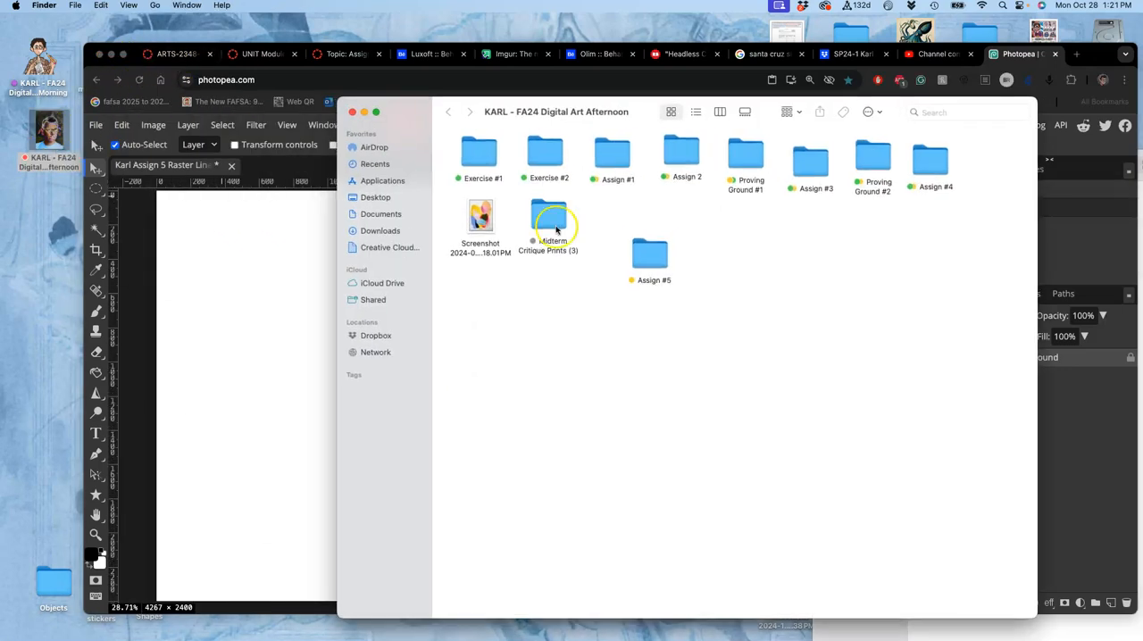
Step: Place the scanned VOTE donut sketch from the Assign #5 folder into the Photopea document
double_click(650, 255)
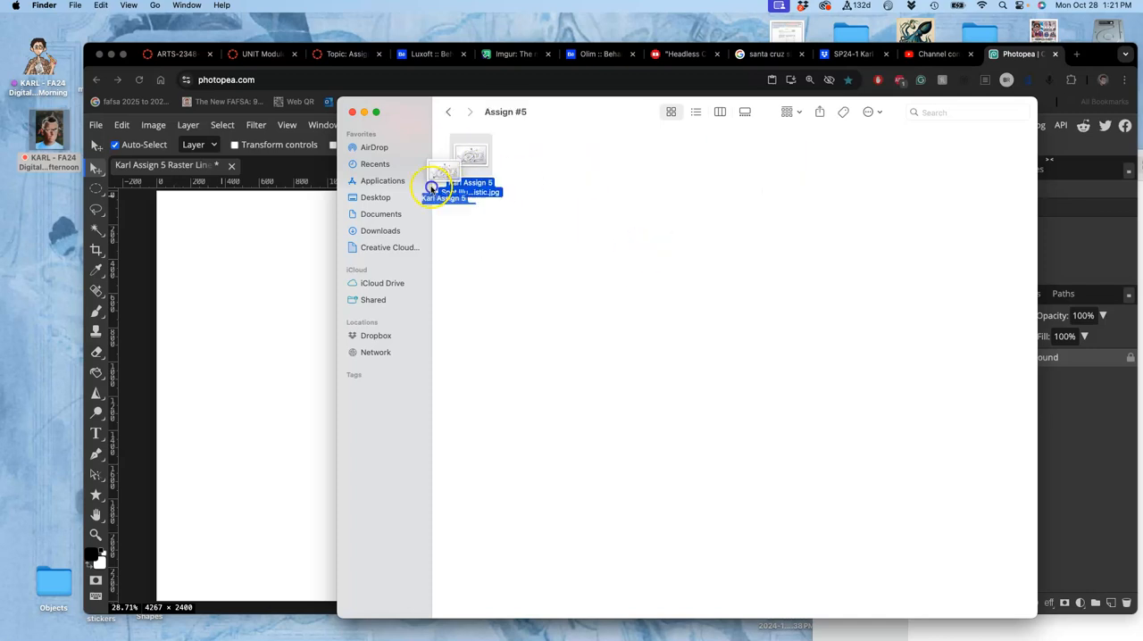
double_click(463, 187)
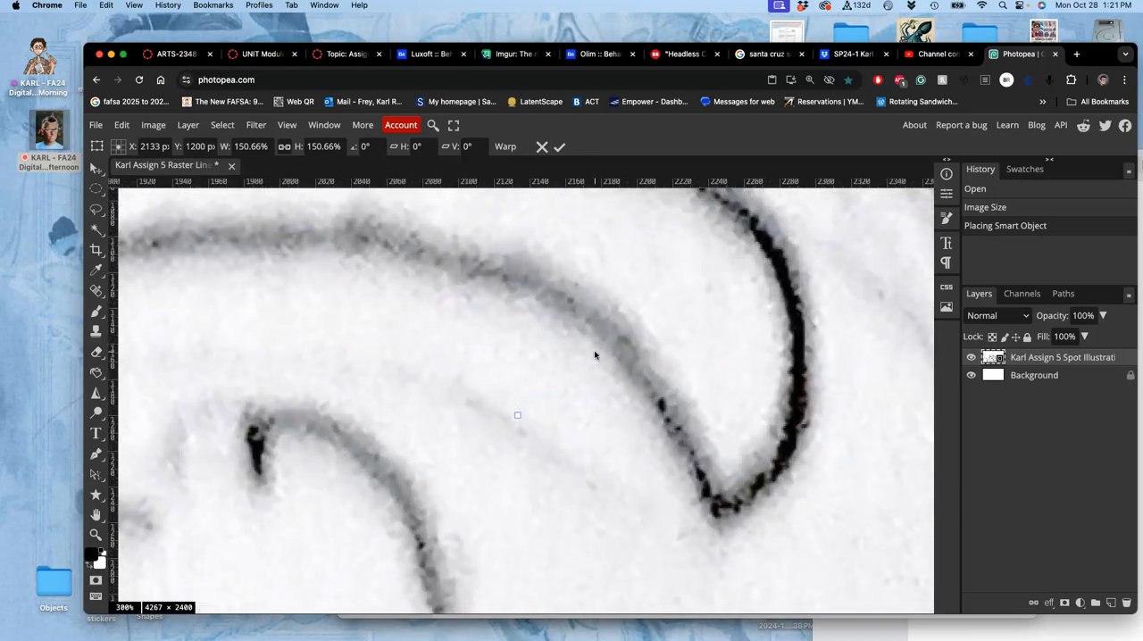
mouse_move(608, 386)
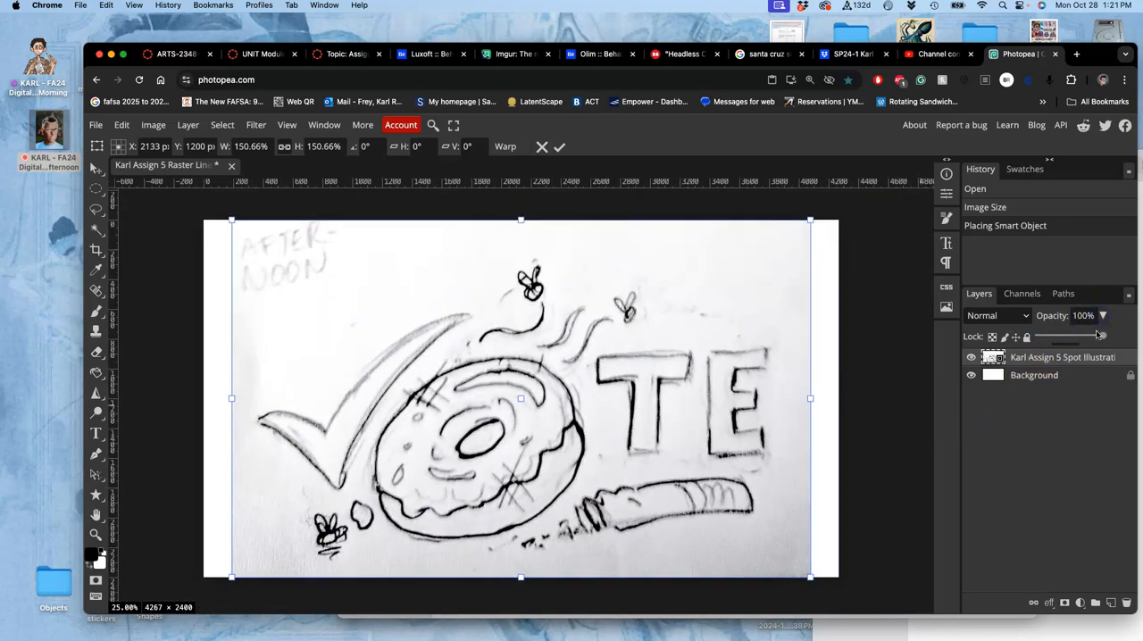
Step: Fade the sketch layer to 34% opacity, lock it, and add a new Digital Inking layer above
drag(1103, 336, 1061, 336)
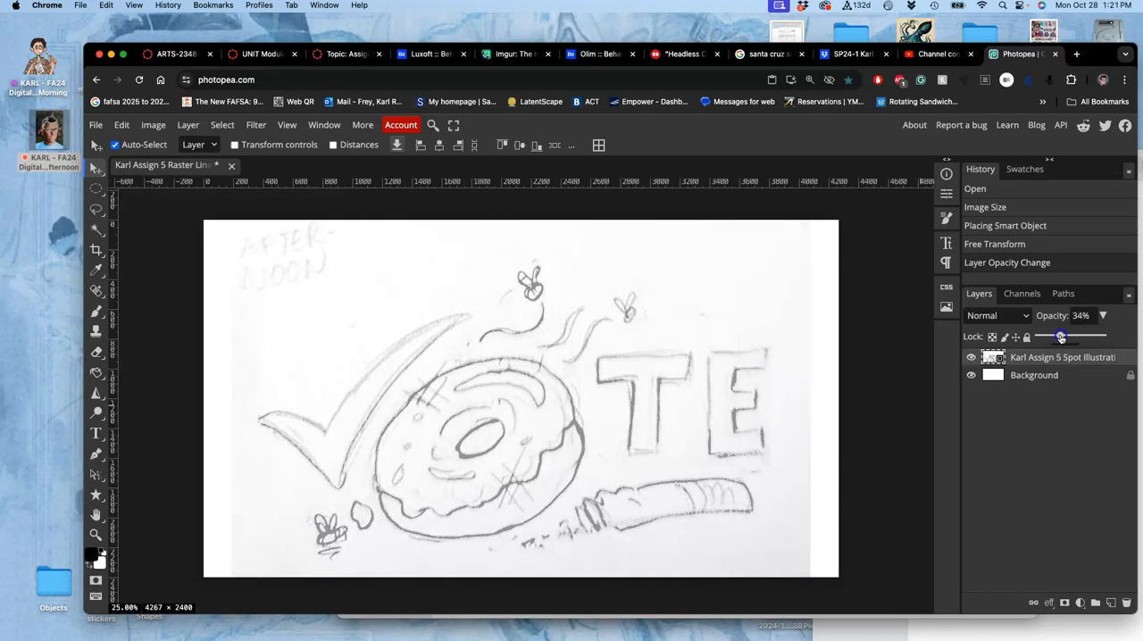
drag(1061, 335, 1058, 336)
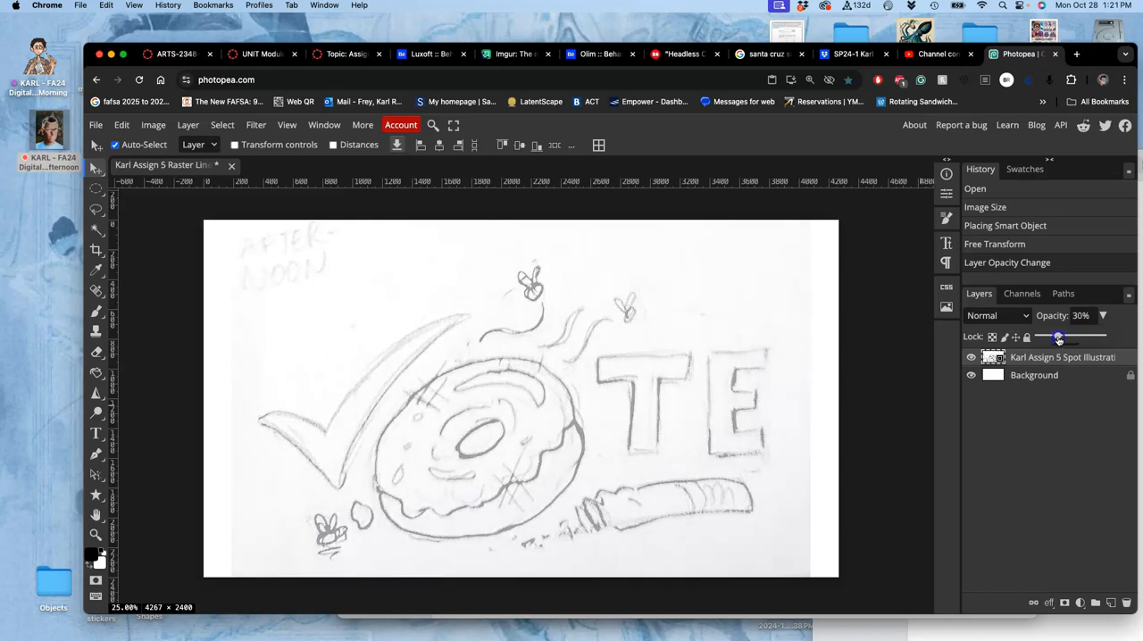
drag(1059, 336, 1061, 337)
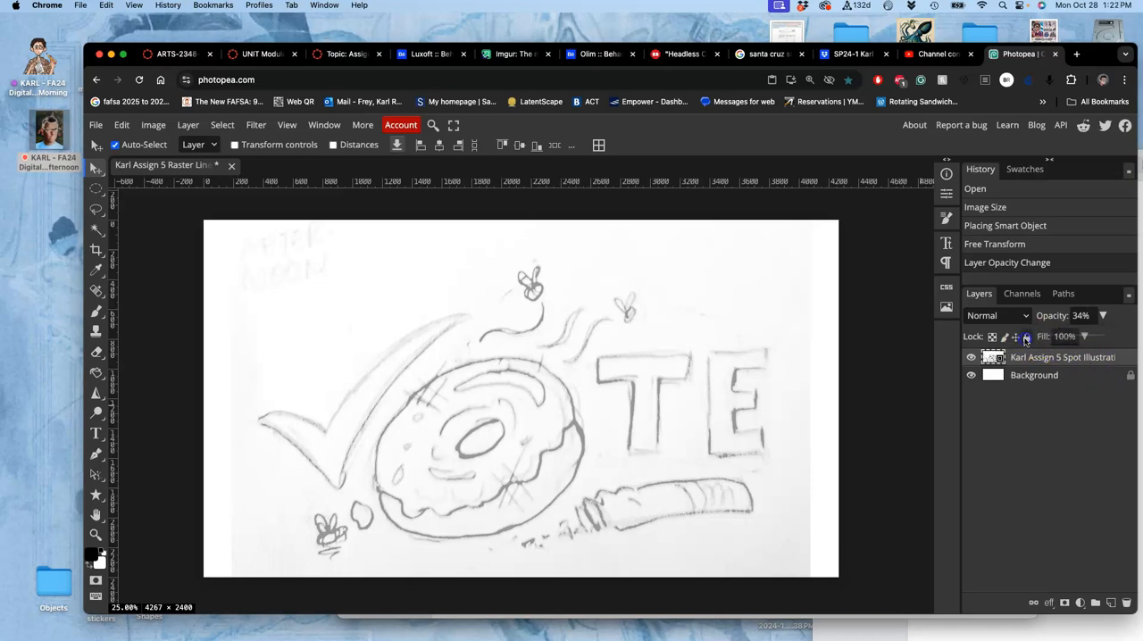
click(1026, 337)
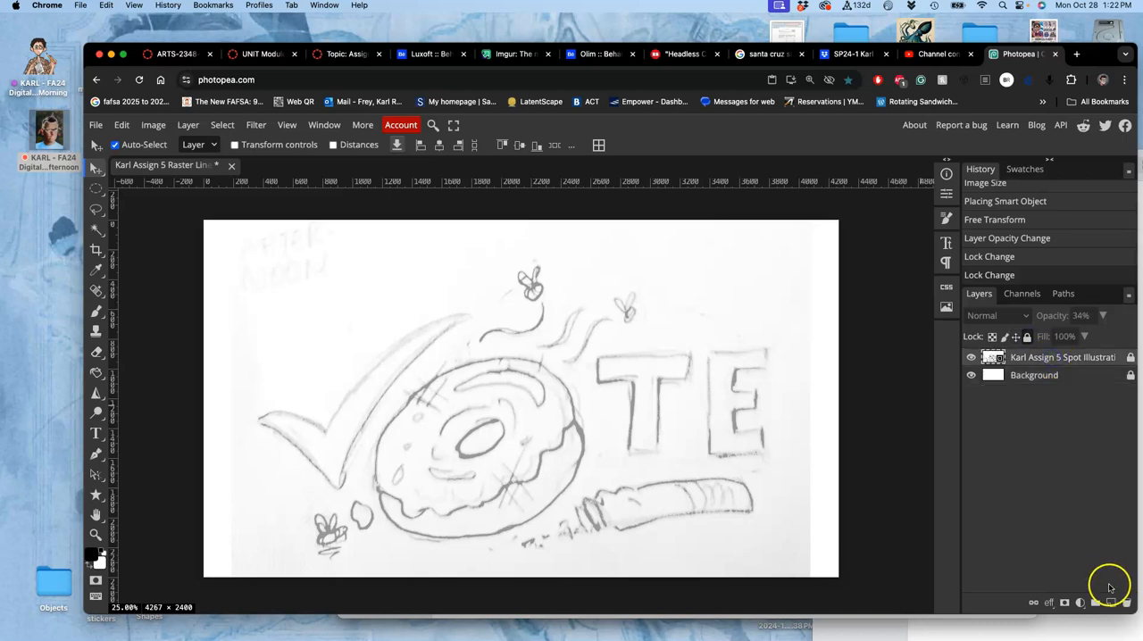
click(1108, 601)
text(Digital Inking)
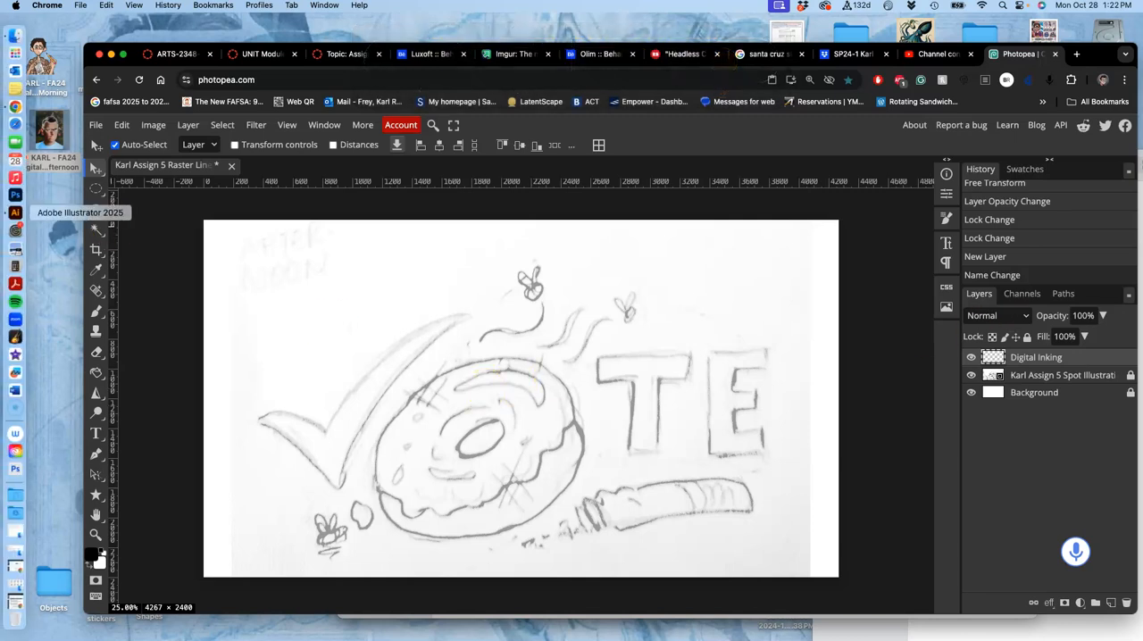
Step: Select the Brush tool to trace on the Digital Inking layer
click(12, 144)
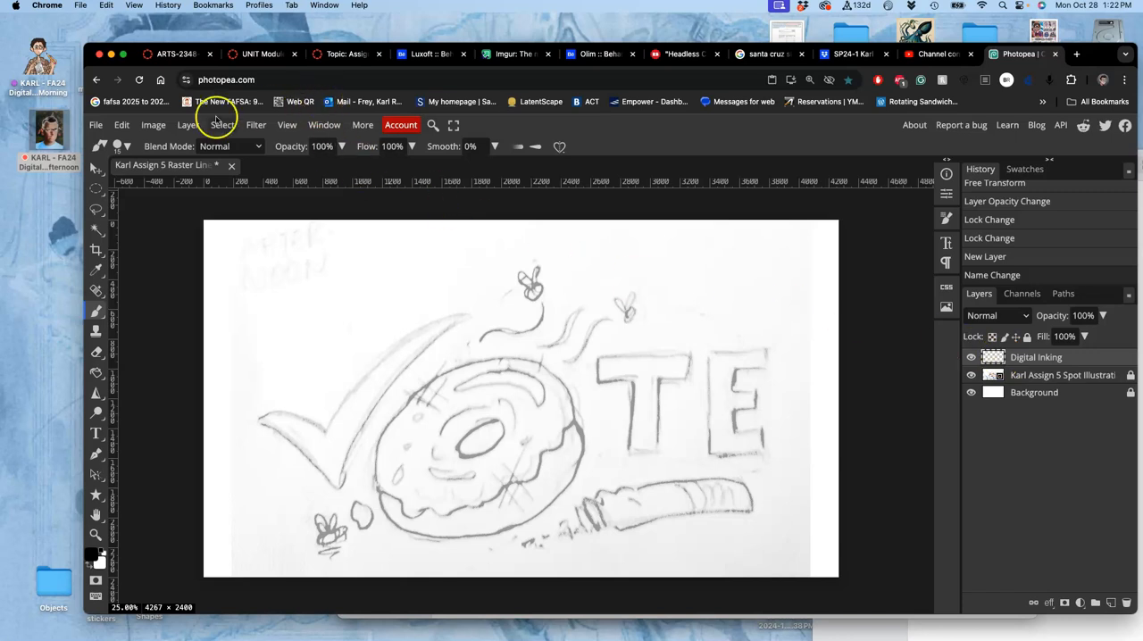
Step: Choose a round hard brush tip and raise its size to about 69 px
click(126, 147)
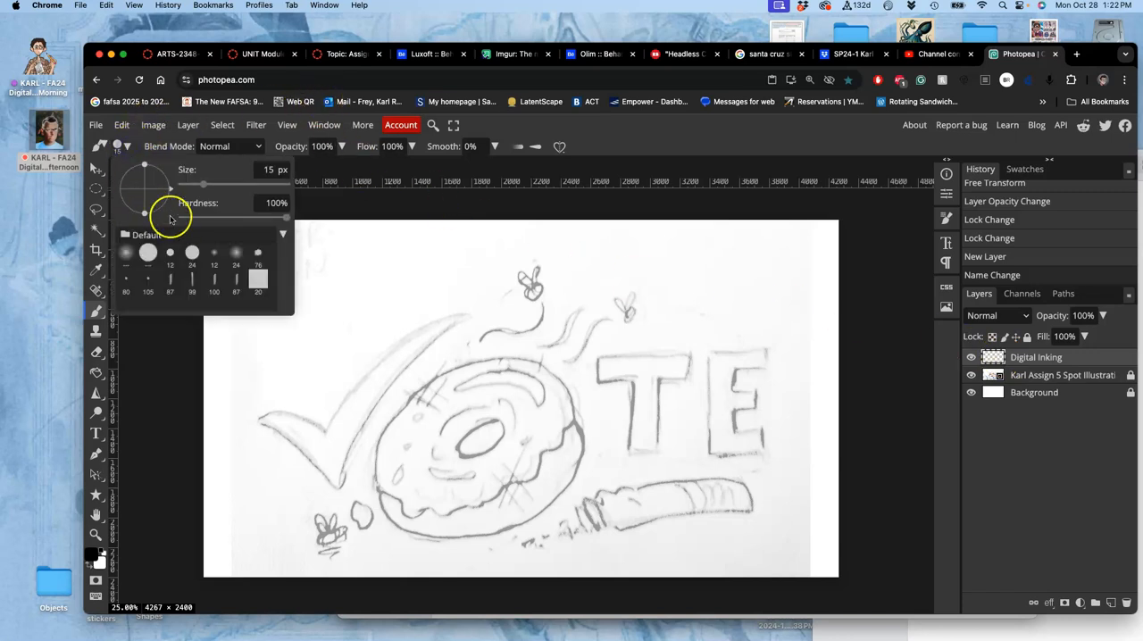
click(147, 252)
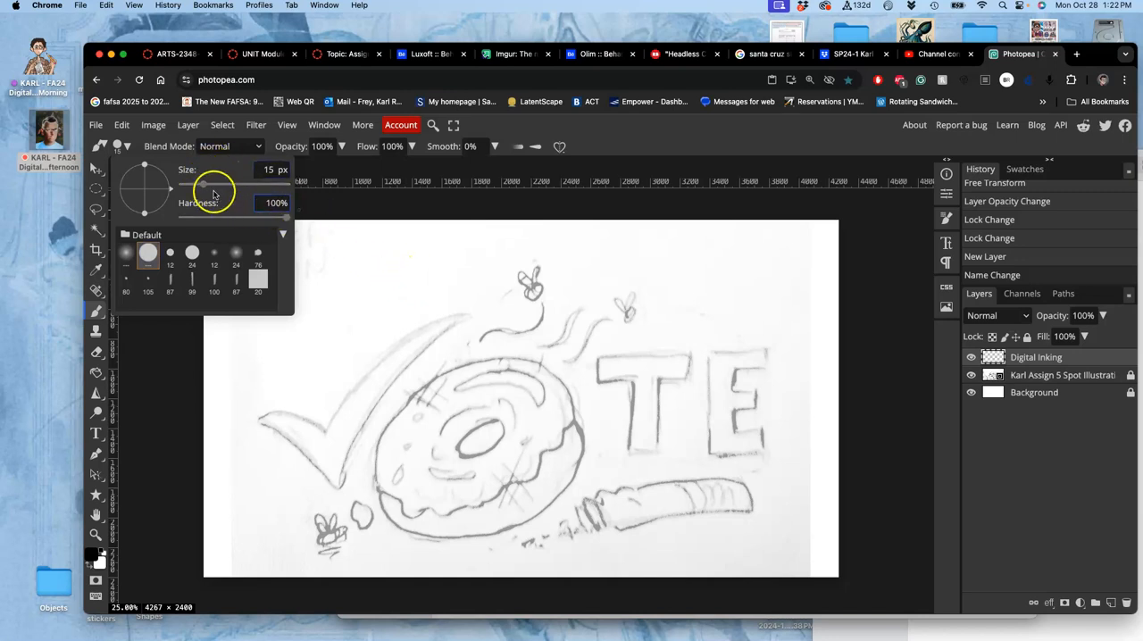
drag(205, 185, 217, 185)
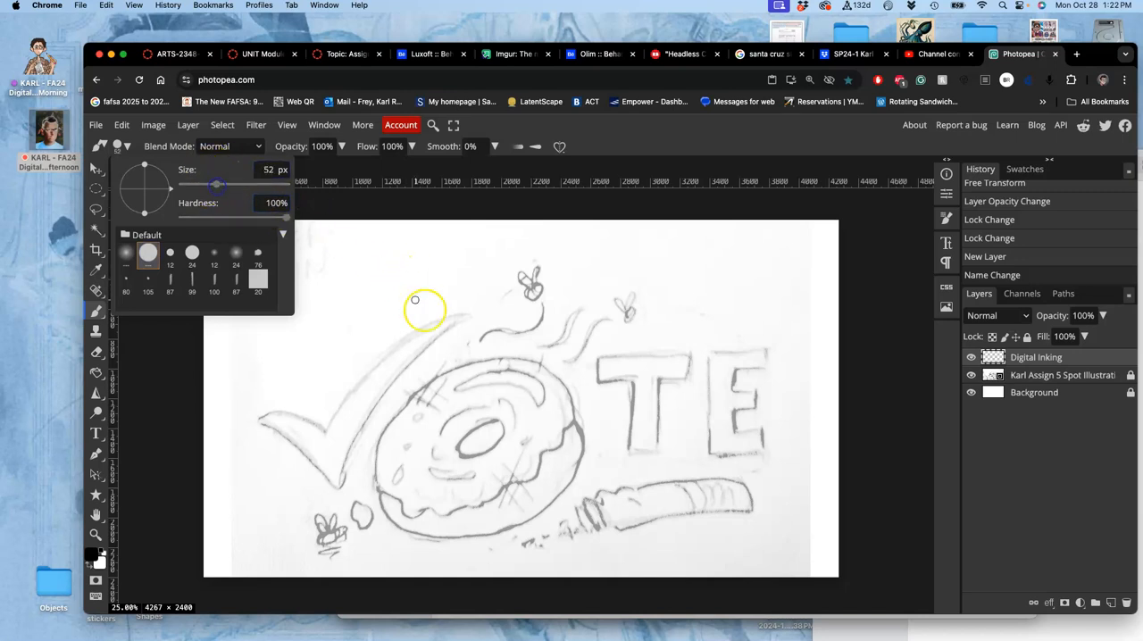
drag(217, 185, 221, 185)
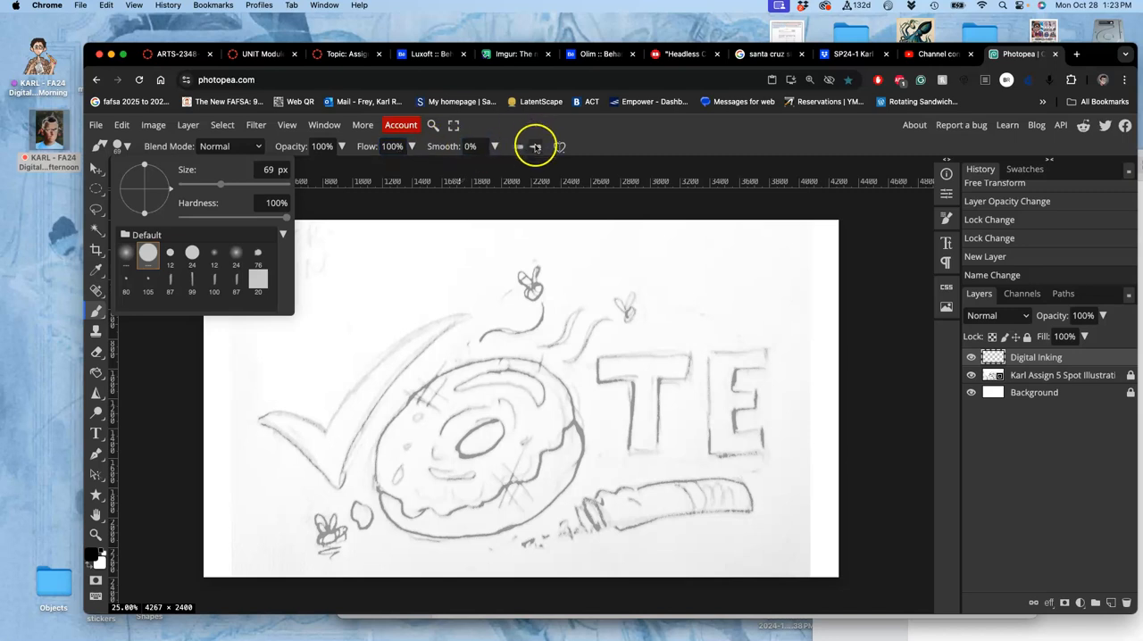
mouse_move(528, 147)
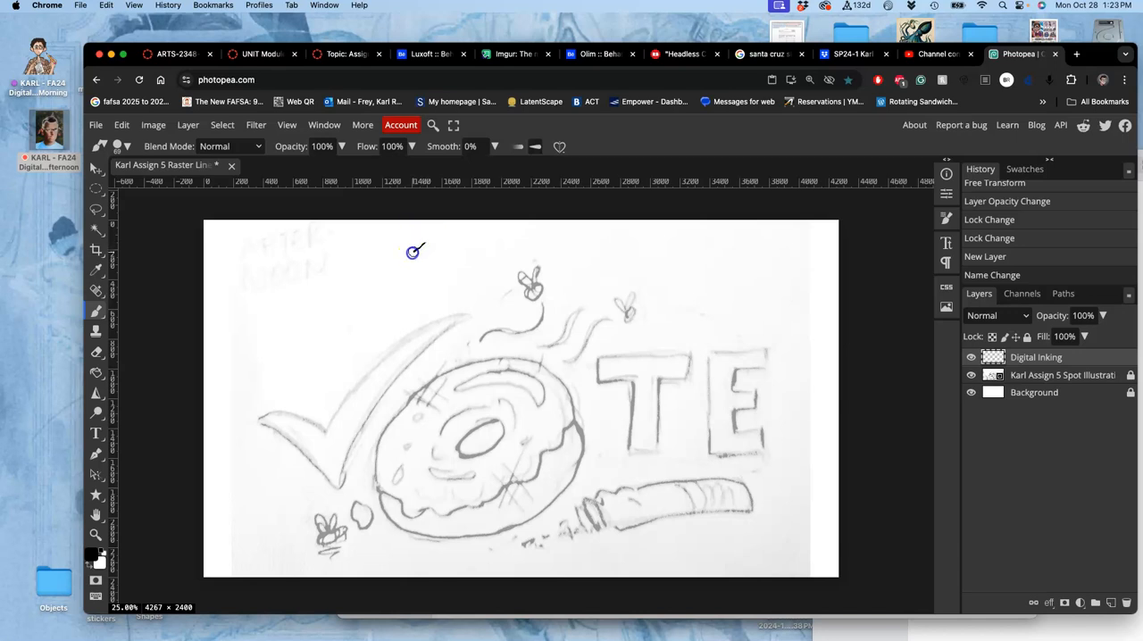
Step: Scribble test strokes in the margin to check the line weight, then undo them
drag(420, 243, 347, 298)
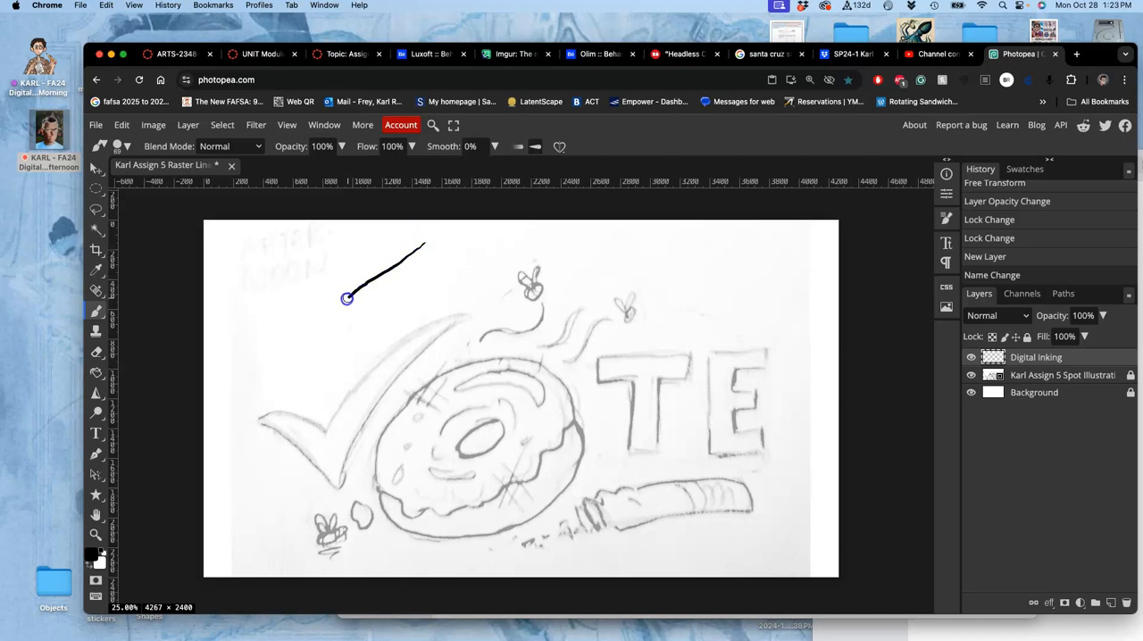
drag(347, 298, 294, 330)
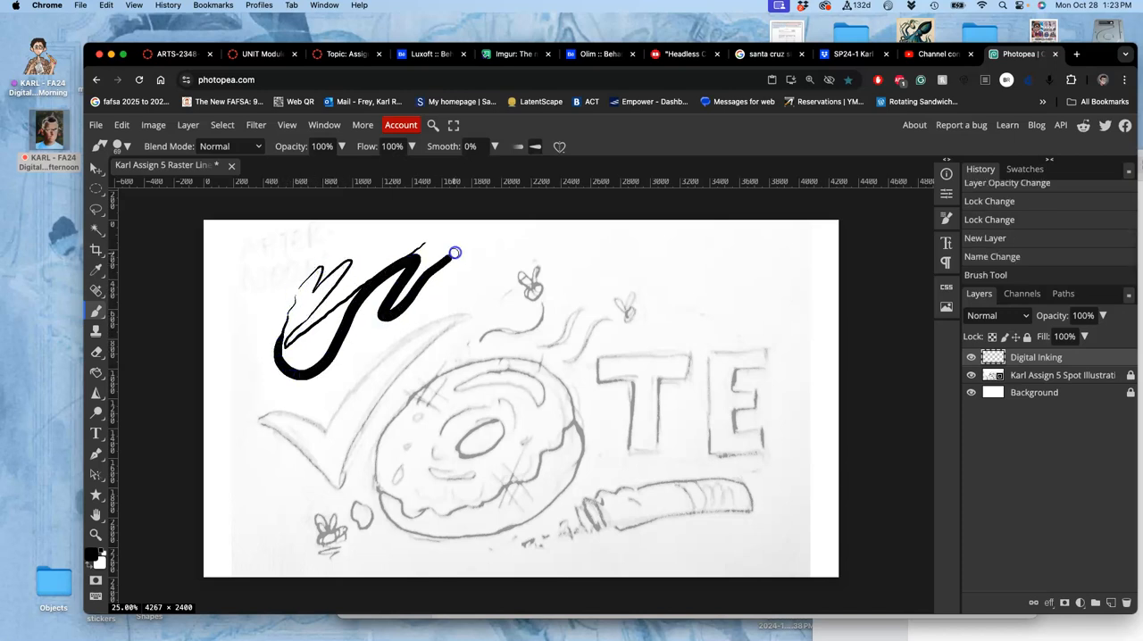
drag(456, 252, 661, 259)
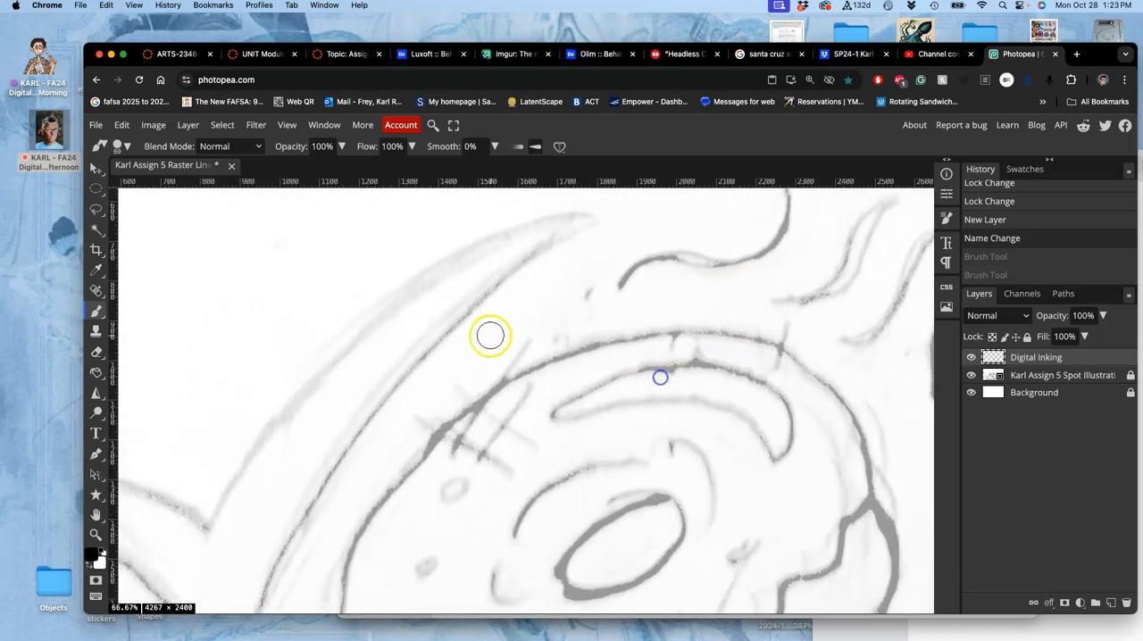
click(152, 124)
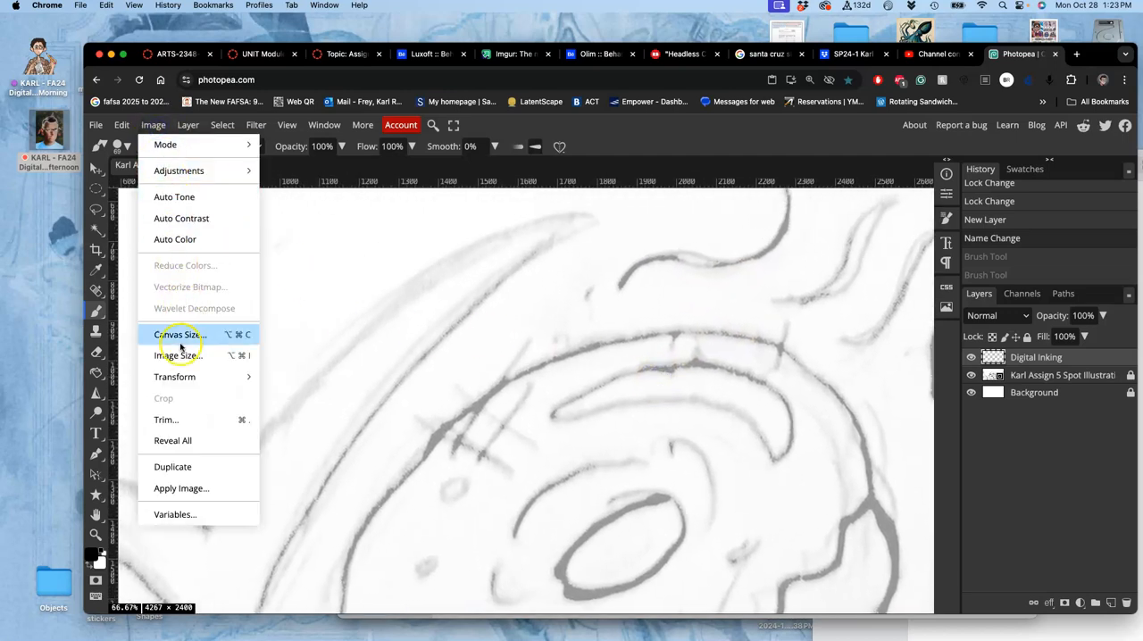
click(177, 356)
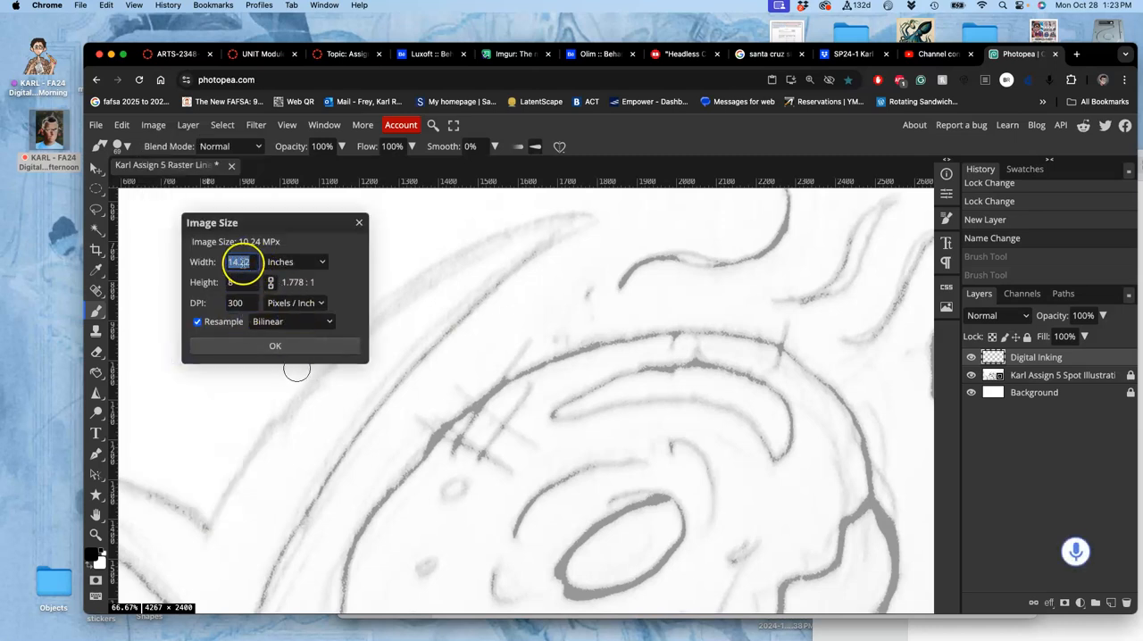
click(275, 346)
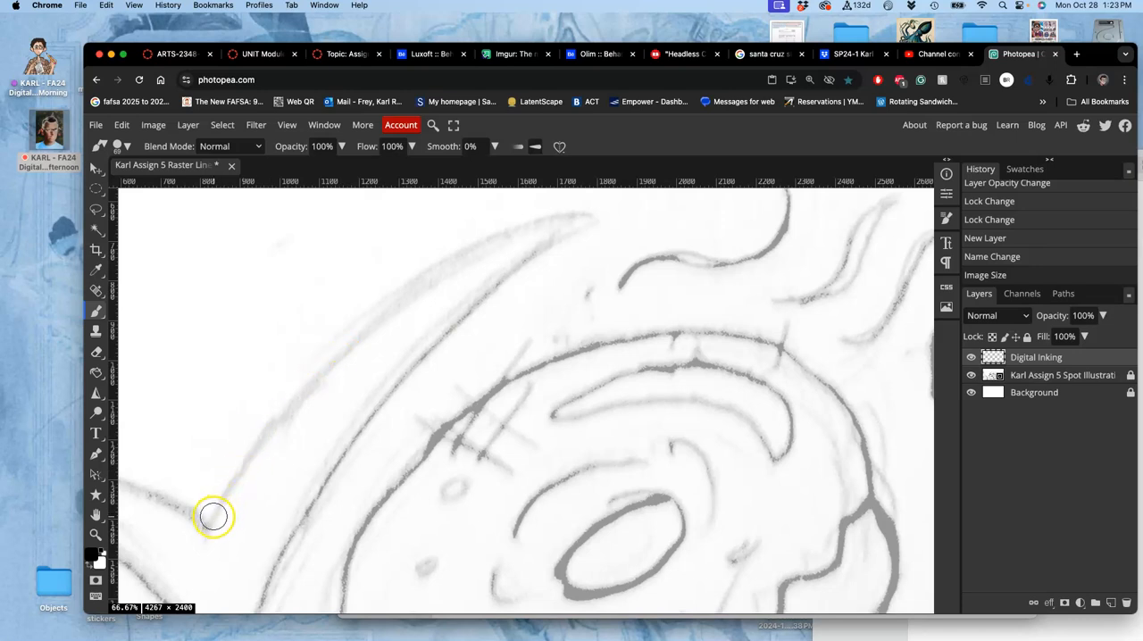
Step: Trace the check mark once, then raise brush smoothing to 51% in the options bar
drag(210, 527, 326, 366)
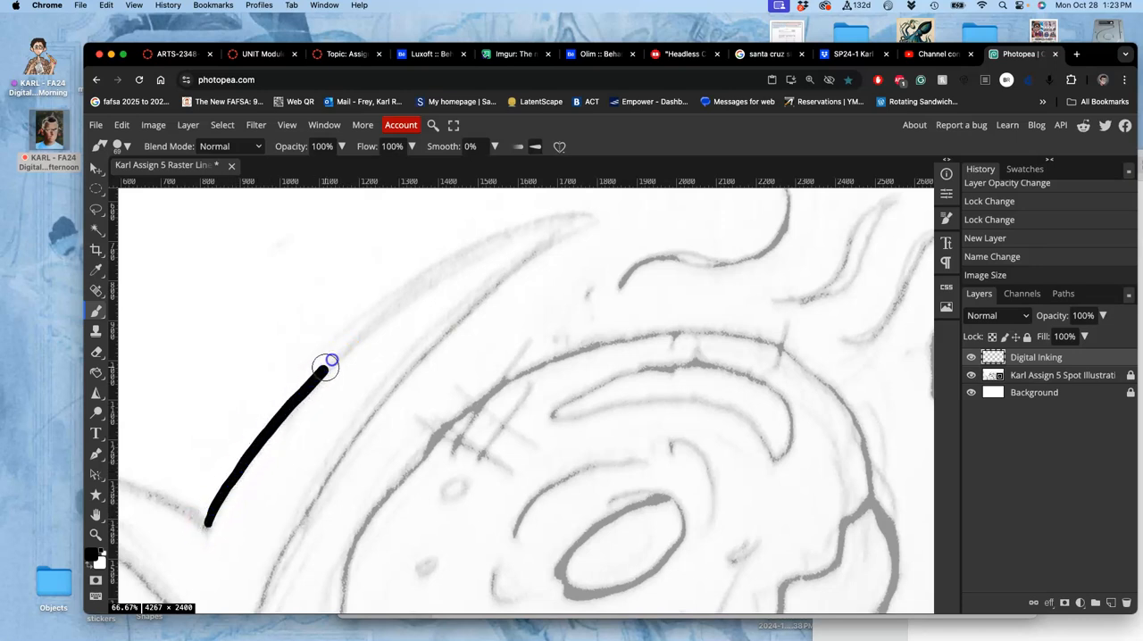
drag(326, 367, 580, 201)
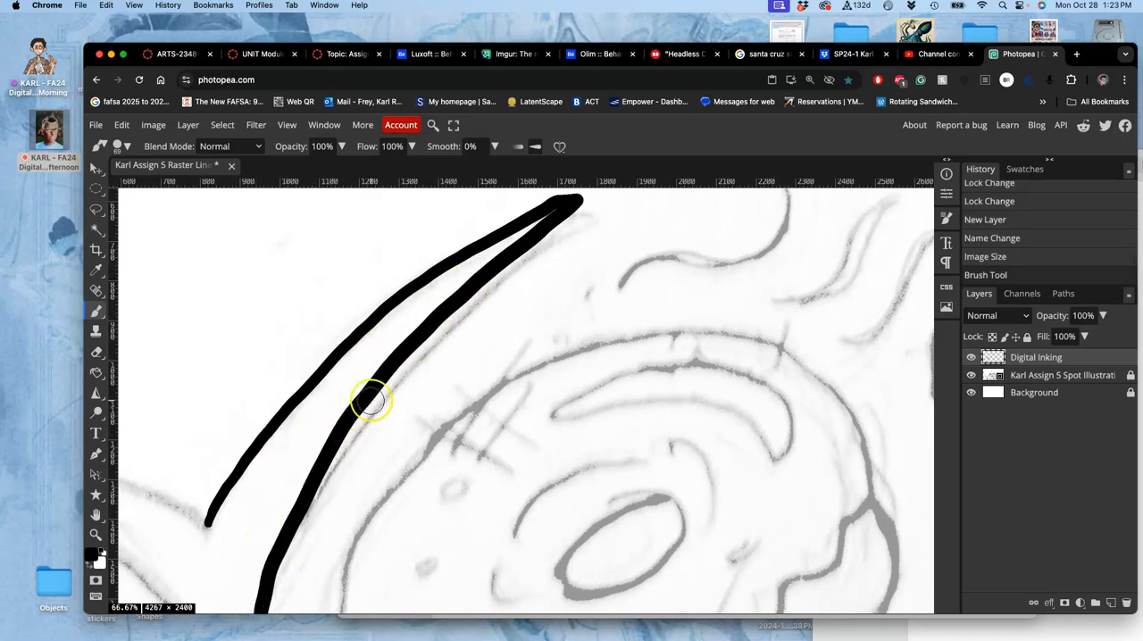
mouse_move(428, 253)
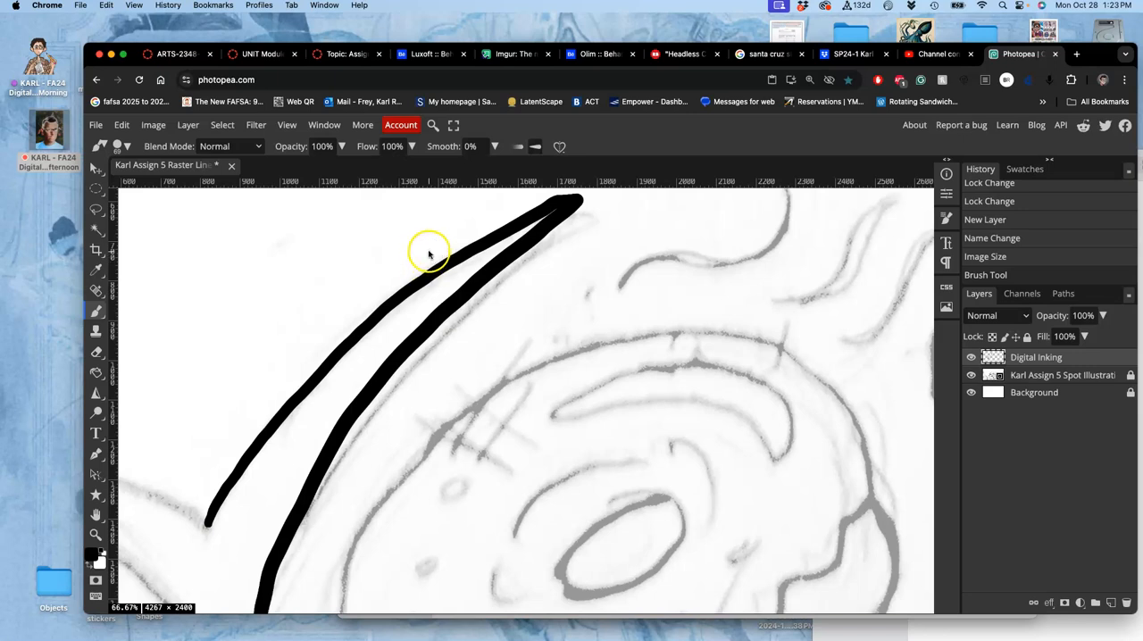
scroll(down, 3)
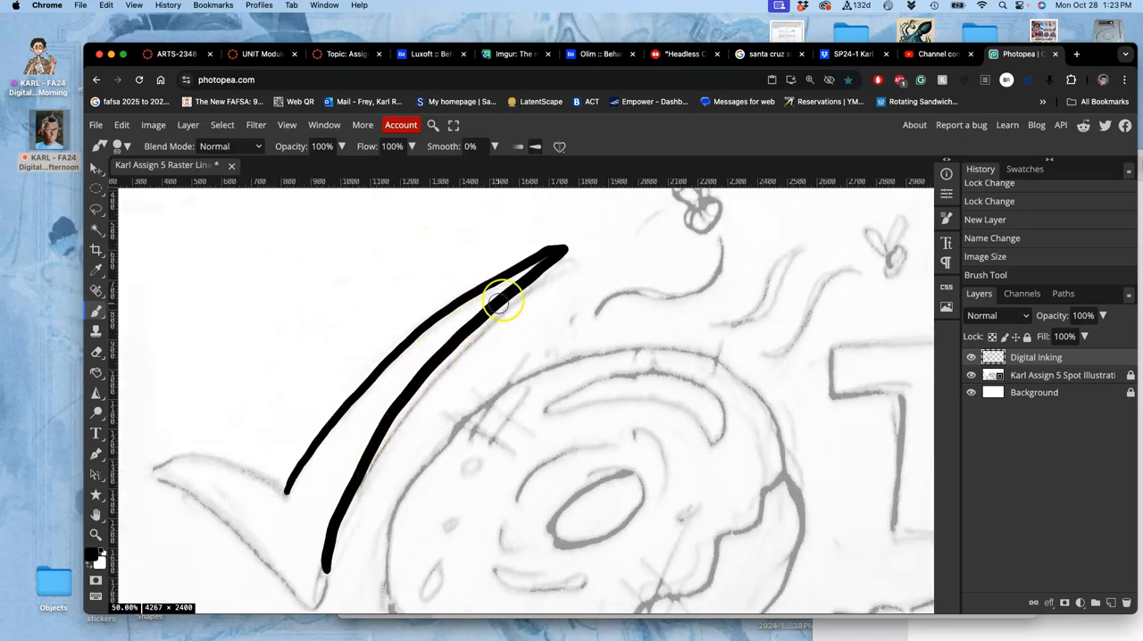
mouse_move(462, 310)
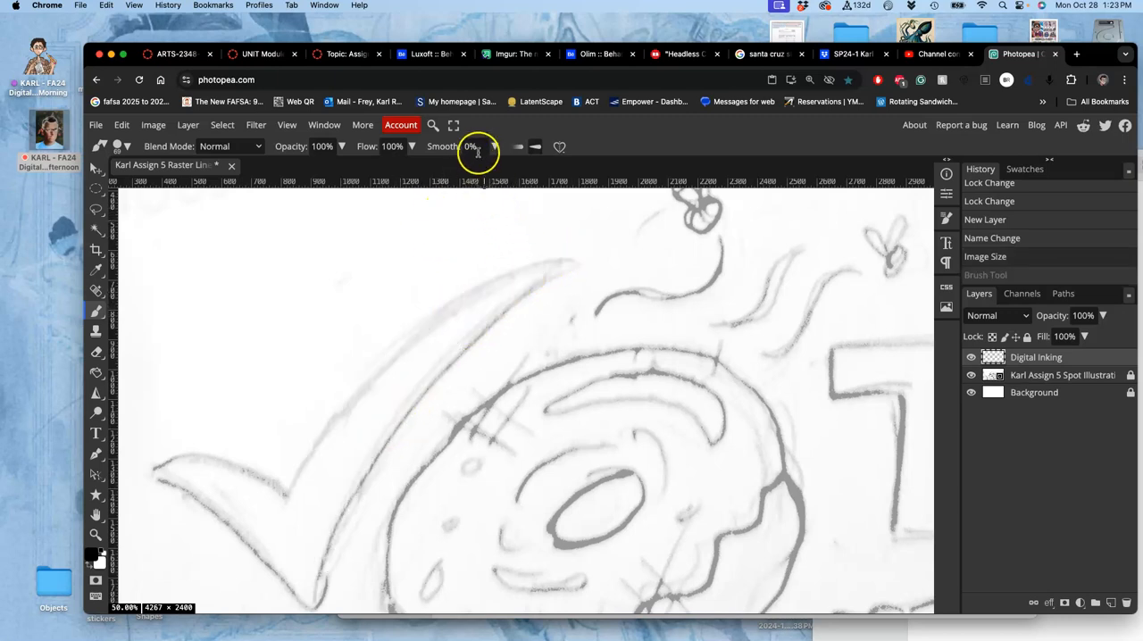
click(494, 146)
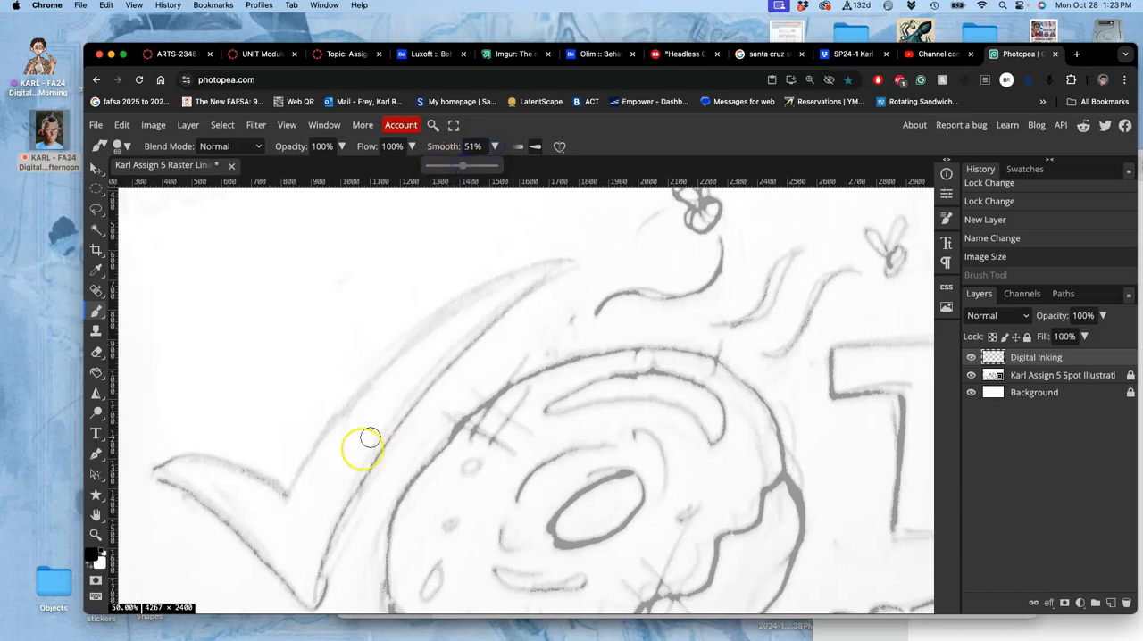
Step: Ink both arms of the check mark as a bold smooth black outline
drag(367, 438, 286, 491)
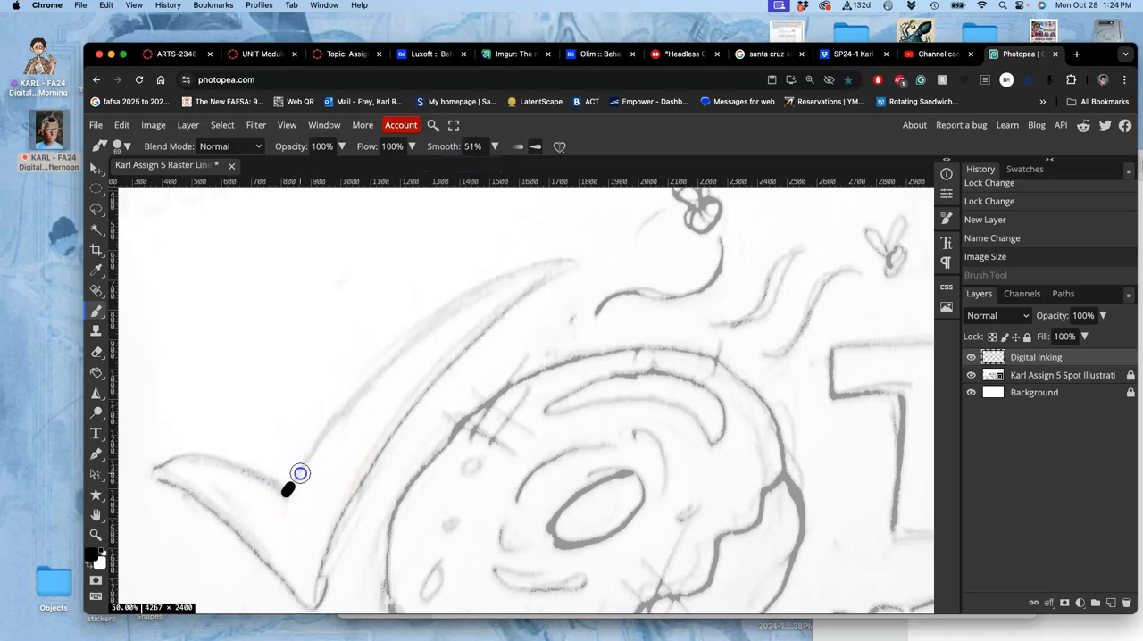
drag(288, 494, 438, 319)
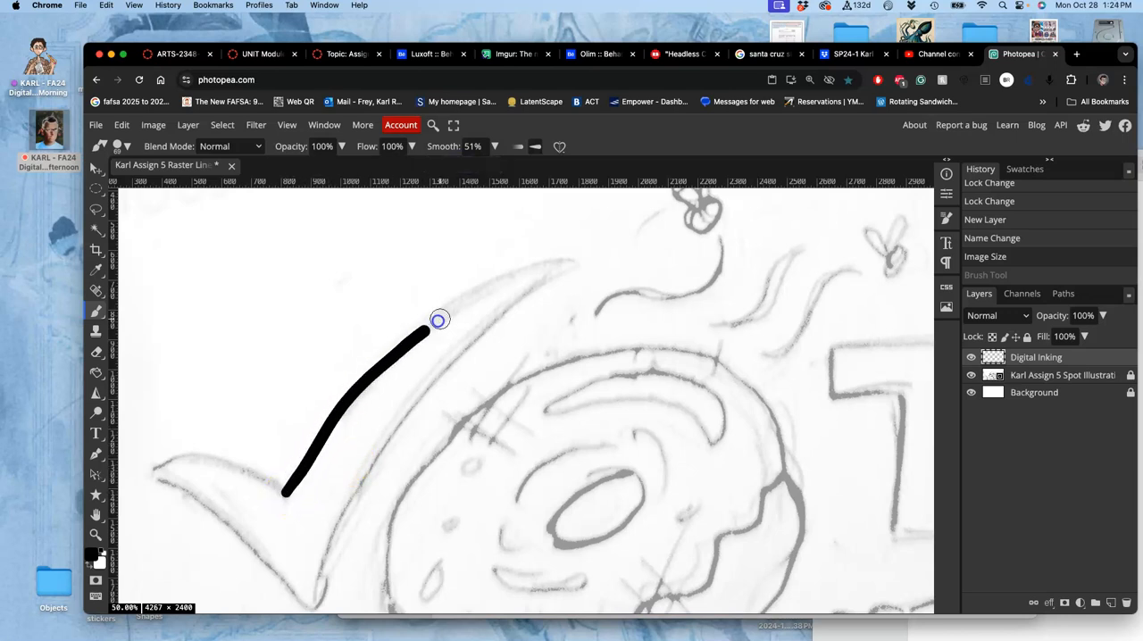
drag(440, 320, 552, 281)
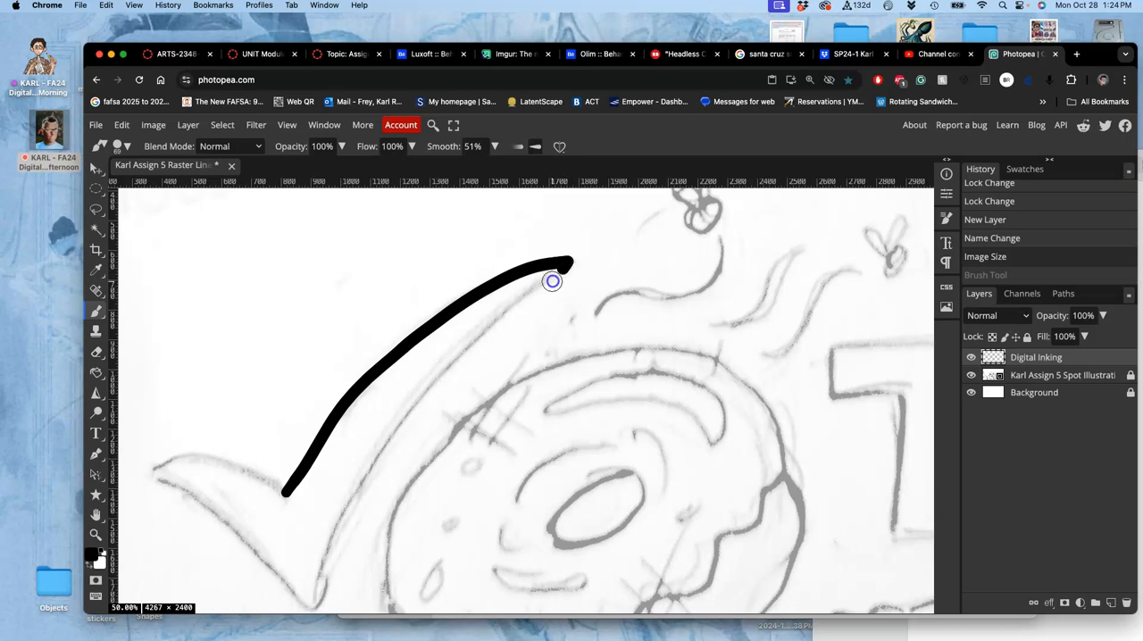
drag(572, 264, 346, 516)
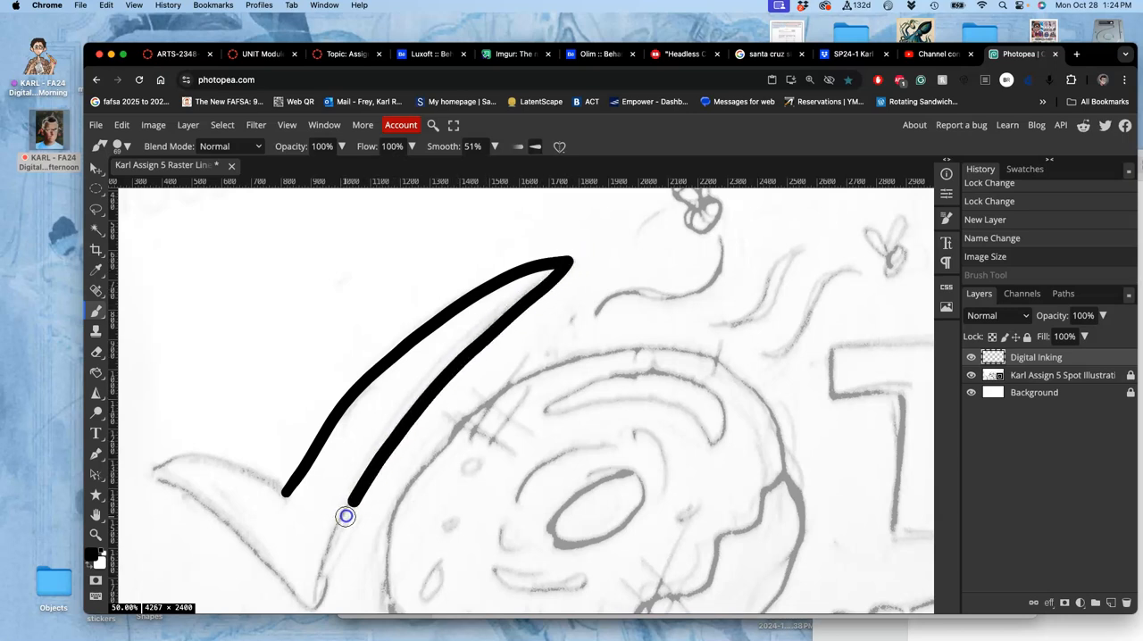
drag(346, 516, 284, 579)
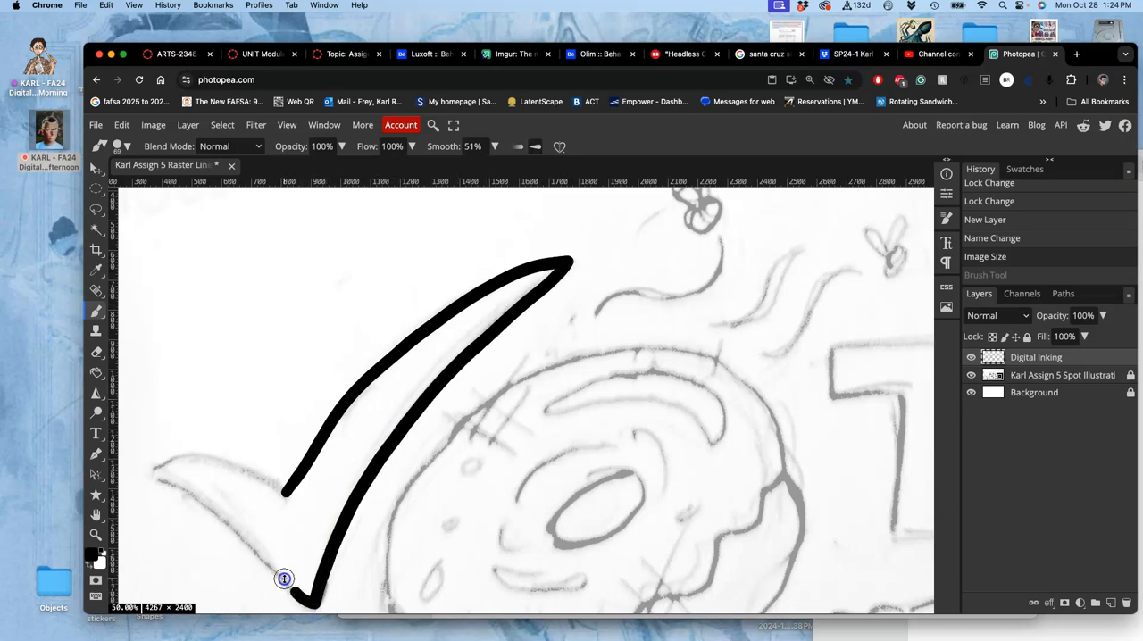
drag(304, 602, 149, 458)
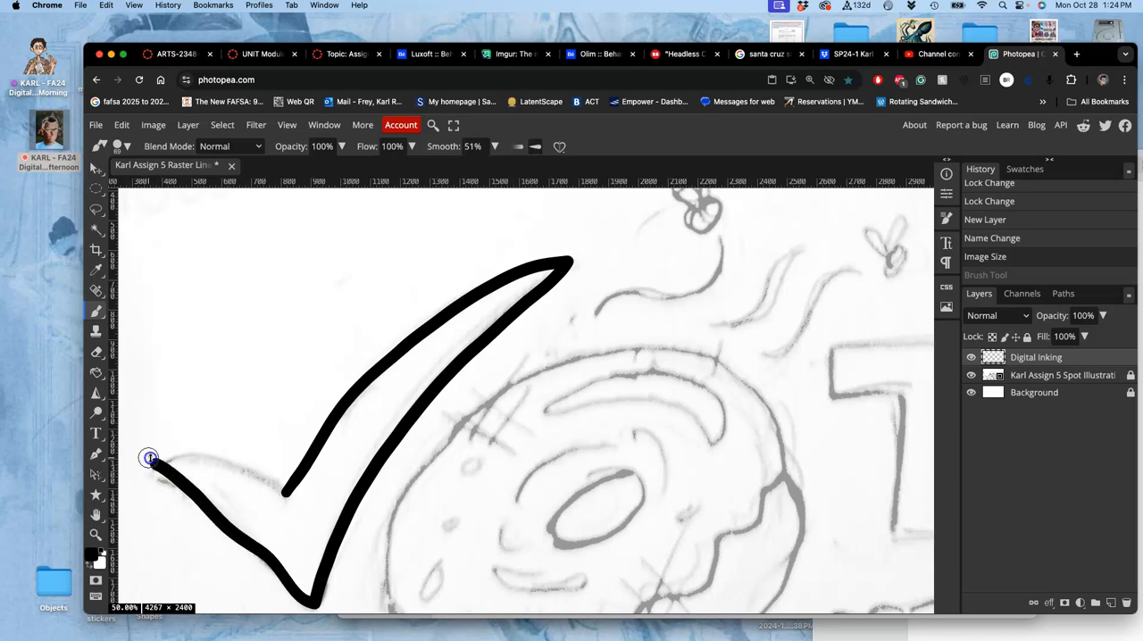
drag(149, 458, 331, 527)
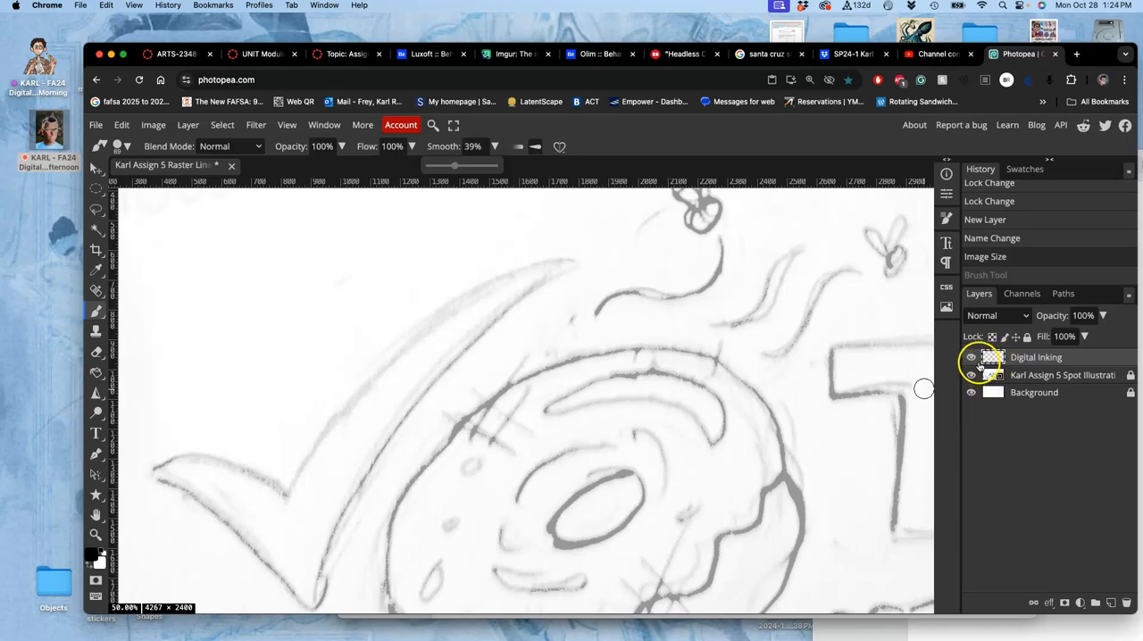
mouse_move(510, 295)
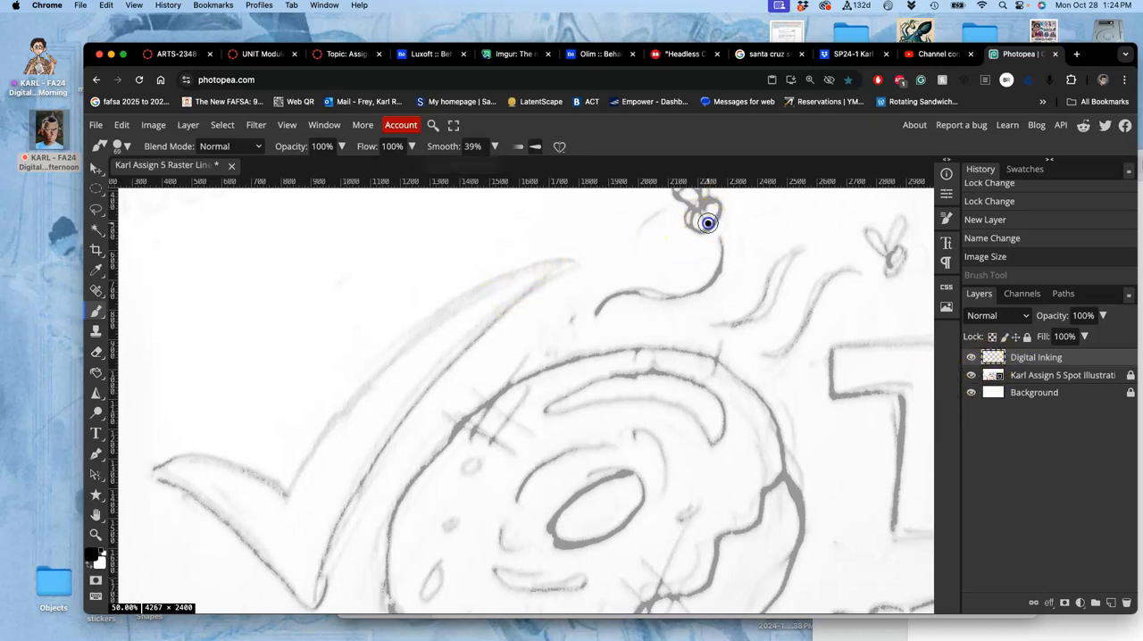
mouse_move(715, 213)
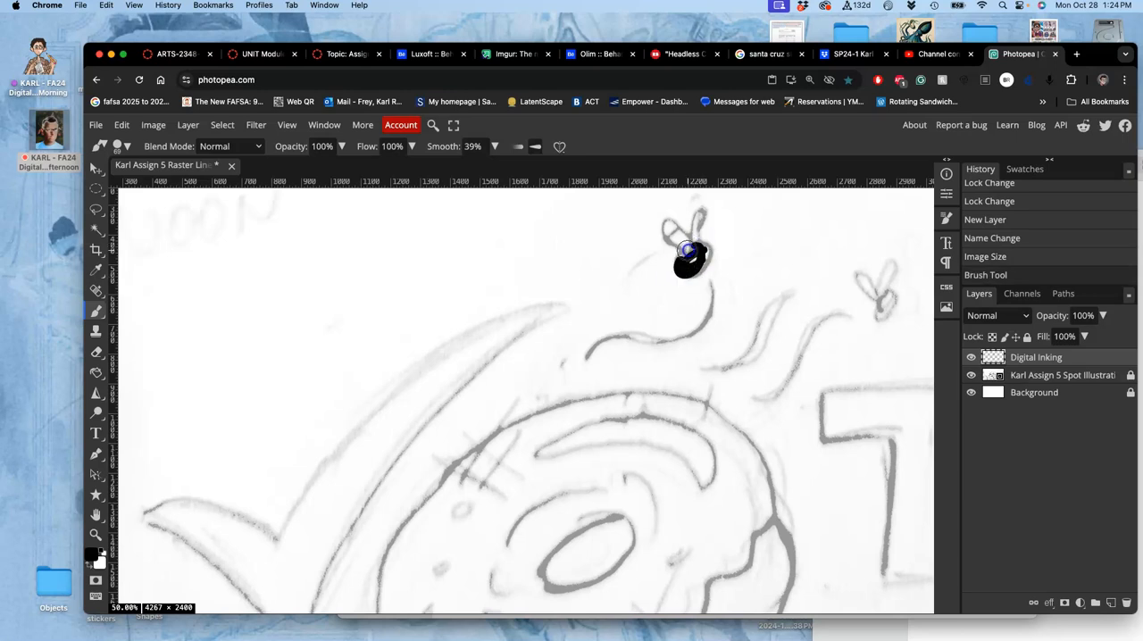
Step: Ink the two wings of the fly above the donut in solid black
drag(692, 259, 671, 215)
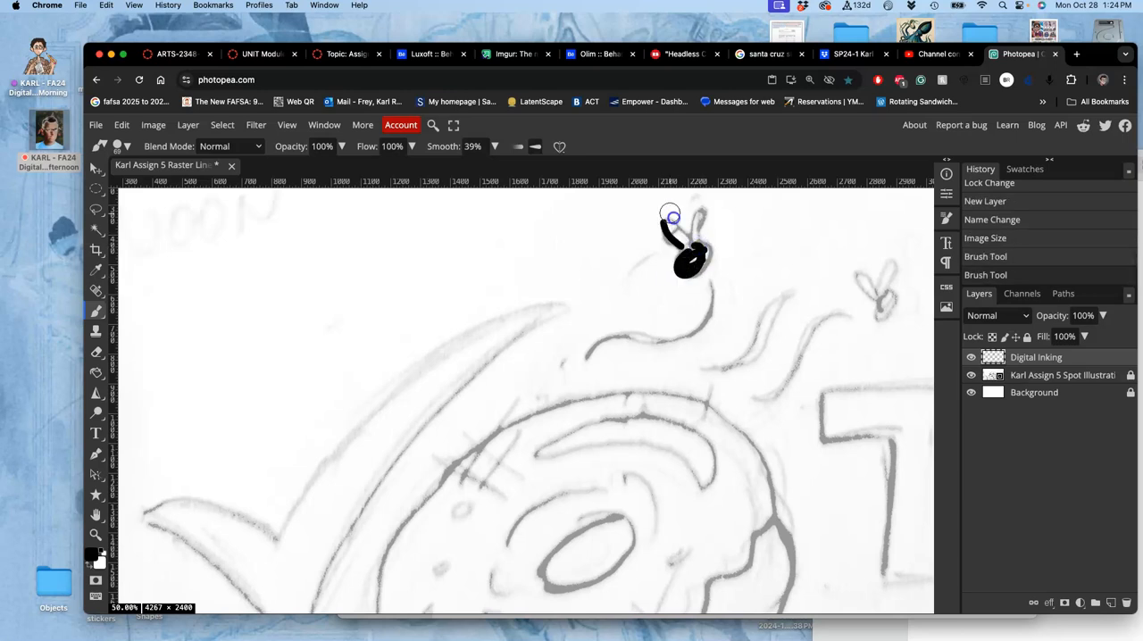
drag(674, 214, 709, 204)
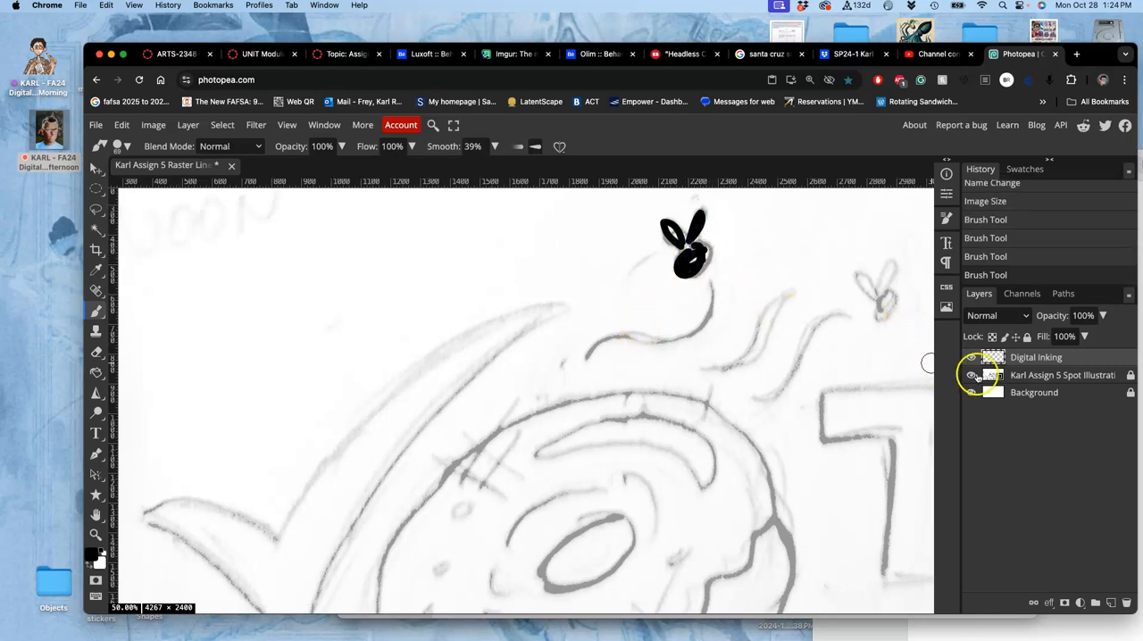
Step: Ink the wavy smell lines beside the fly in black
click(978, 375)
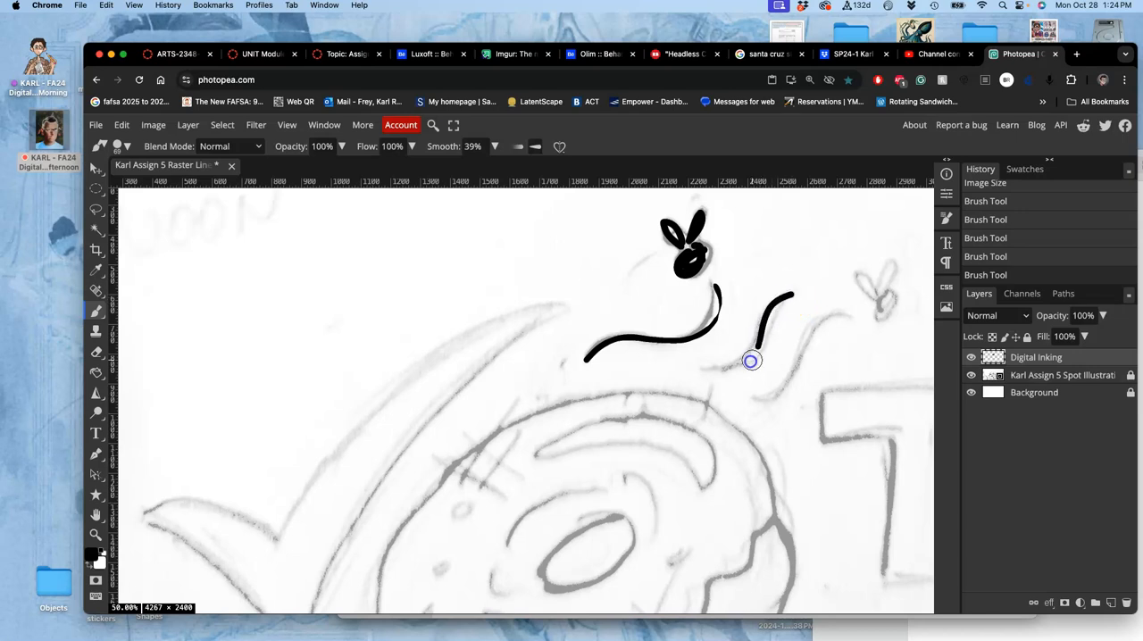
drag(759, 362, 806, 336)
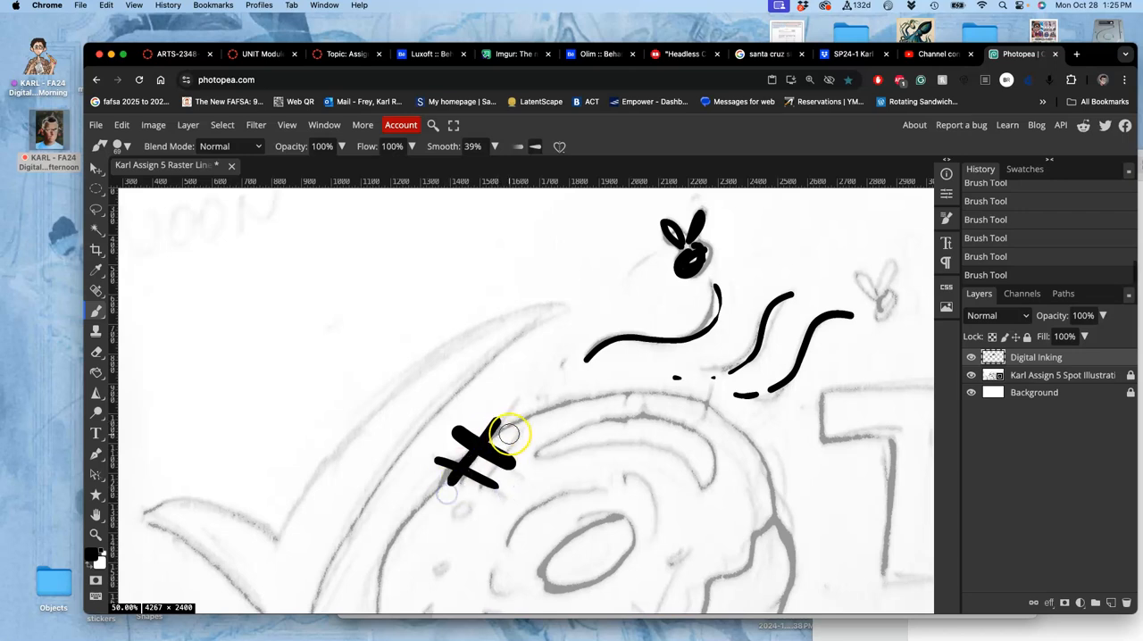
Step: Ink the crossed marks, the donut's left outline and small drip and crumb strokes beside it
drag(496, 433, 438, 496)
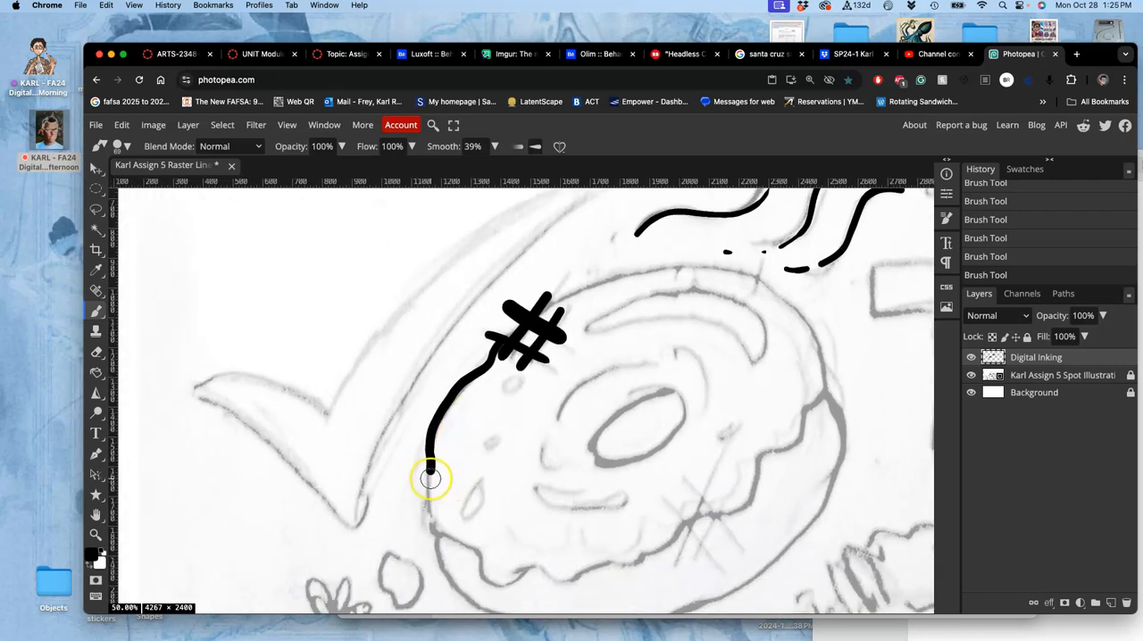
drag(431, 478, 431, 518)
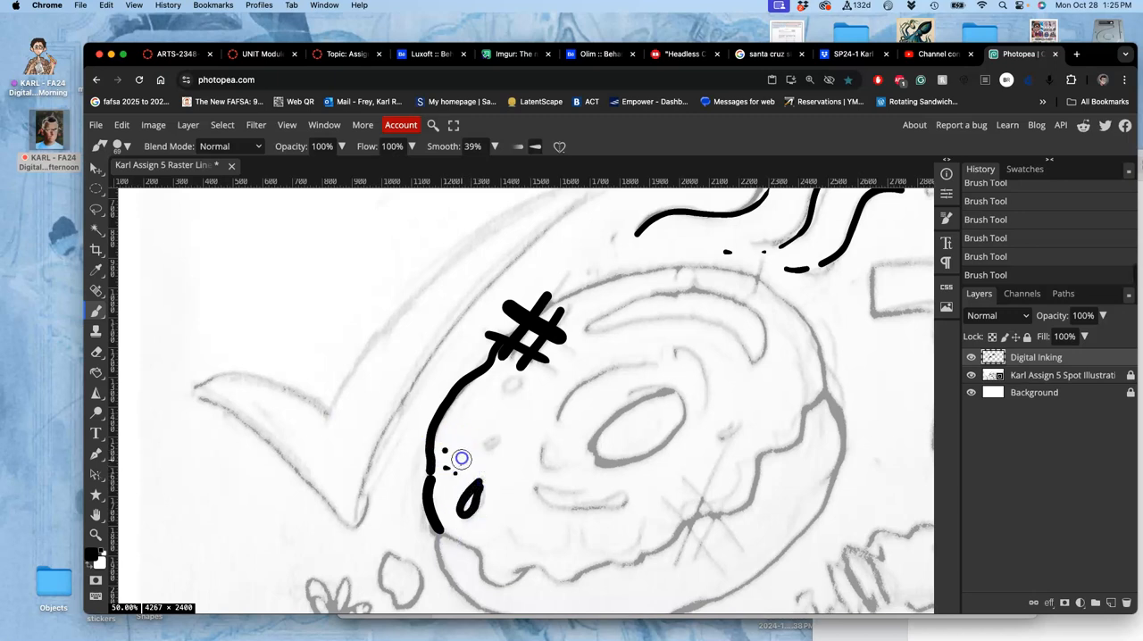
drag(443, 455, 455, 496)
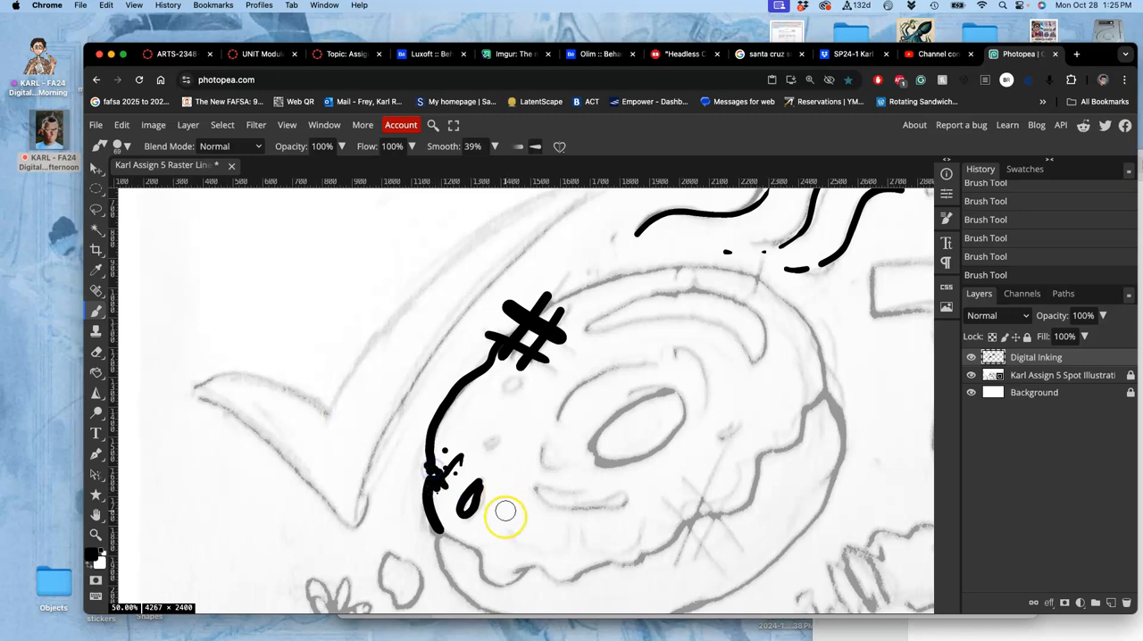
drag(483, 500, 446, 518)
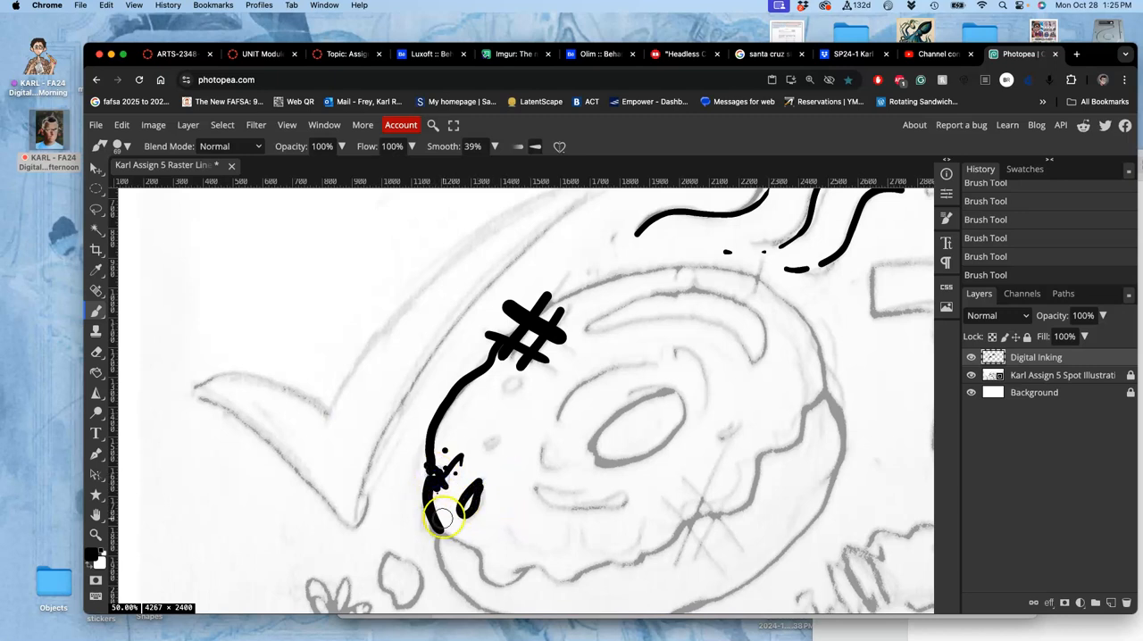
drag(442, 514, 483, 549)
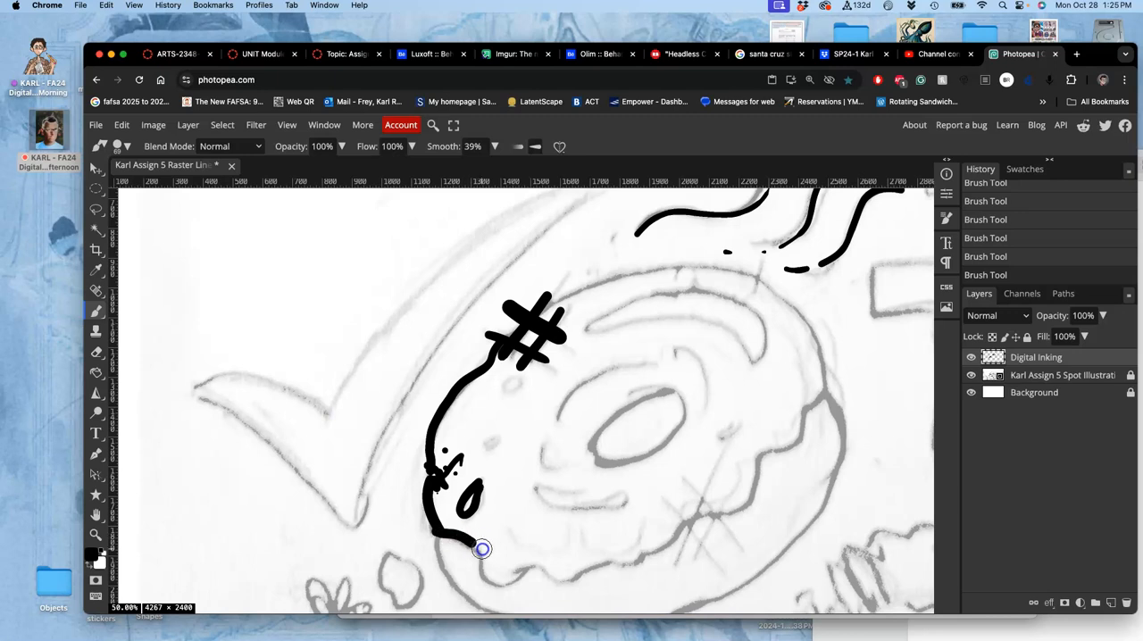
Step: Ink the donut's wavy bottom edge and carry it up the right side of the icing
drag(482, 549, 532, 563)
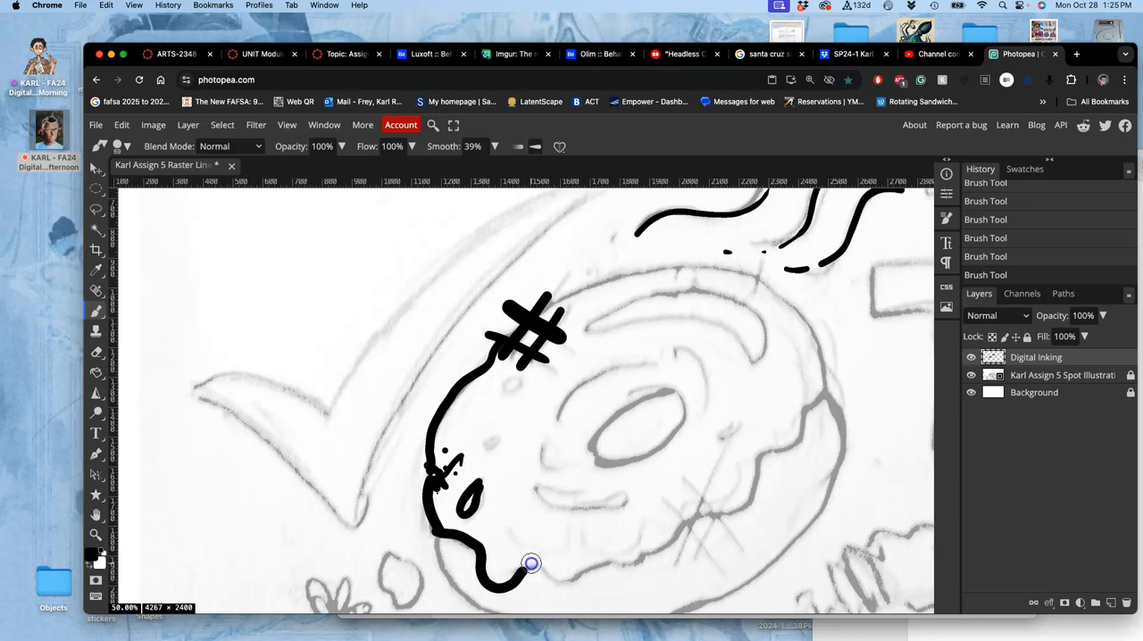
drag(532, 562, 623, 569)
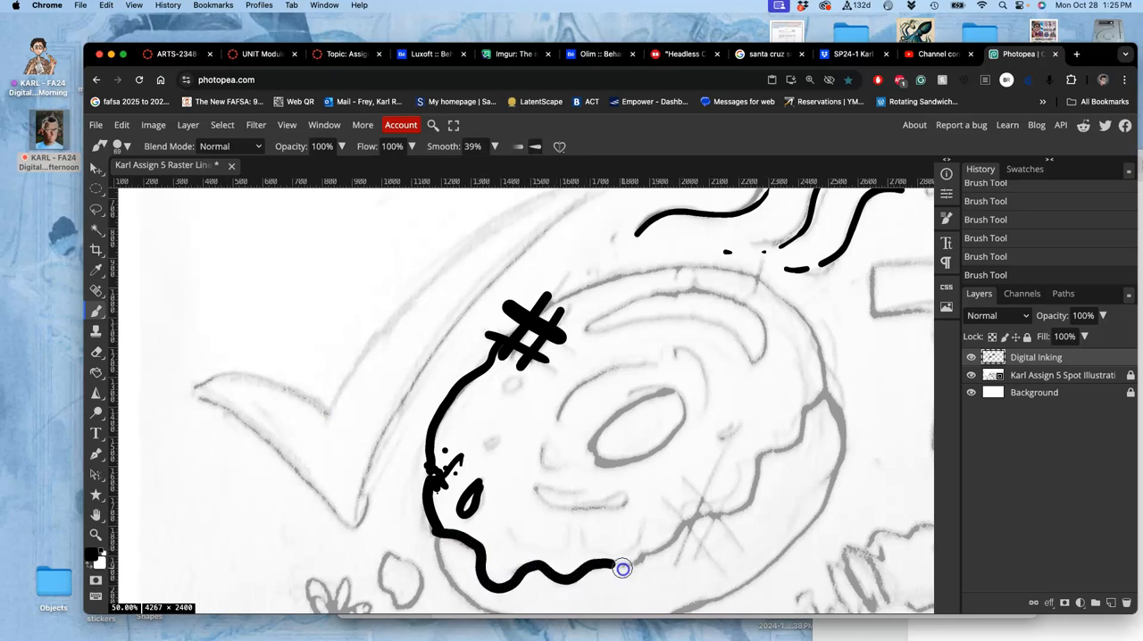
drag(623, 569, 721, 511)
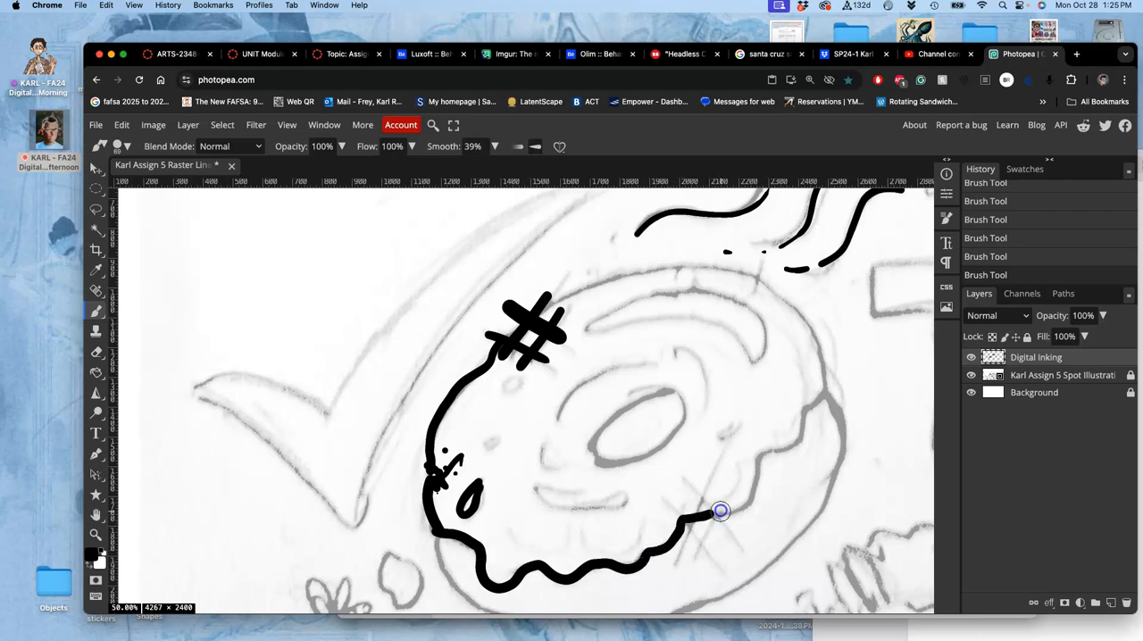
drag(721, 511, 806, 414)
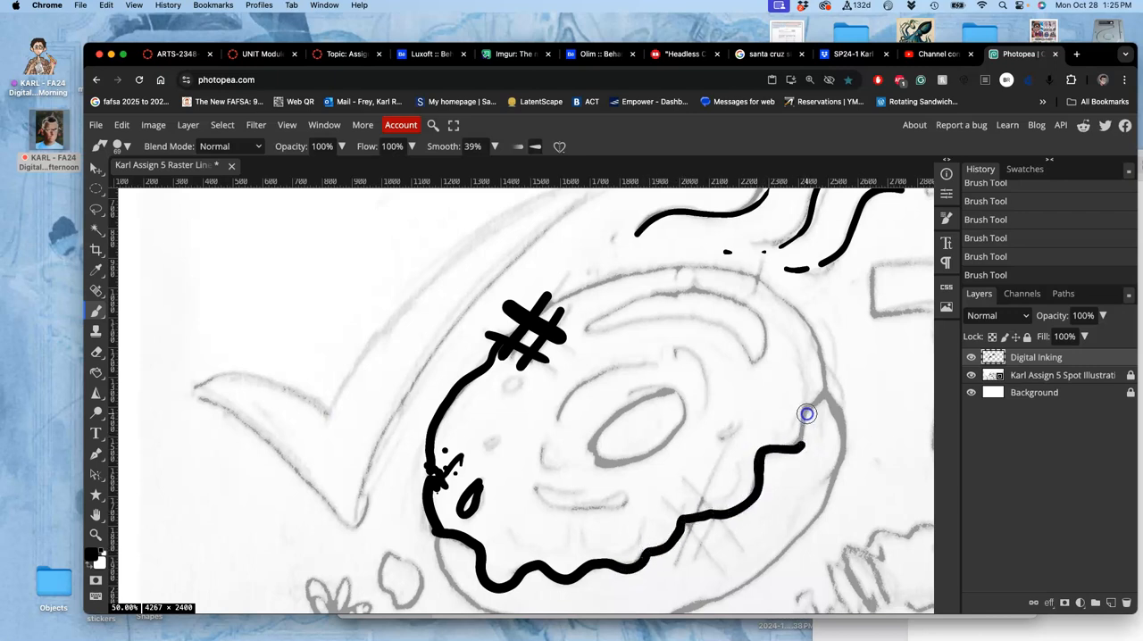
drag(804, 438, 802, 309)
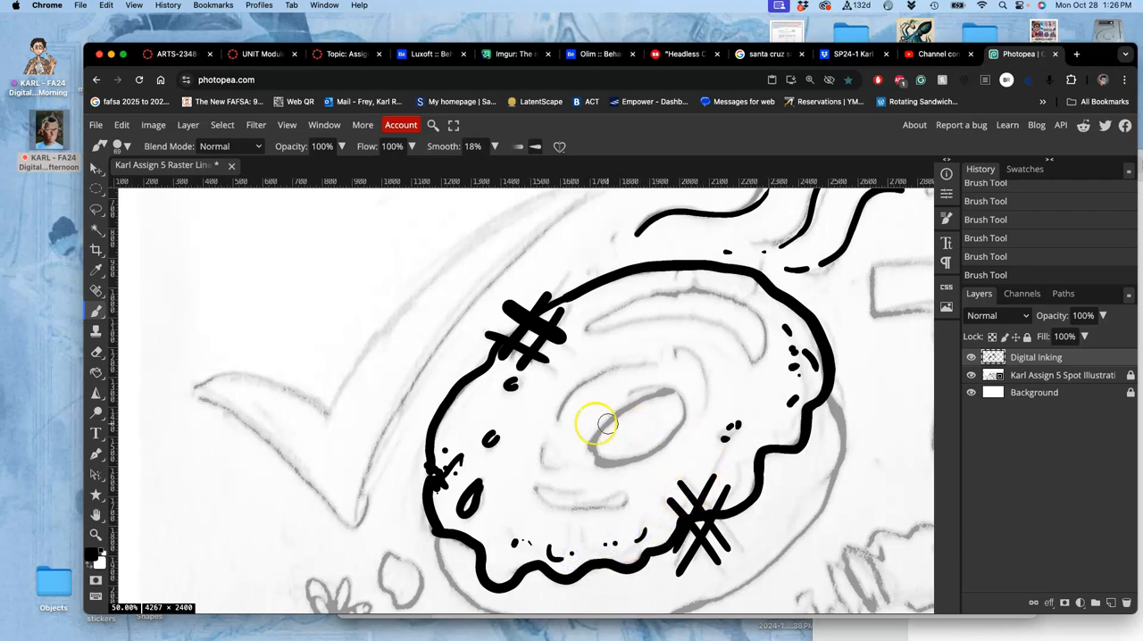
Step: Outline the donut hole and thicken it into a bold black ring
drag(625, 424, 657, 389)
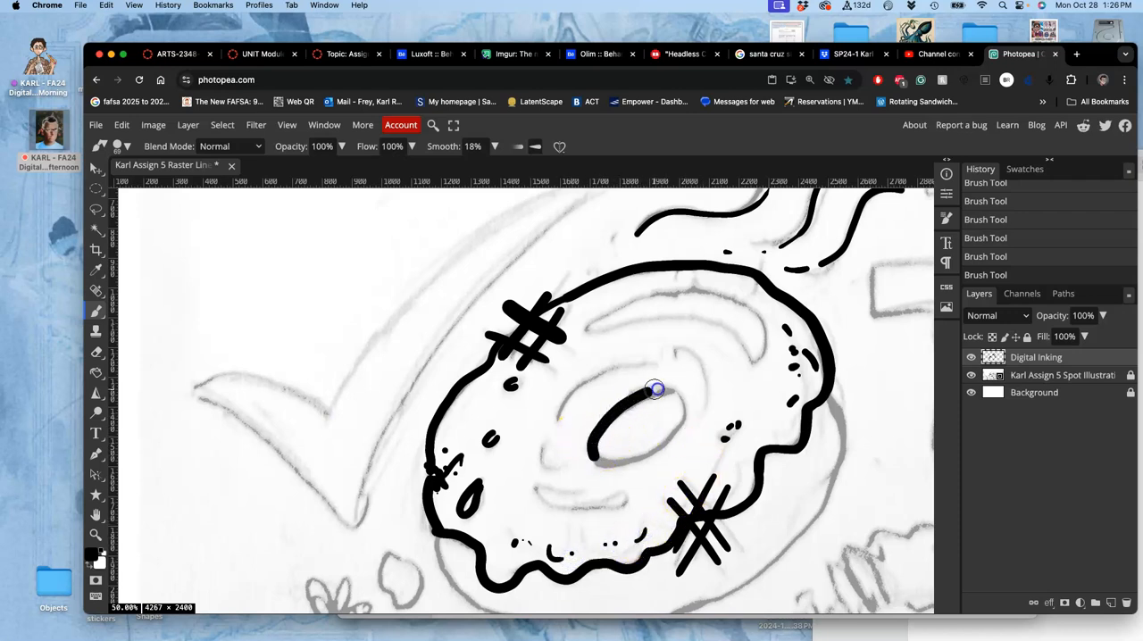
drag(656, 390, 677, 434)
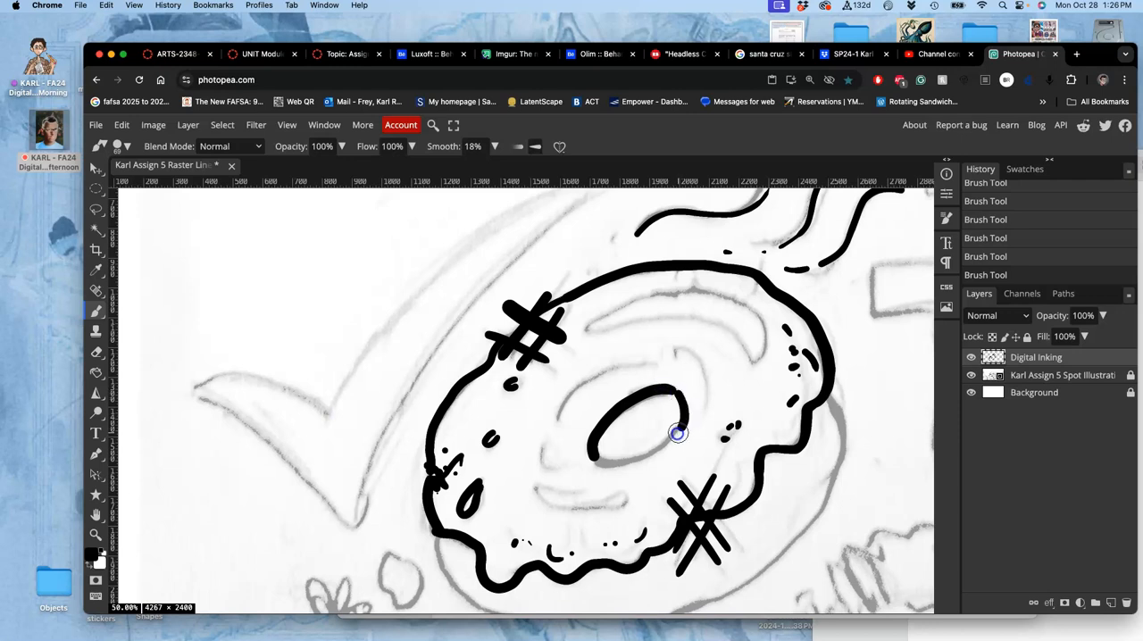
drag(677, 434, 589, 447)
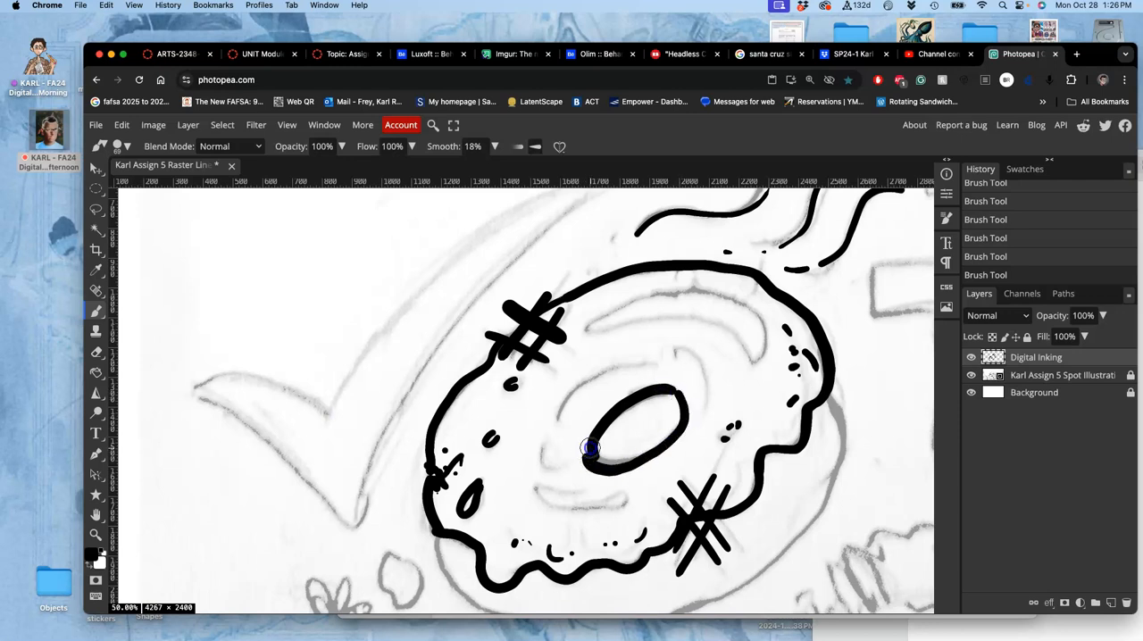
drag(589, 447, 666, 456)
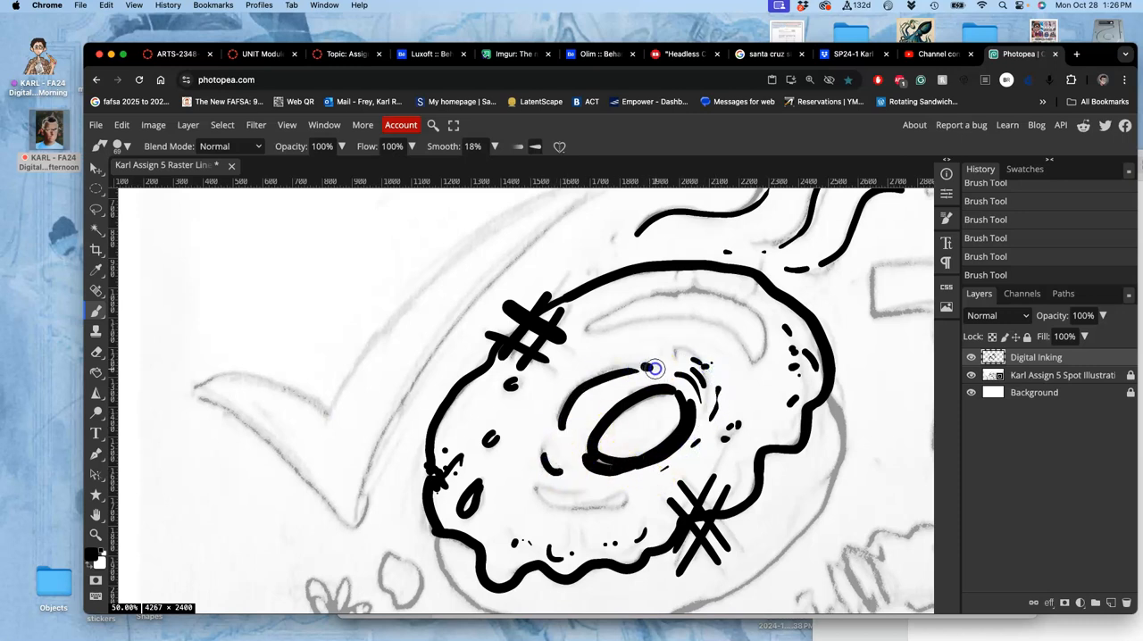
Step: Add rim strokes around the hole, the top icing highlight and glaze drips on the left
drag(652, 369, 588, 482)
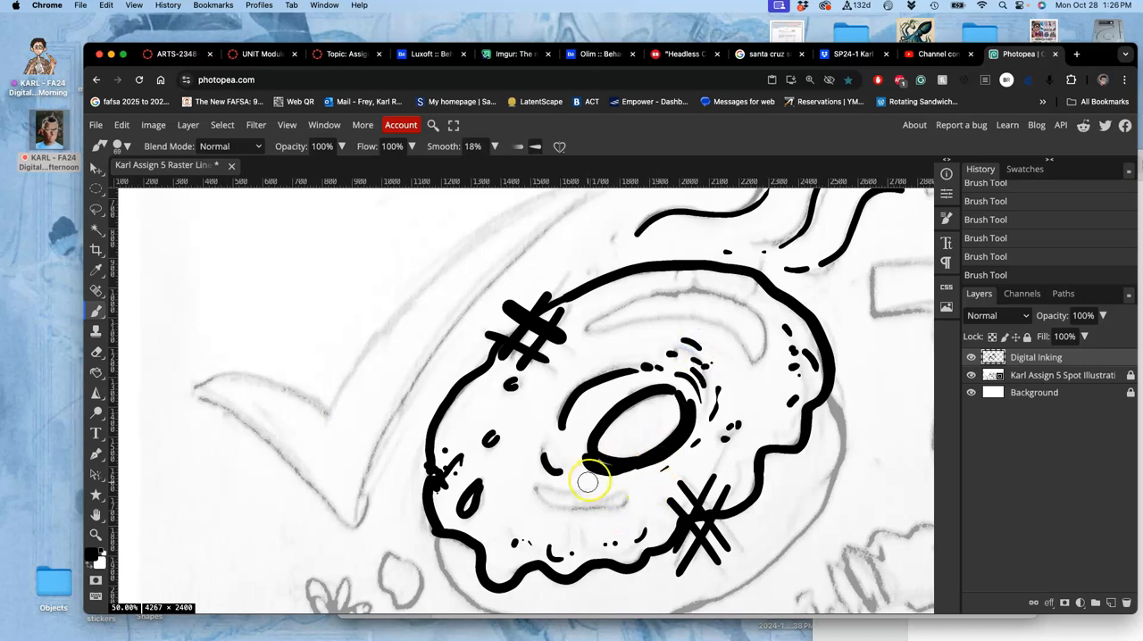
drag(588, 482, 580, 507)
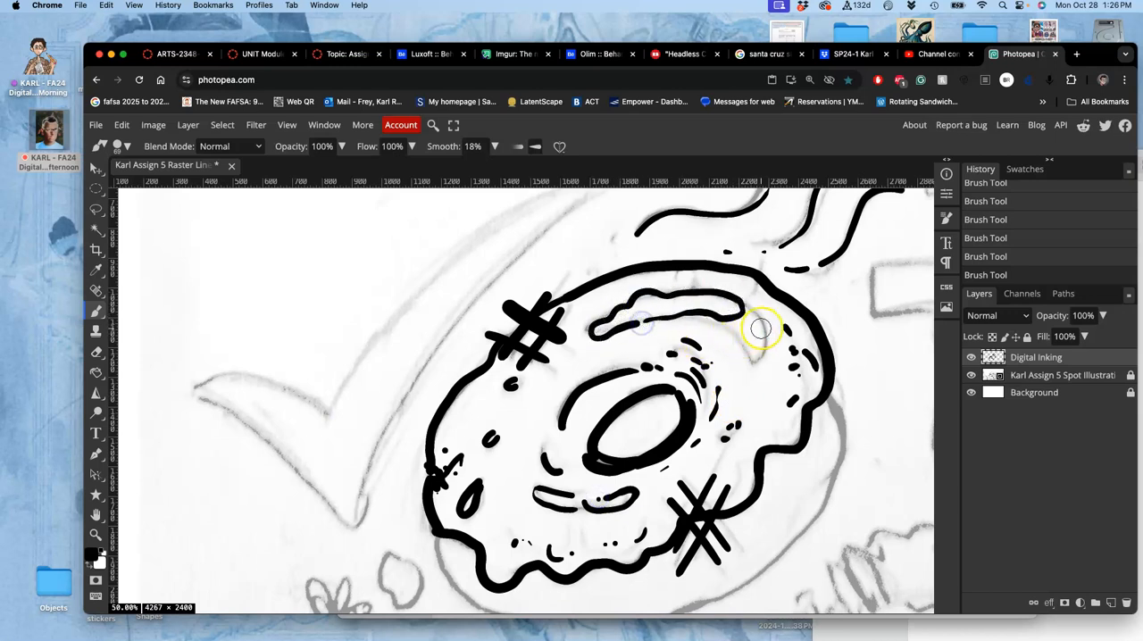
drag(759, 326, 675, 351)
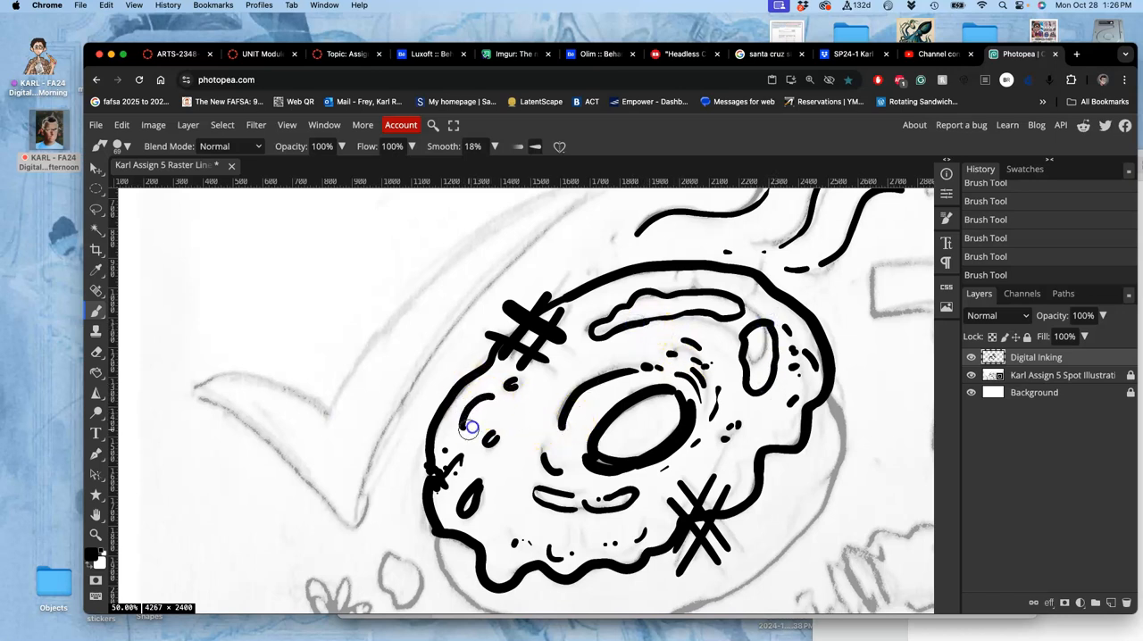
drag(471, 427, 482, 487)
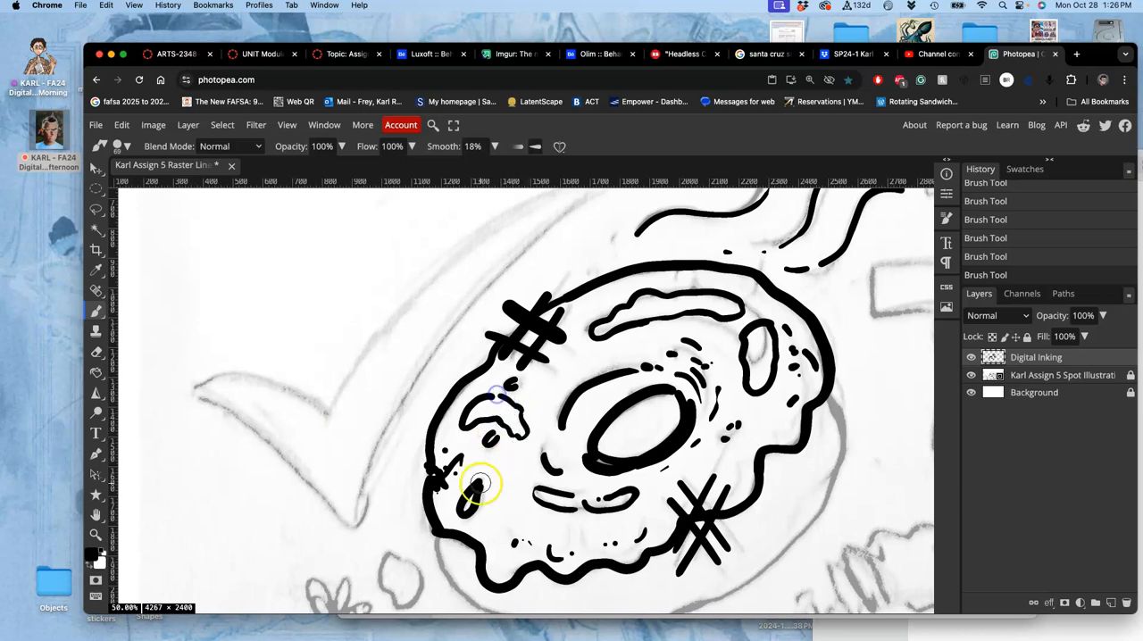
drag(478, 487, 504, 496)
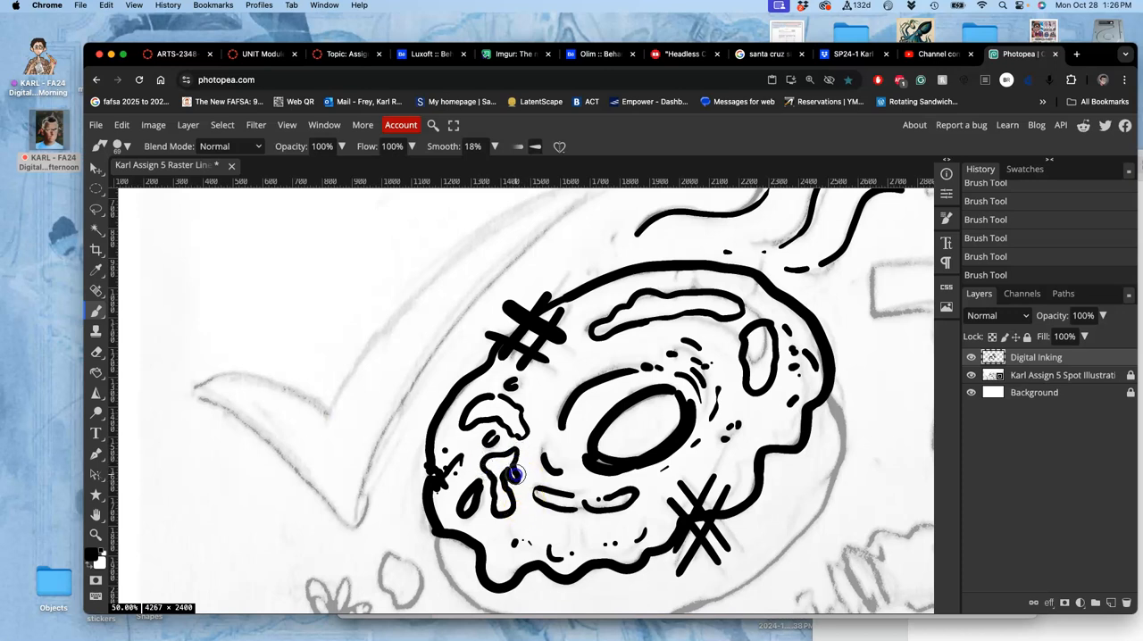
Step: Add icing drips and lines around the hole and ink the right edge of the donut's lower body
drag(517, 474, 655, 432)
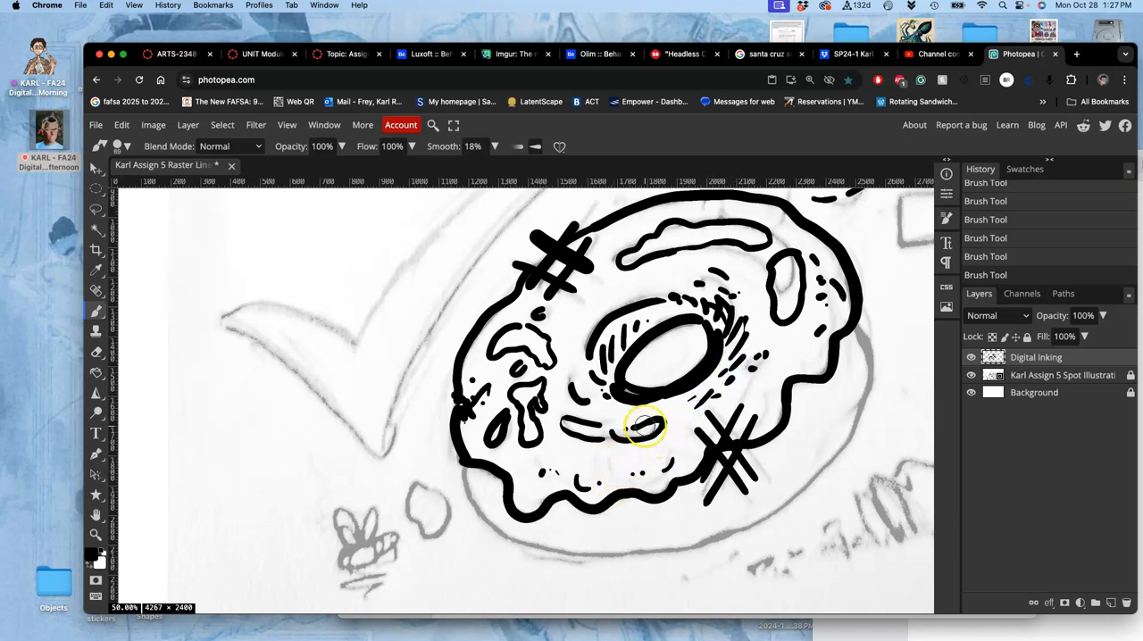
drag(647, 427, 679, 395)
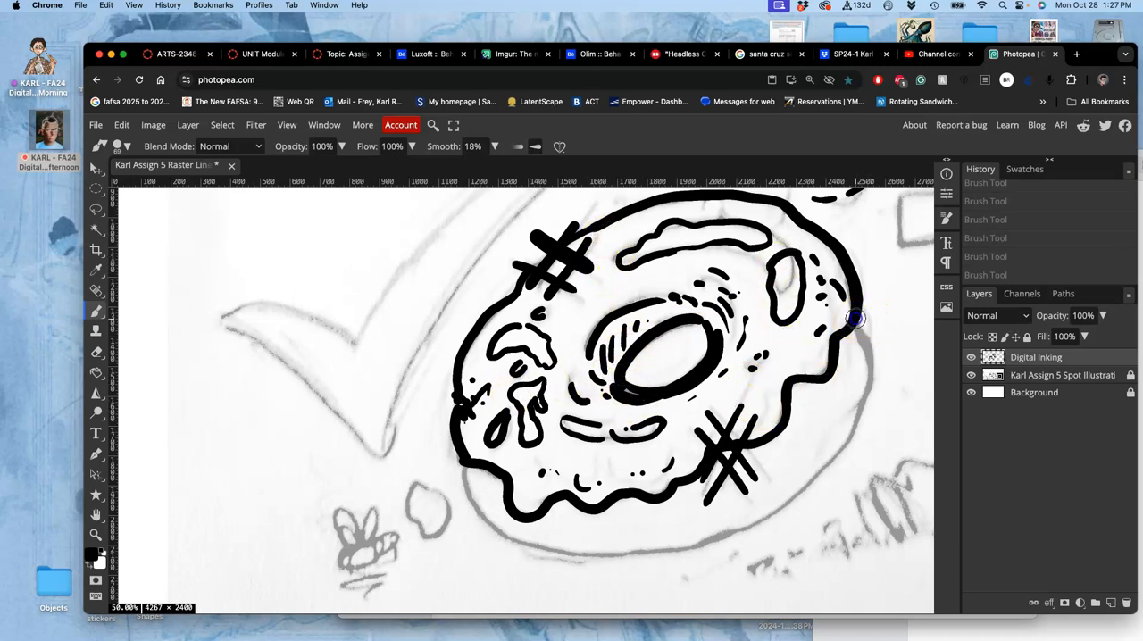
drag(854, 319, 855, 407)
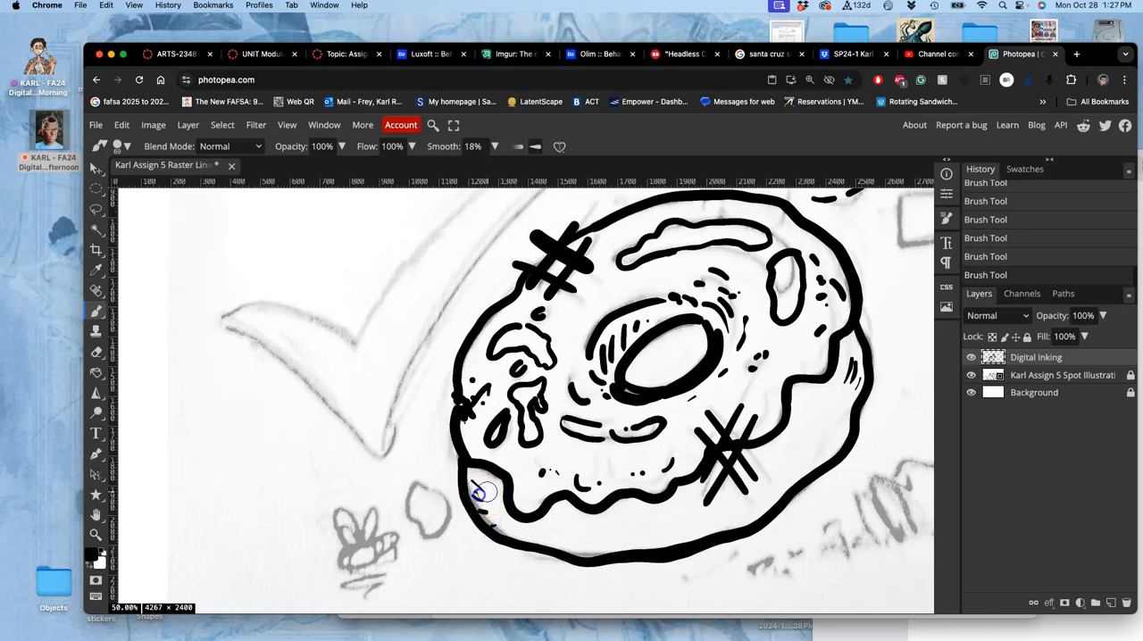
Step: Close the lower-left edge of the donut base and stipple dense black dots along it
drag(478, 487, 491, 518)
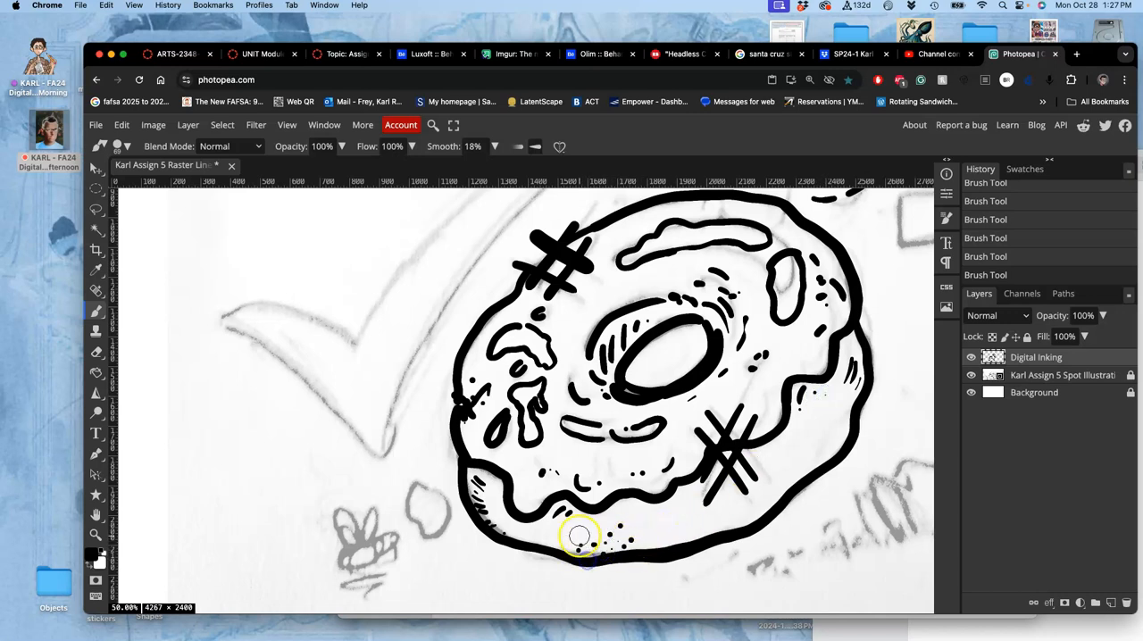
drag(580, 536, 540, 542)
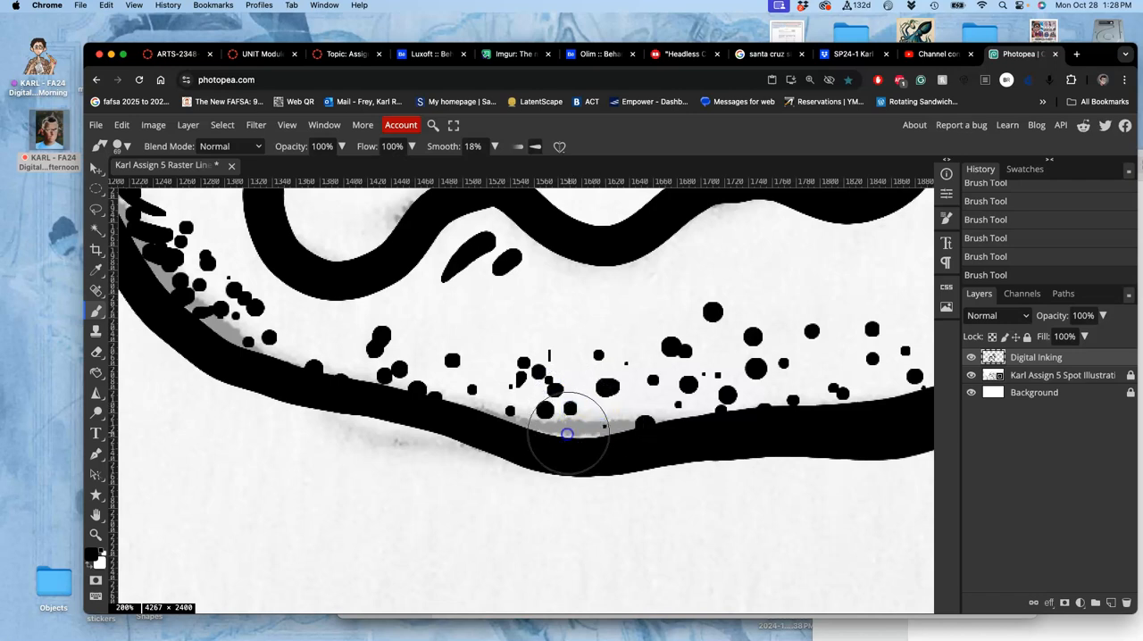
drag(567, 433, 528, 427)
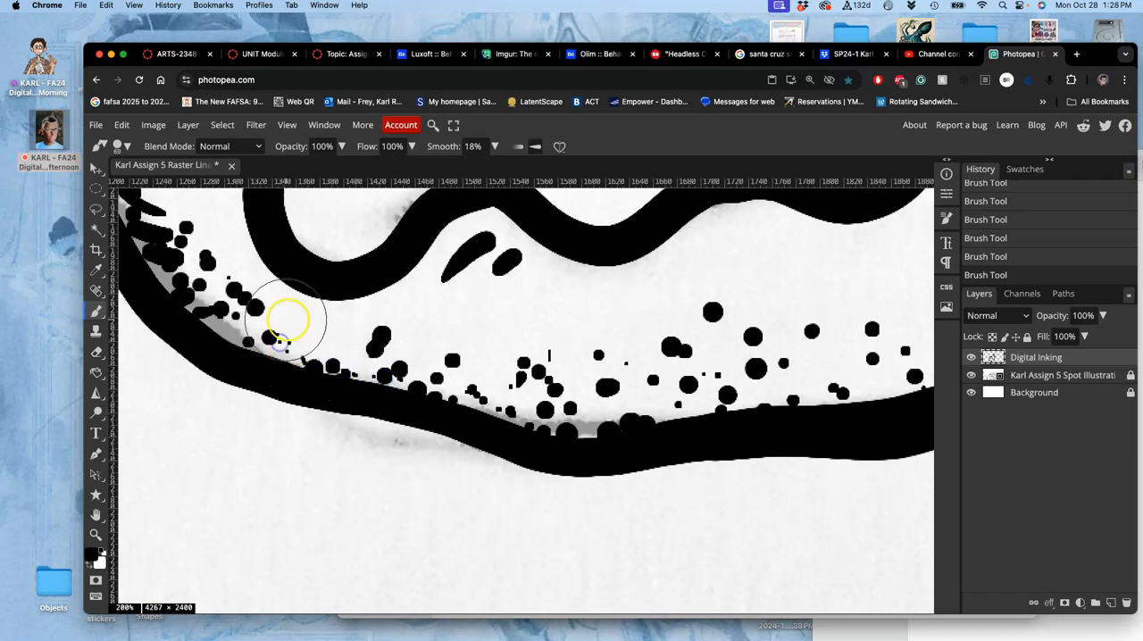
click(448, 334)
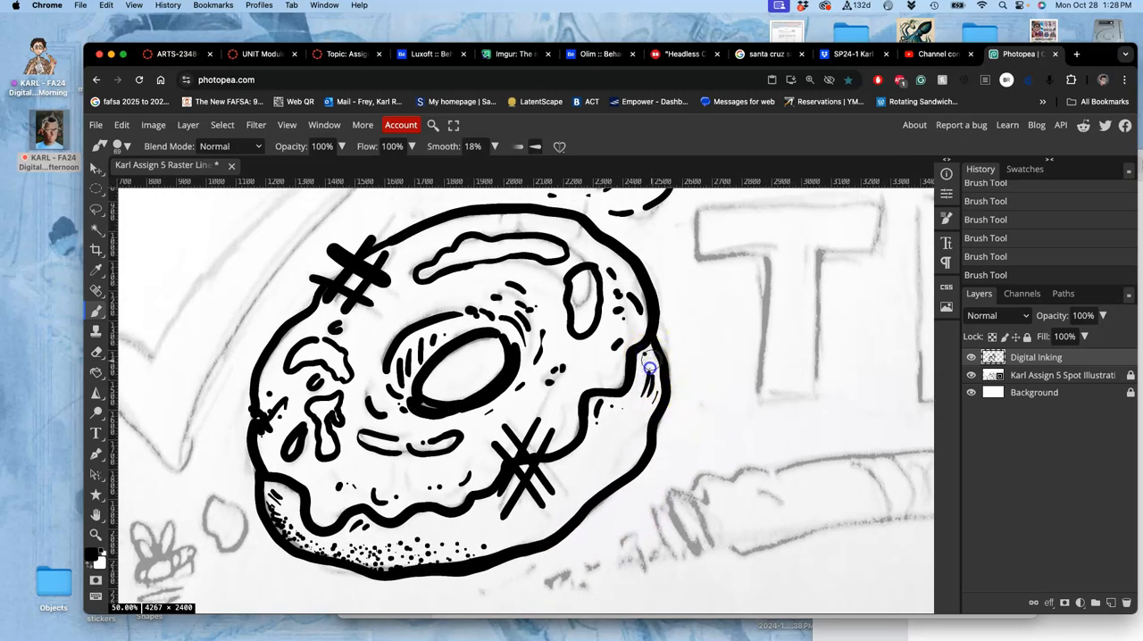
Step: Add a mark on the donut's right side, then ink the lower-left fly and the crumb beside it
drag(650, 366, 634, 458)
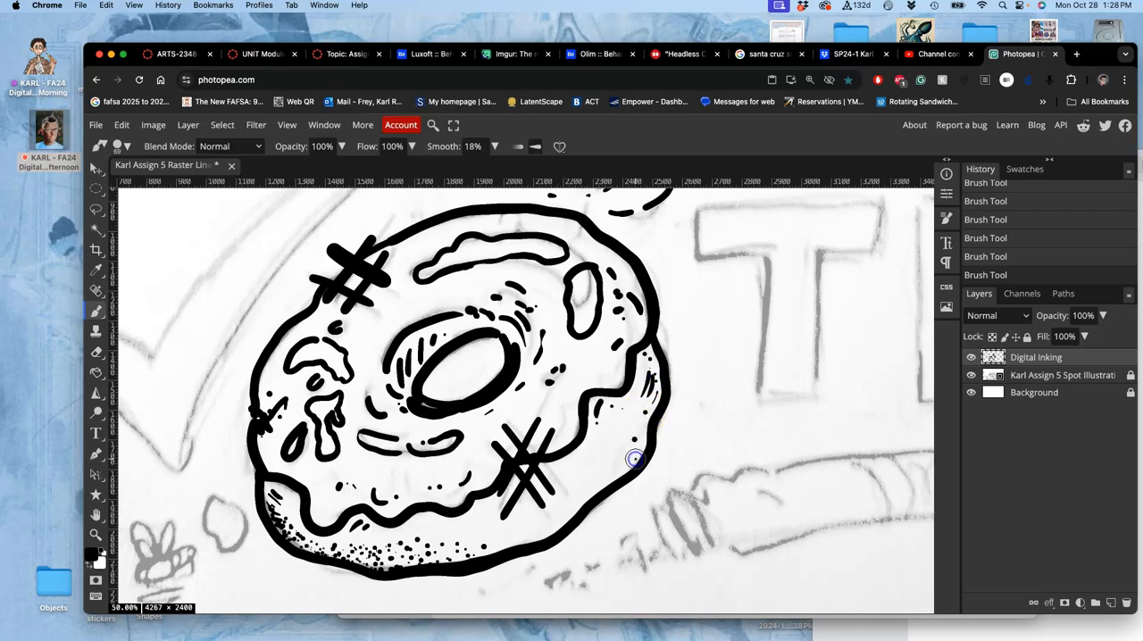
mouse_move(566, 421)
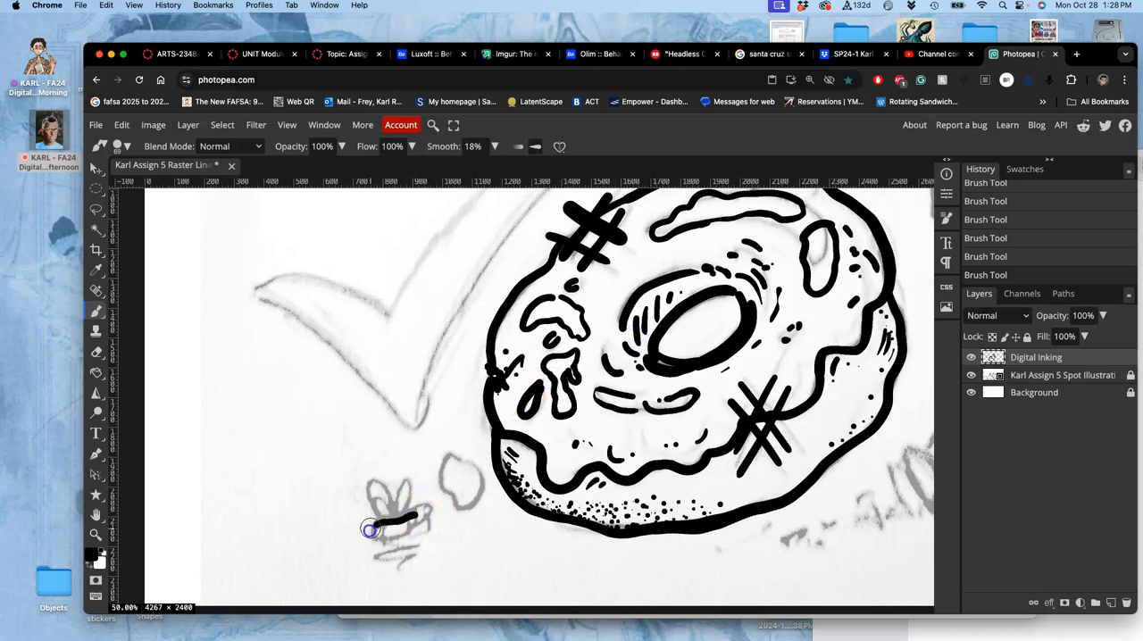
drag(371, 529, 398, 527)
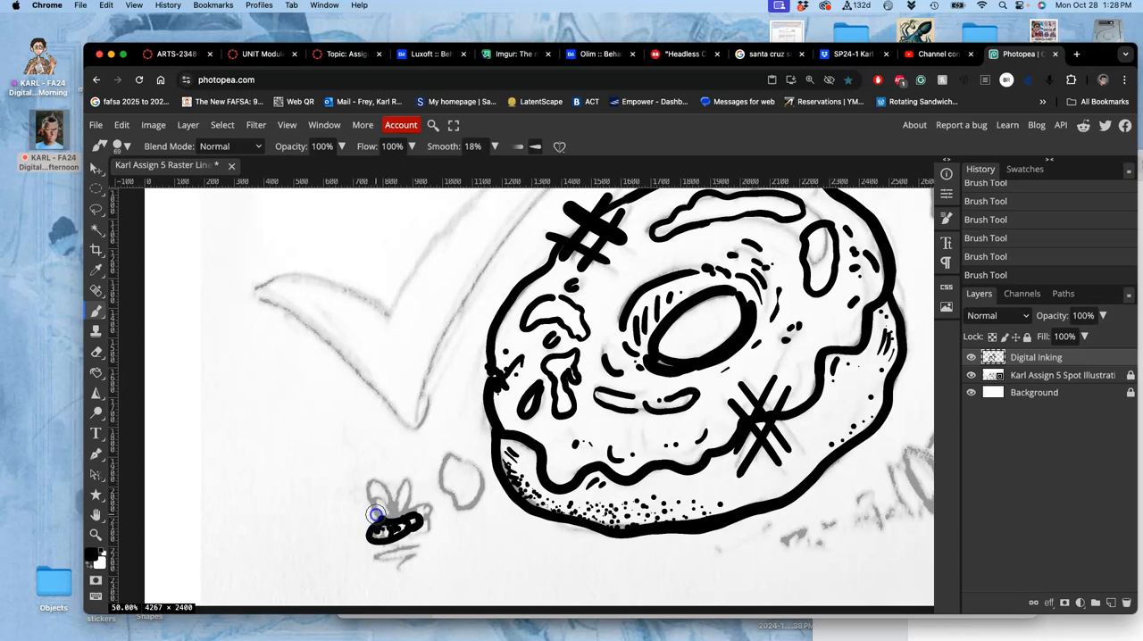
drag(375, 514, 402, 496)
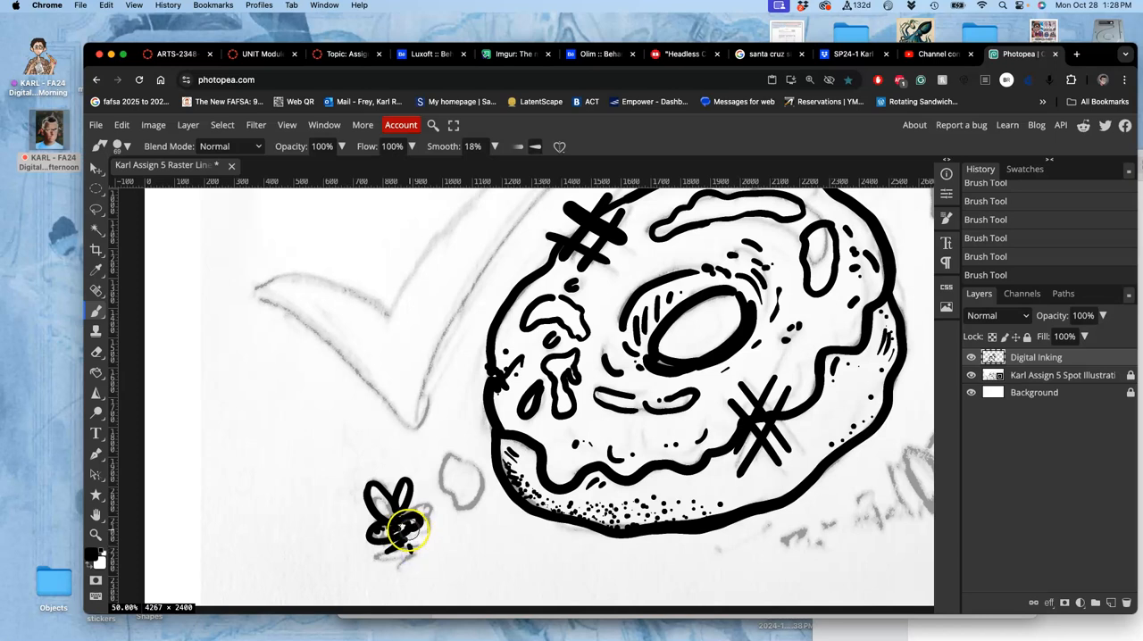
drag(406, 531, 442, 487)
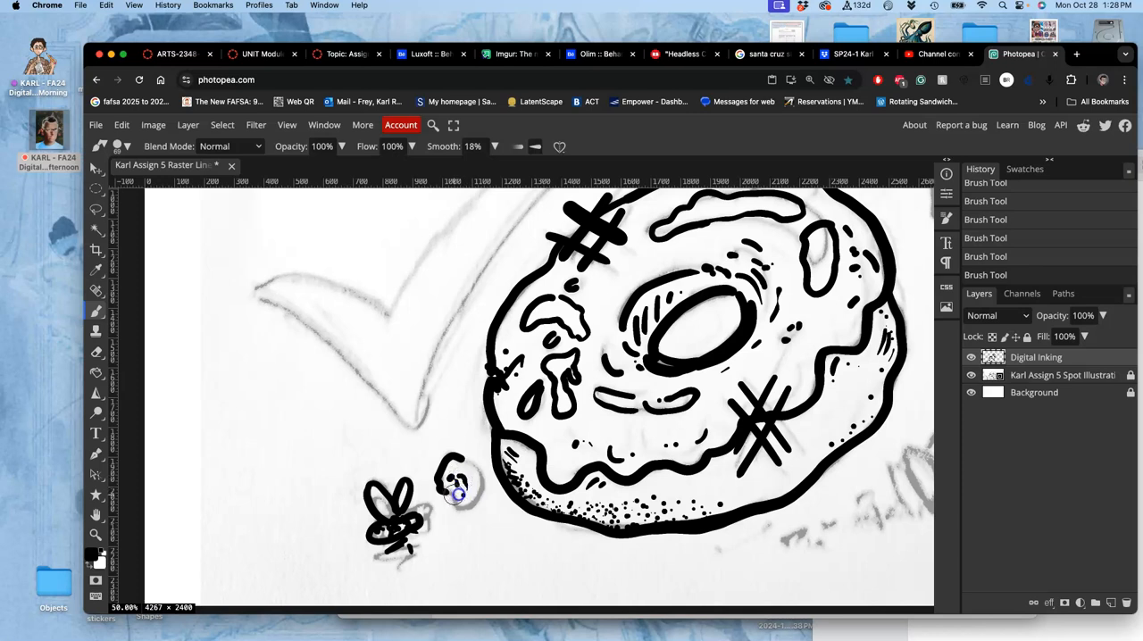
drag(456, 482, 474, 464)
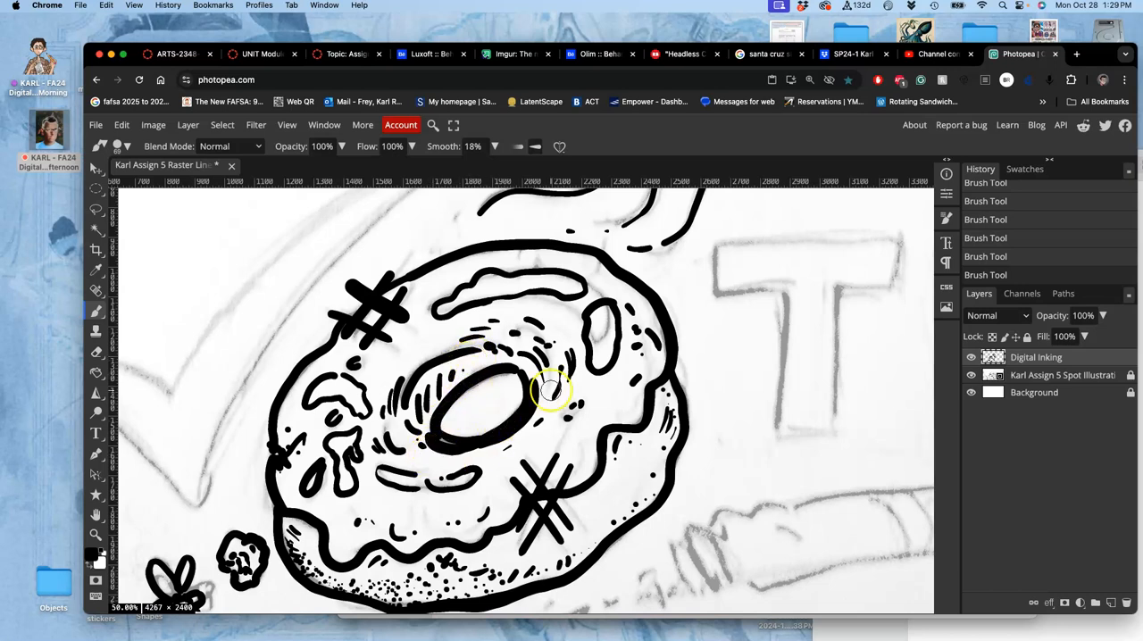
Step: Add short marks around the donut hole and ink the second fly above the donut
drag(550, 389, 415, 483)
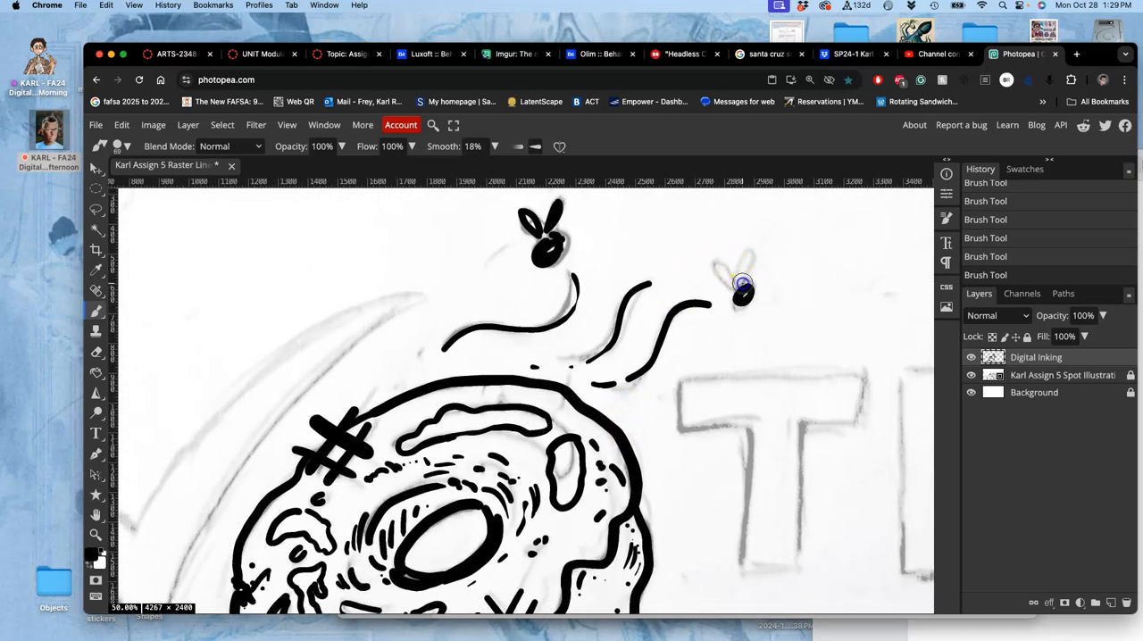
drag(723, 268, 742, 299)
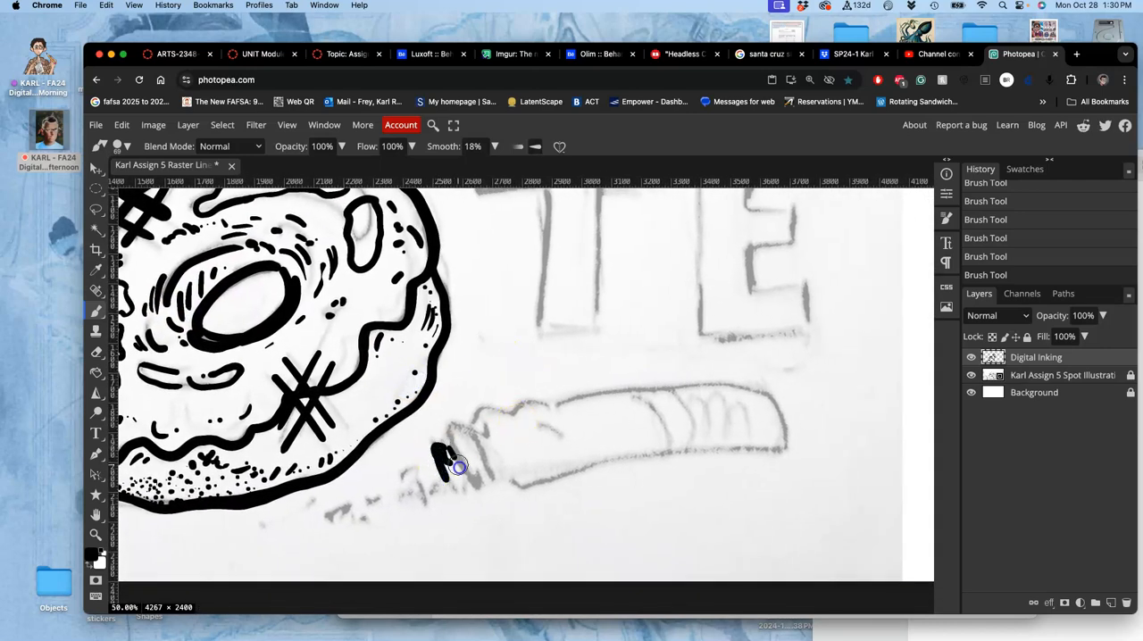
Step: Ink the cigarette's crumbly ash end and its upper and lower edges near the ash
drag(442, 464, 469, 438)
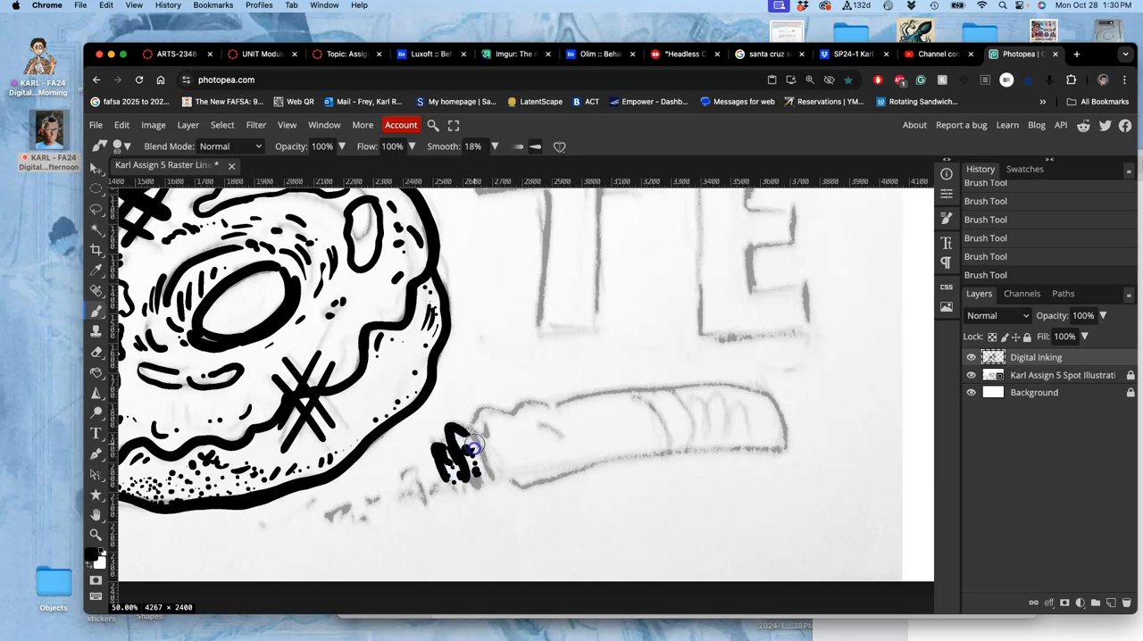
drag(473, 451, 489, 437)
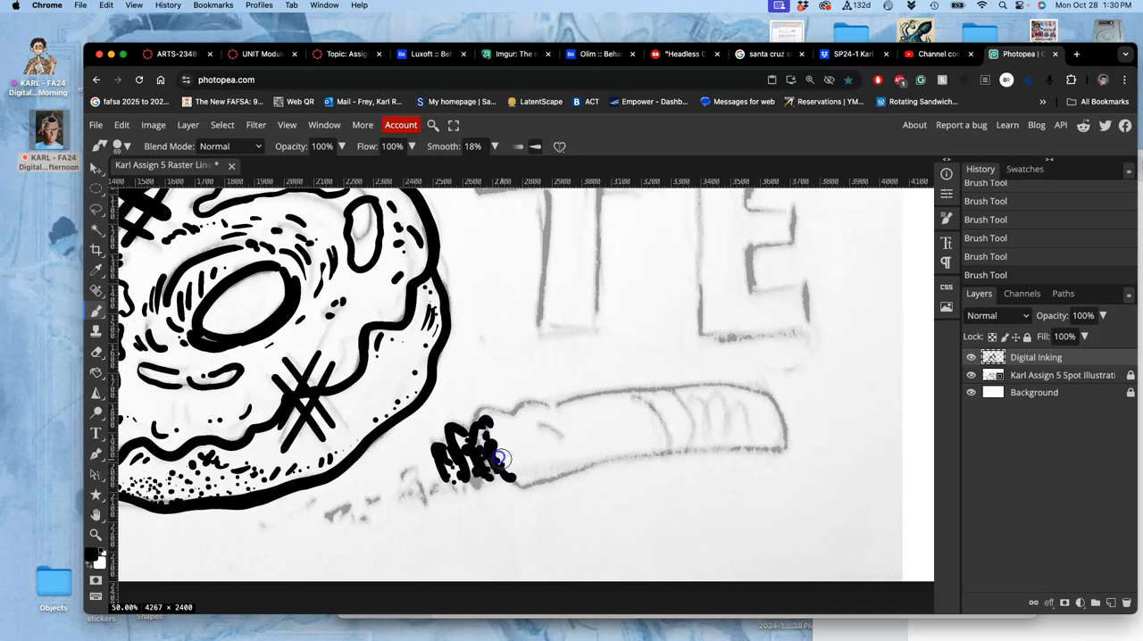
drag(500, 458, 482, 409)
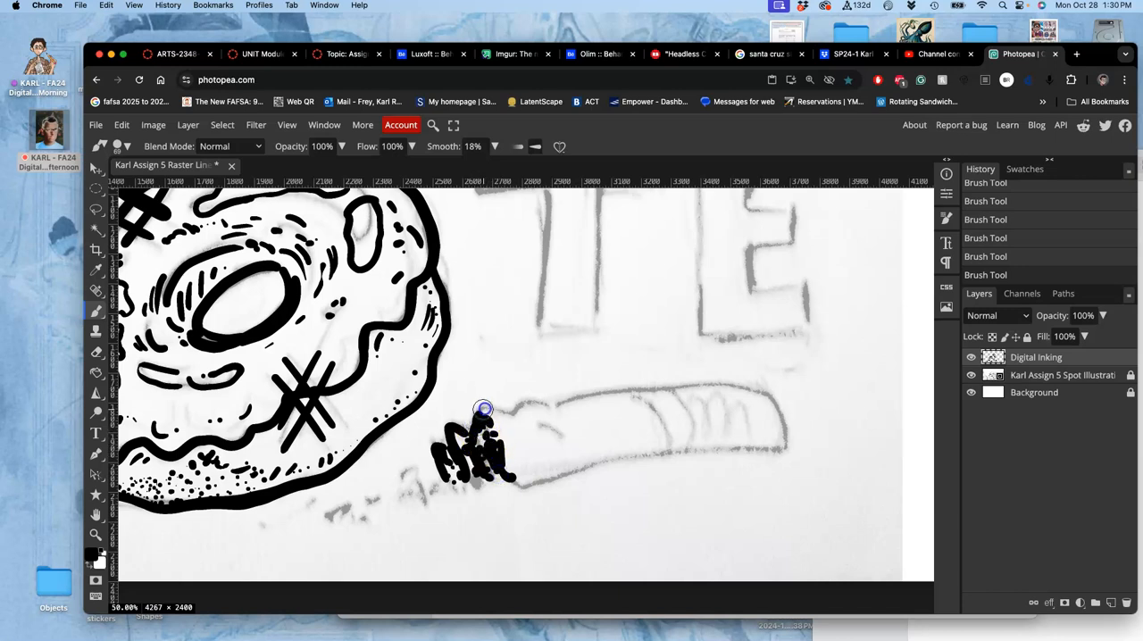
drag(482, 409, 509, 446)
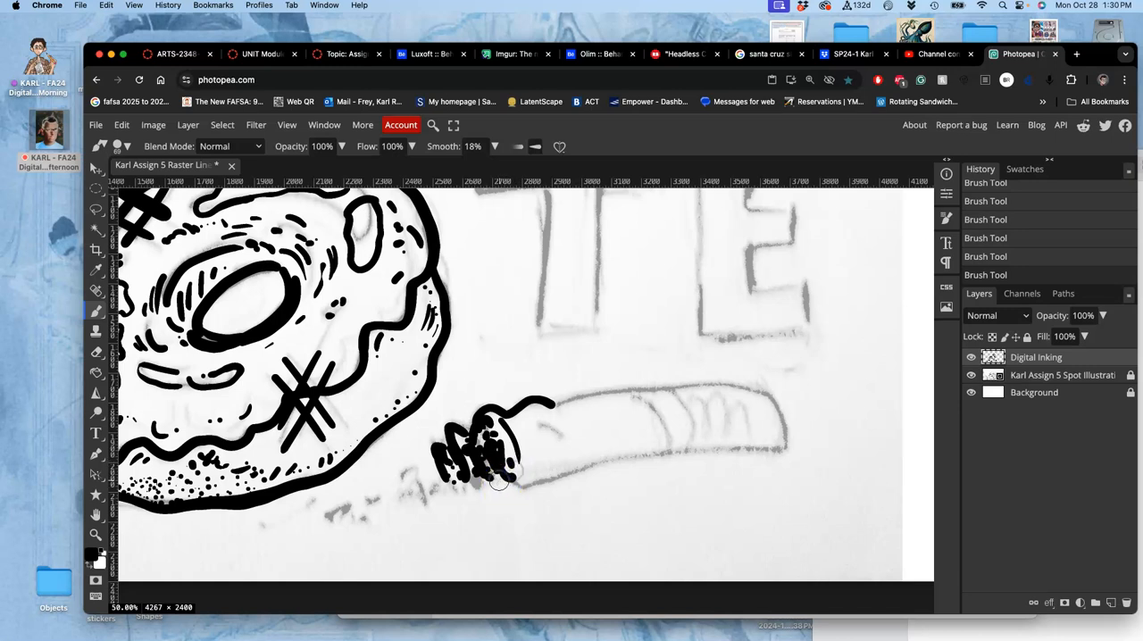
drag(523, 468, 600, 469)
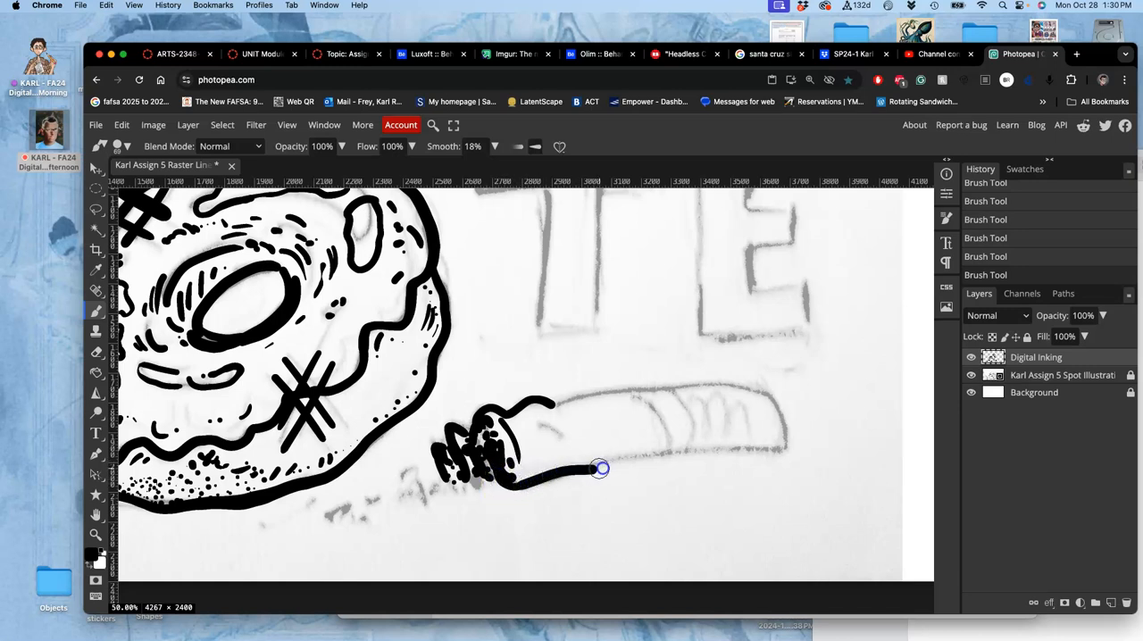
Step: Ink the cigarette's band line, tip ridges and long outline around the rounded end
drag(599, 467, 660, 438)
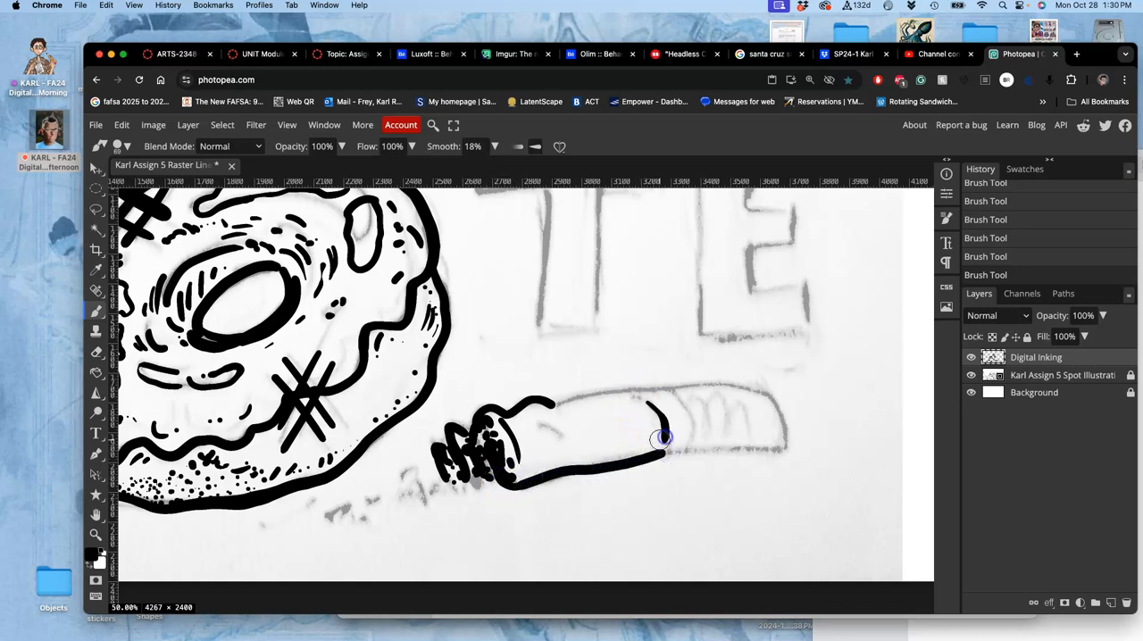
drag(661, 438, 722, 420)
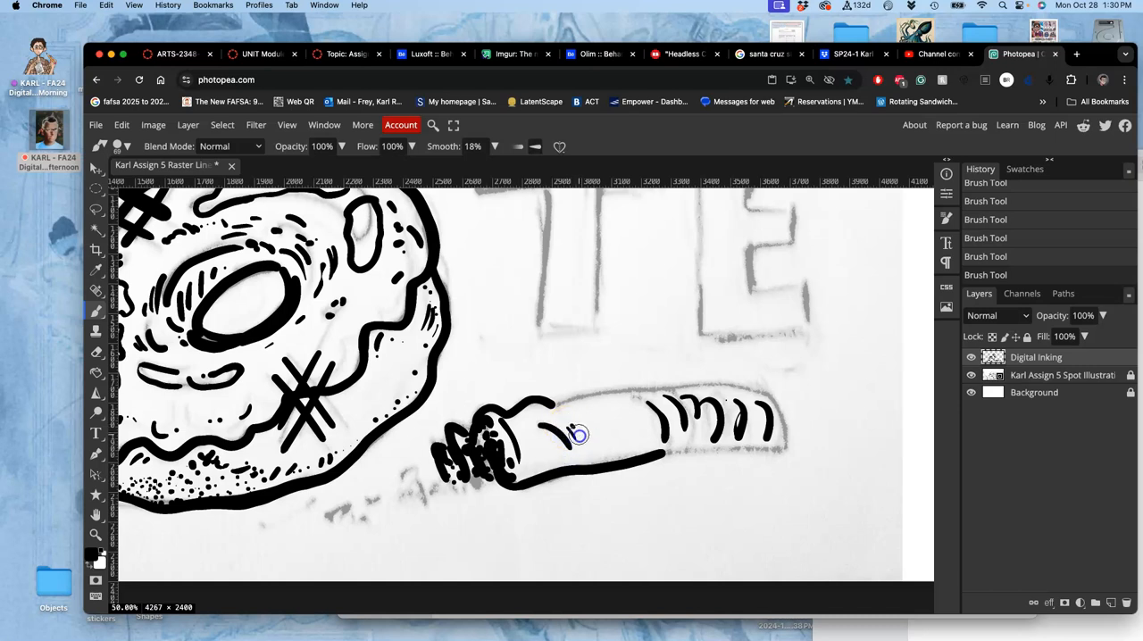
drag(579, 435, 661, 387)
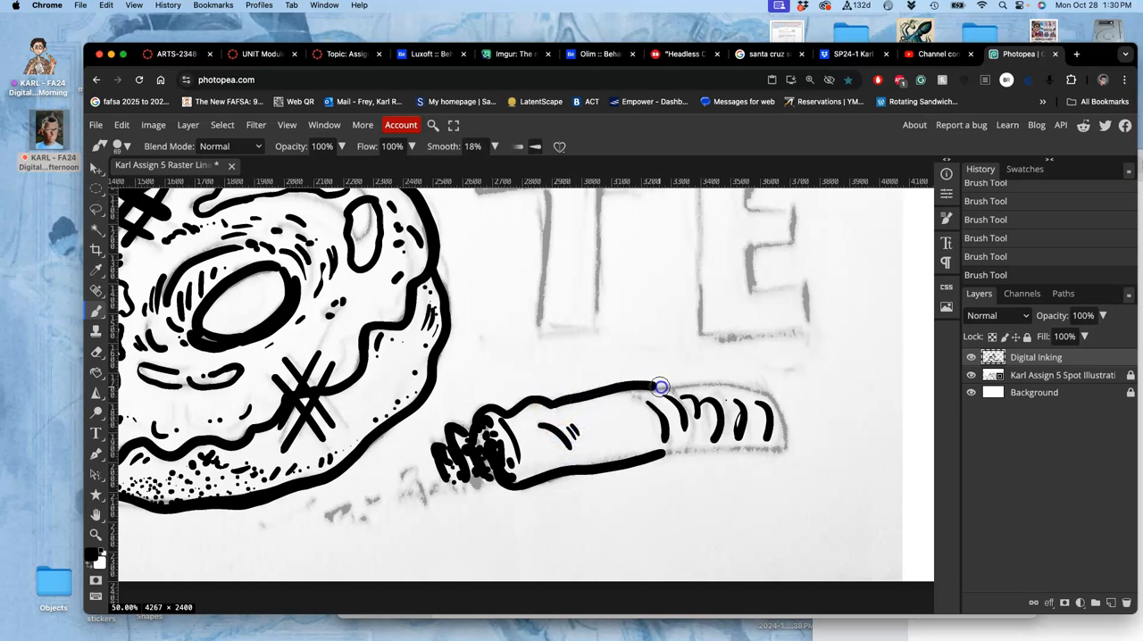
drag(661, 387, 791, 431)
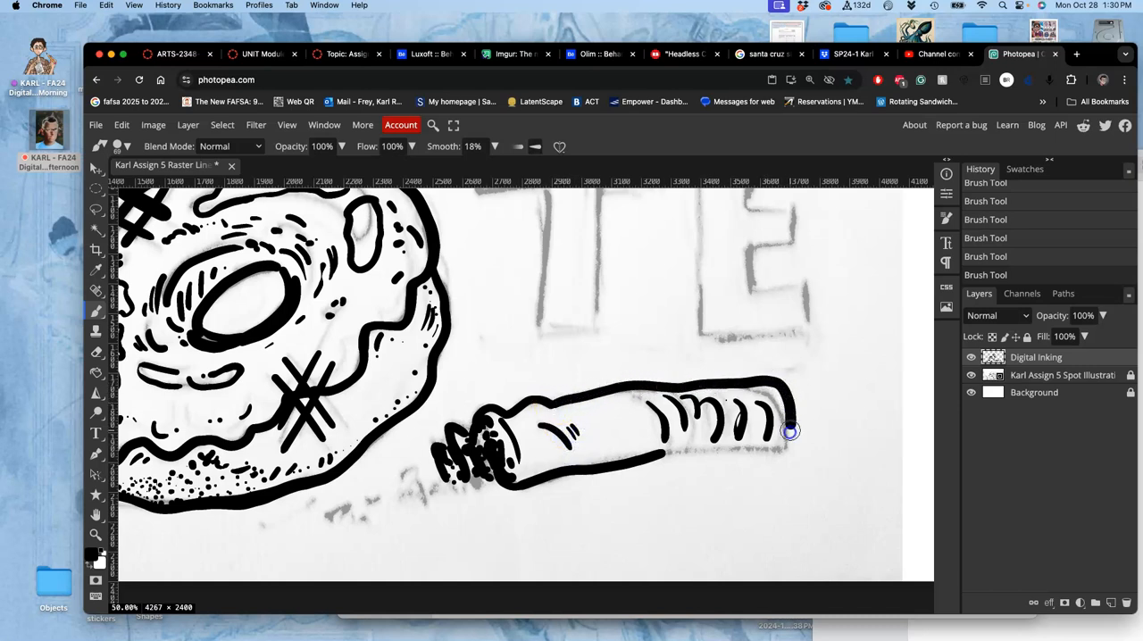
drag(789, 431, 668, 456)
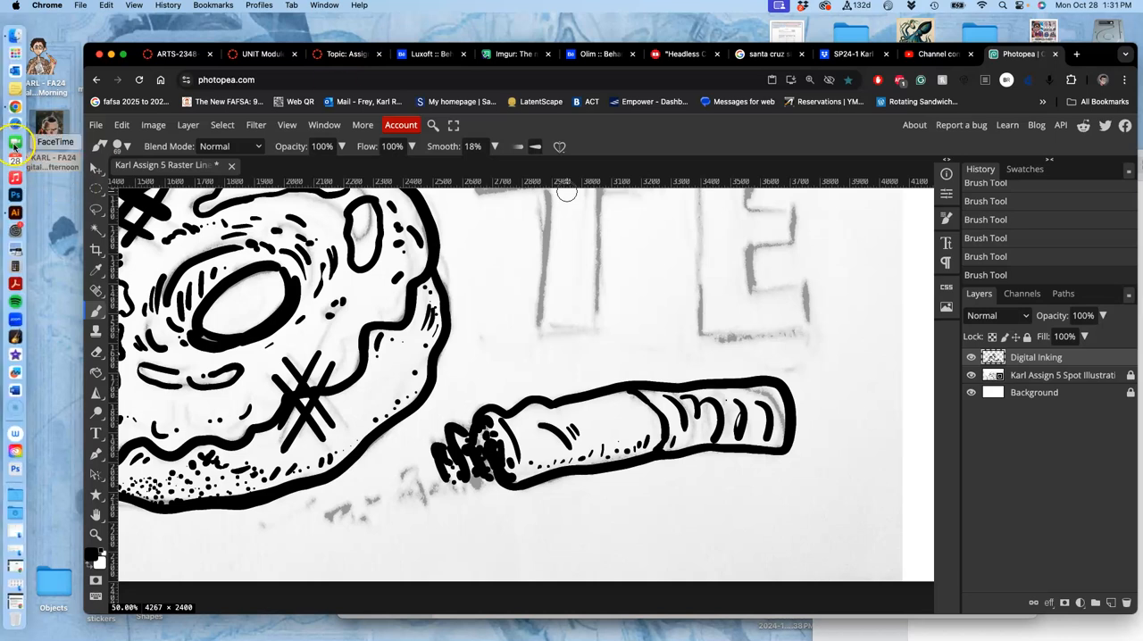
click(12, 144)
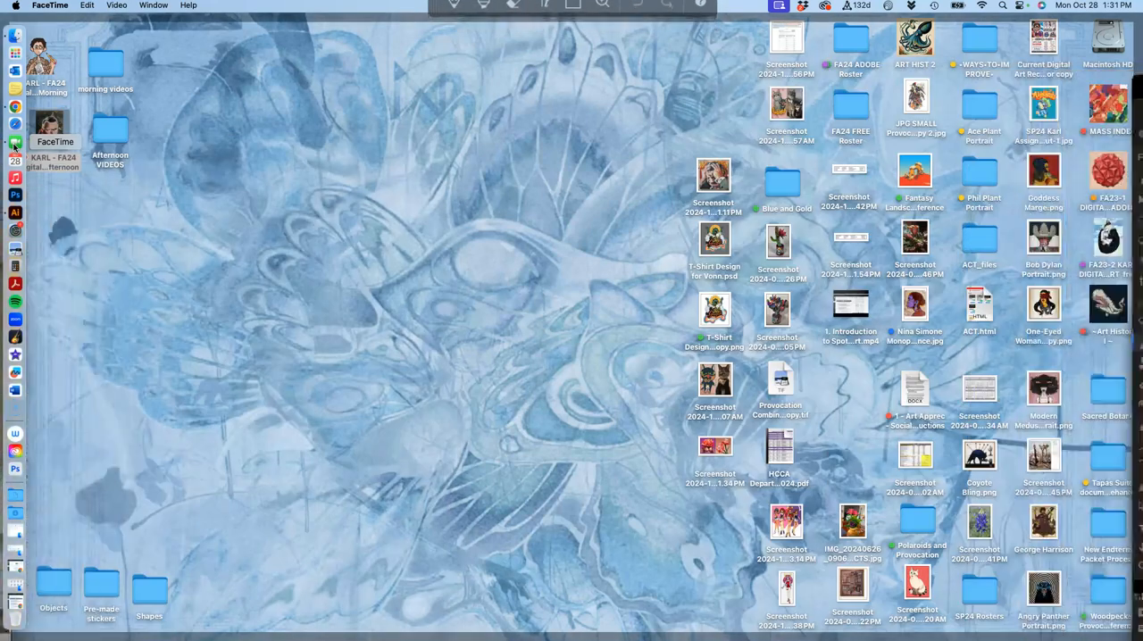
click(12, 143)
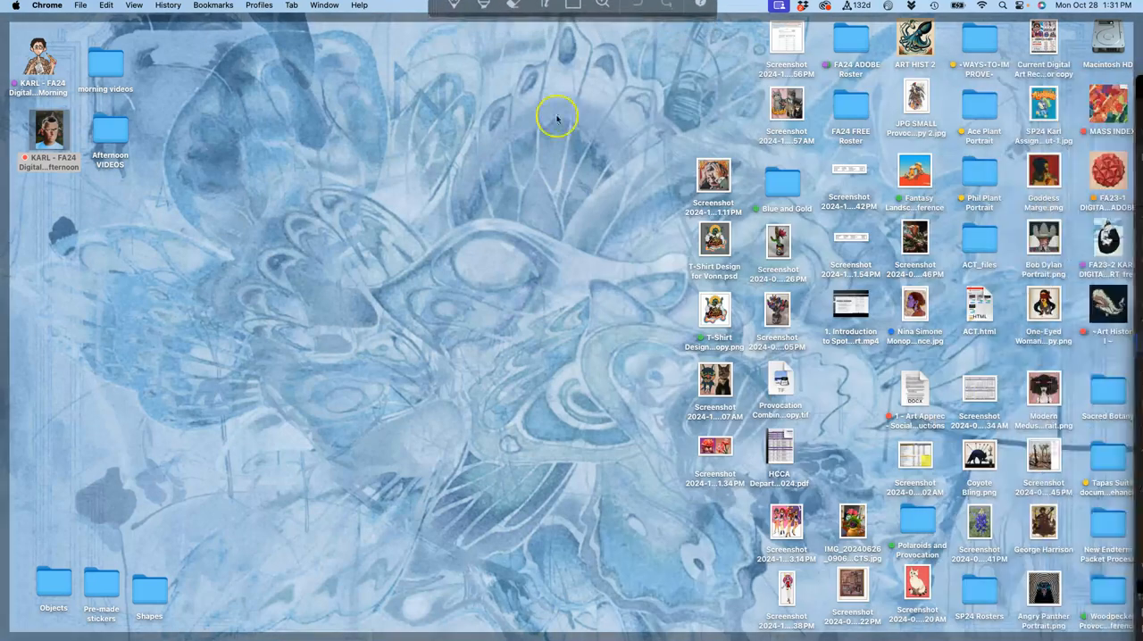
mouse_move(14, 112)
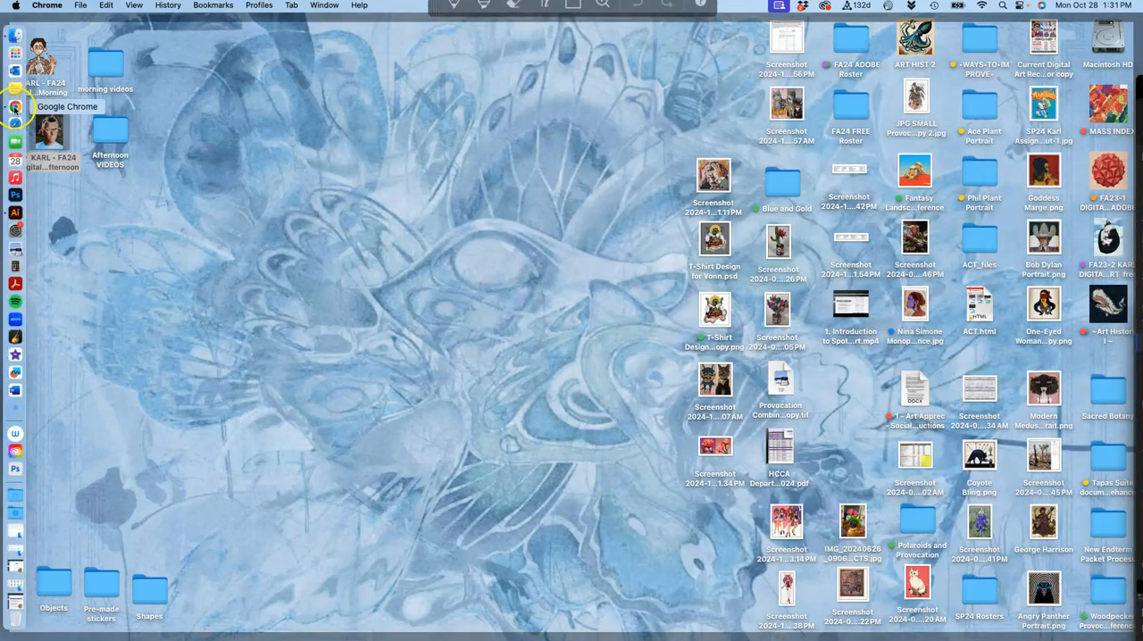
click(16, 108)
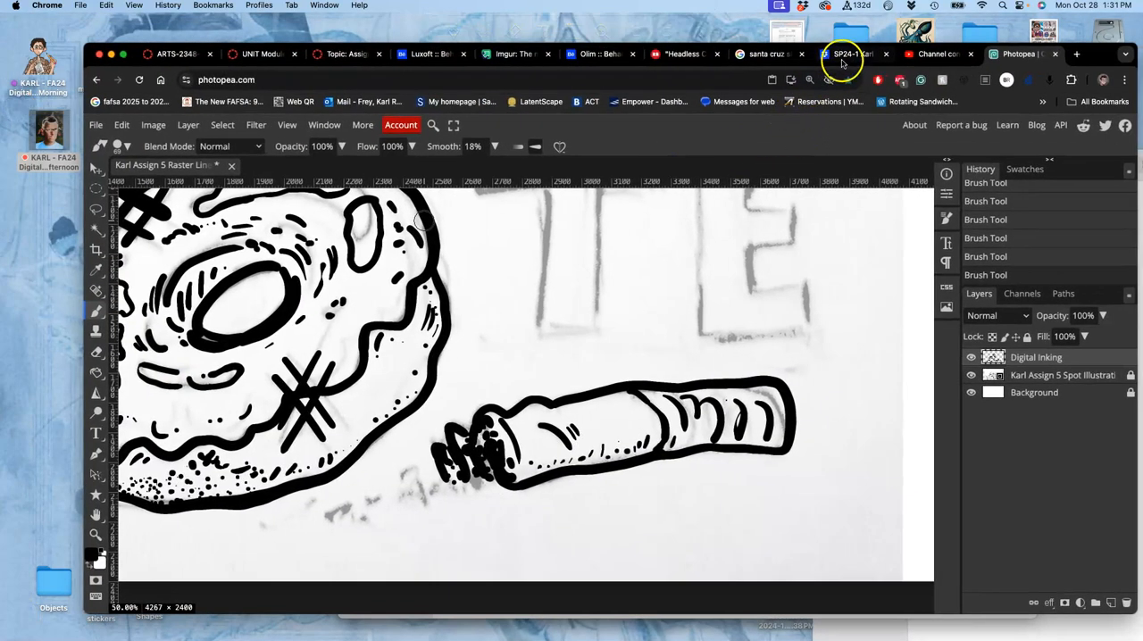
Step: Bring the Dropbox class files page to the front to preview the 600 ppi sketch scan
click(839, 54)
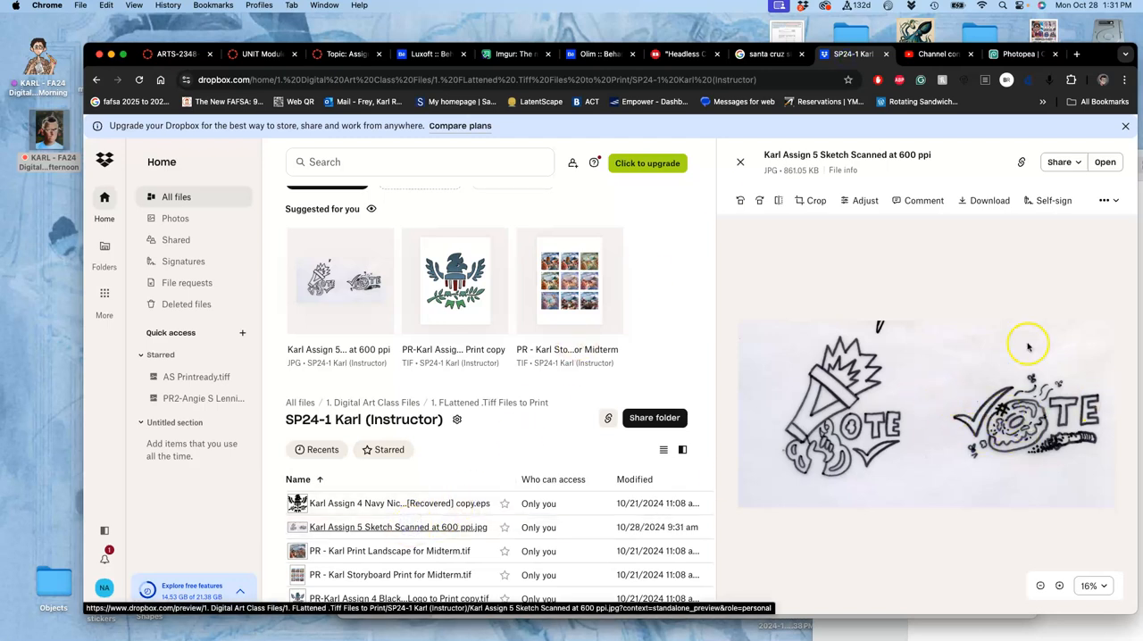
mouse_move(682, 380)
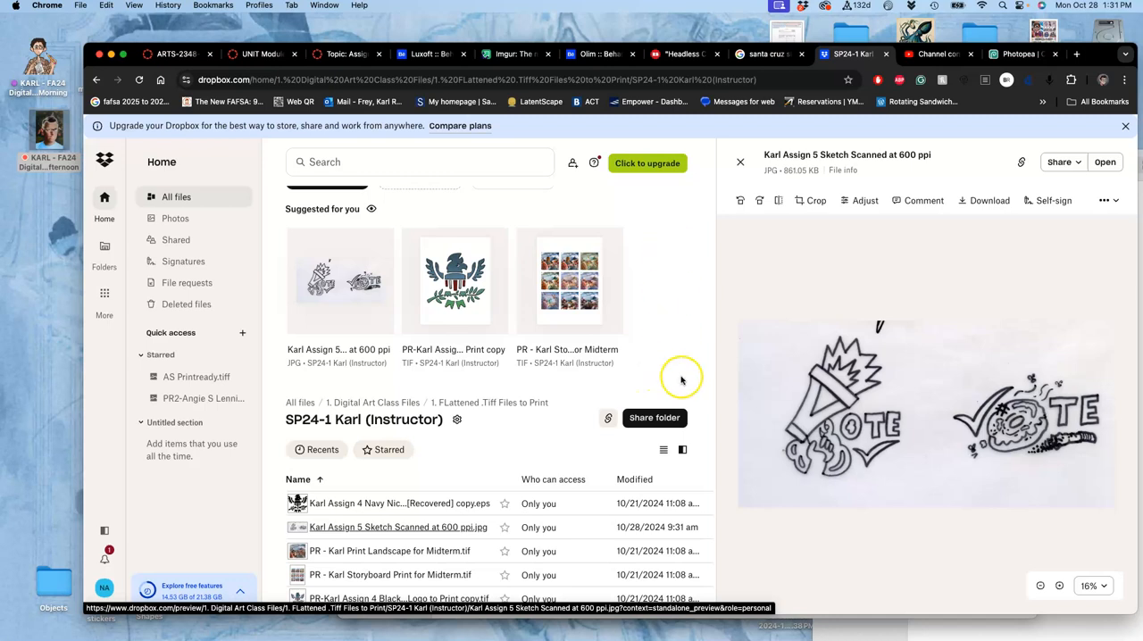
mouse_move(1065, 331)
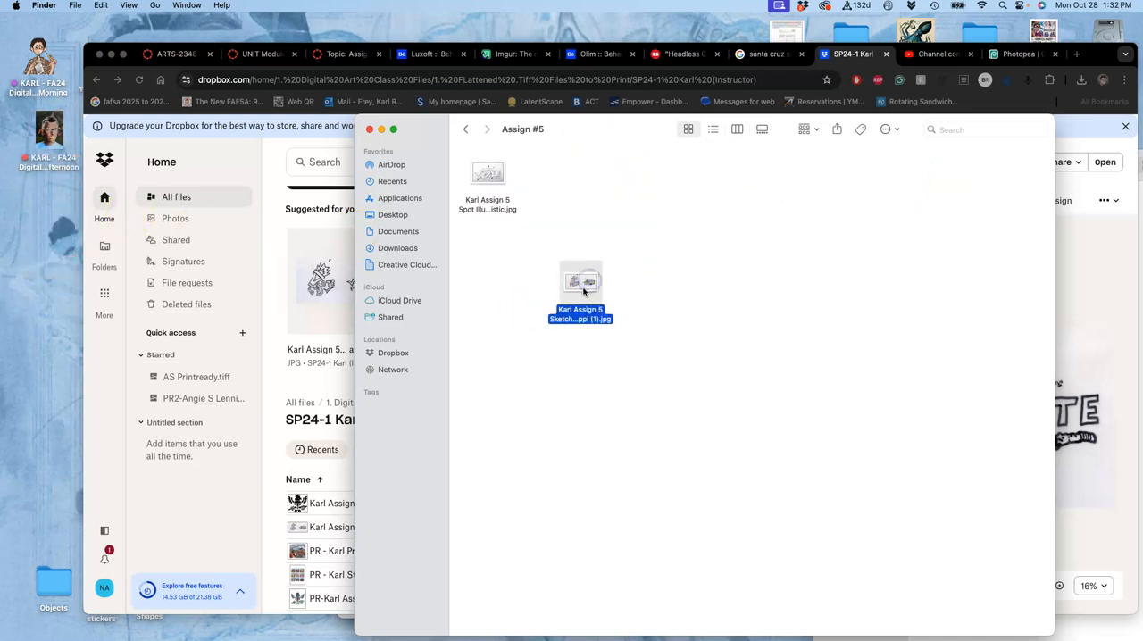
Step: Open the downloaded 600 ppi sketch scan from the Assign #5 folder in Preview
double_click(581, 285)
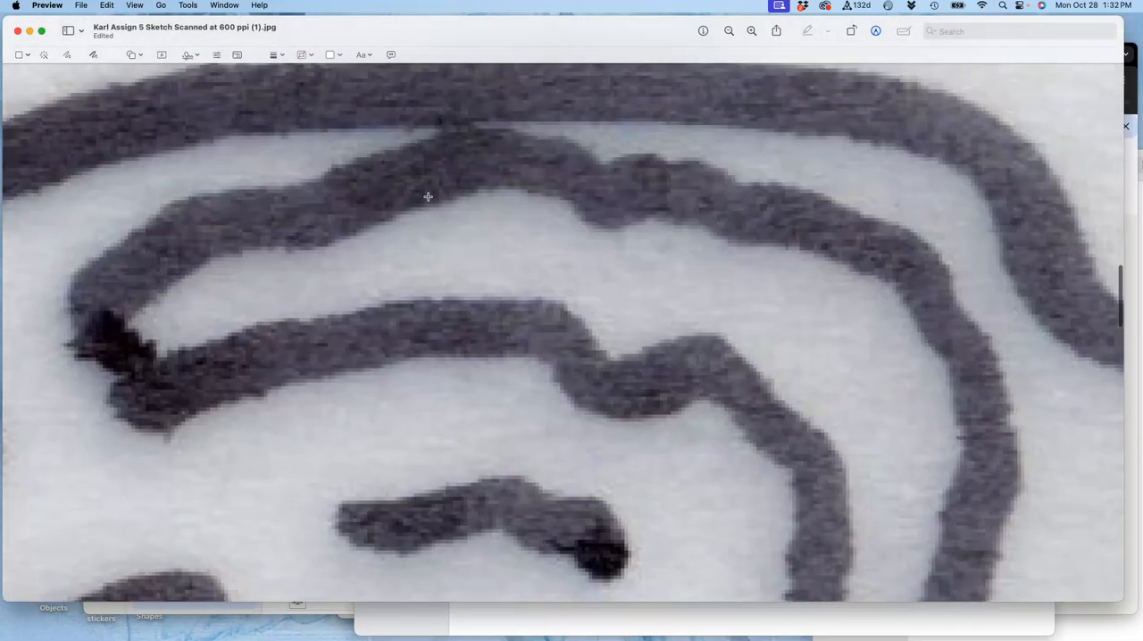
Step: Inspect the scan's pencil lines up close, then bring up Photopea's Save as PSD options
scroll(down, 3)
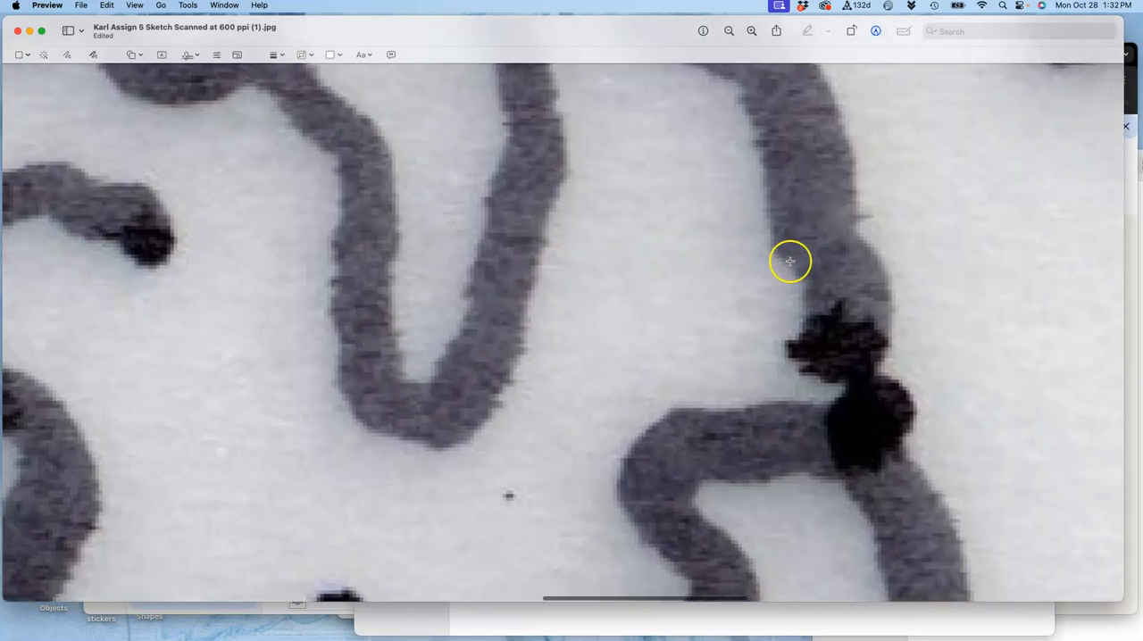
mouse_move(846, 493)
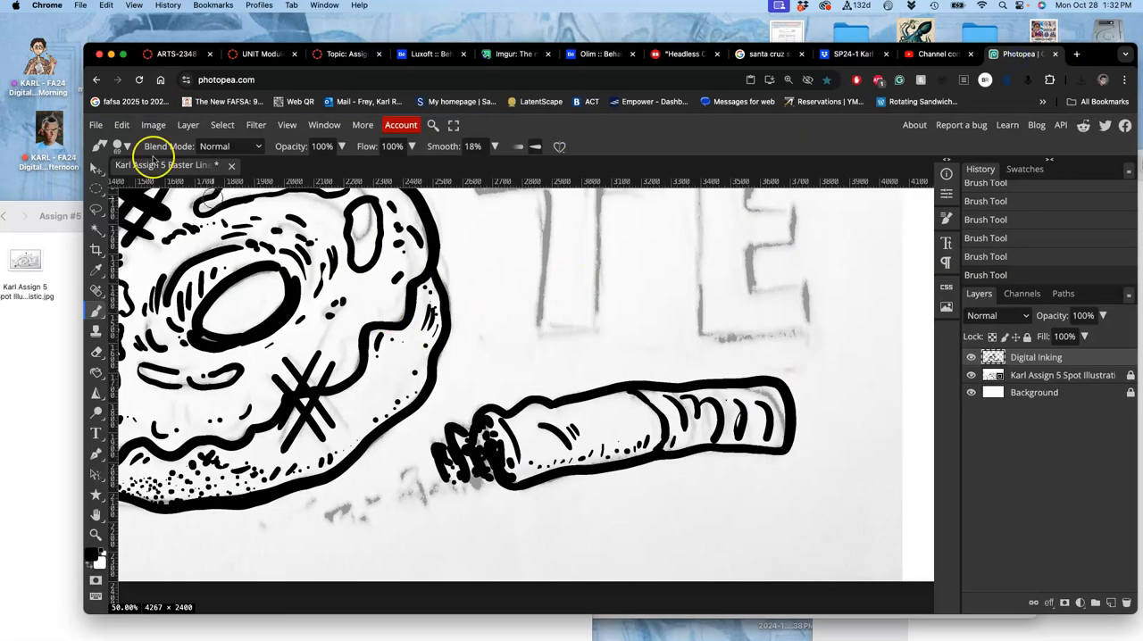
click(96, 125)
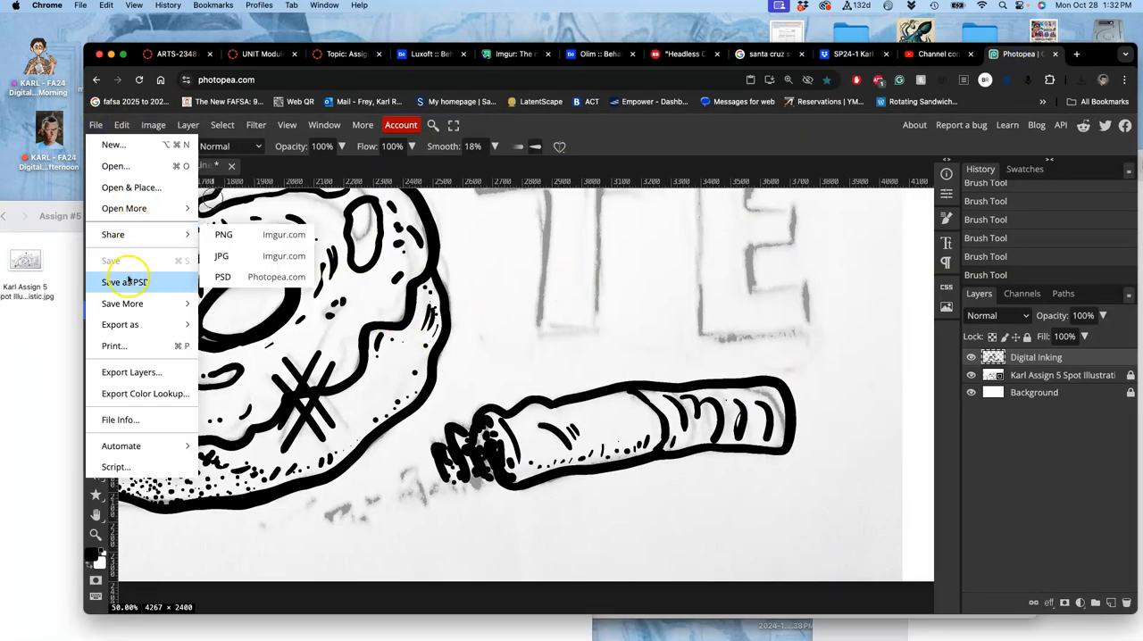